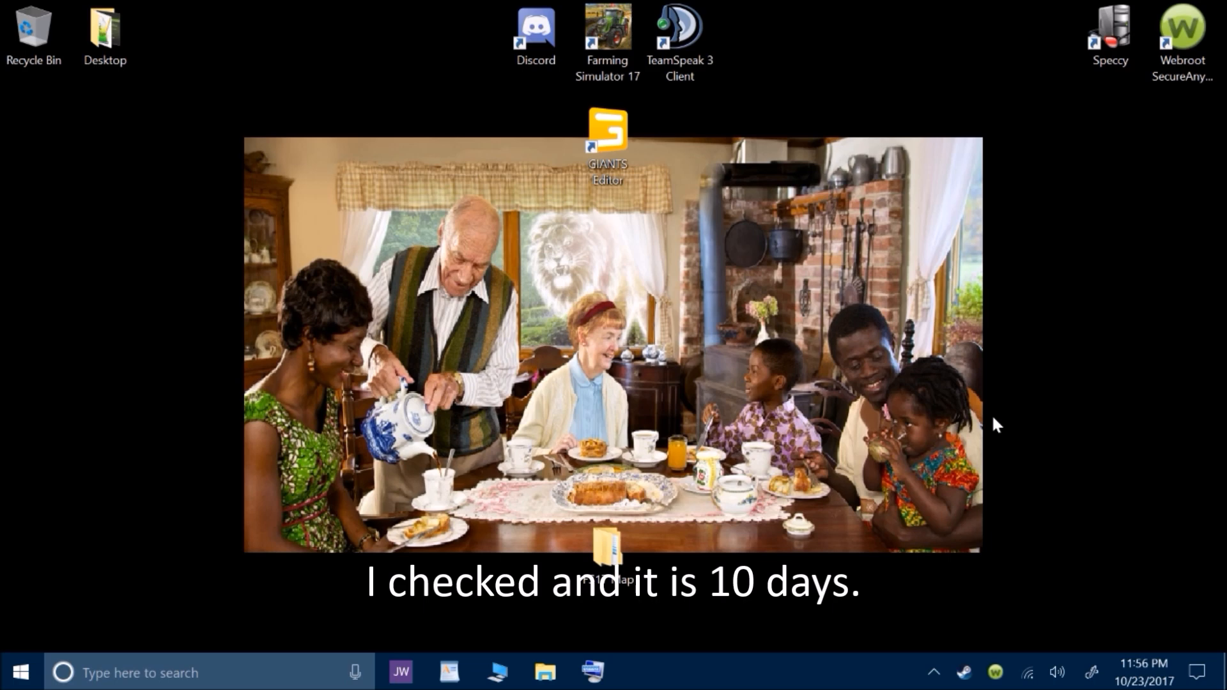
pyautogui.moveTo(515, 641)
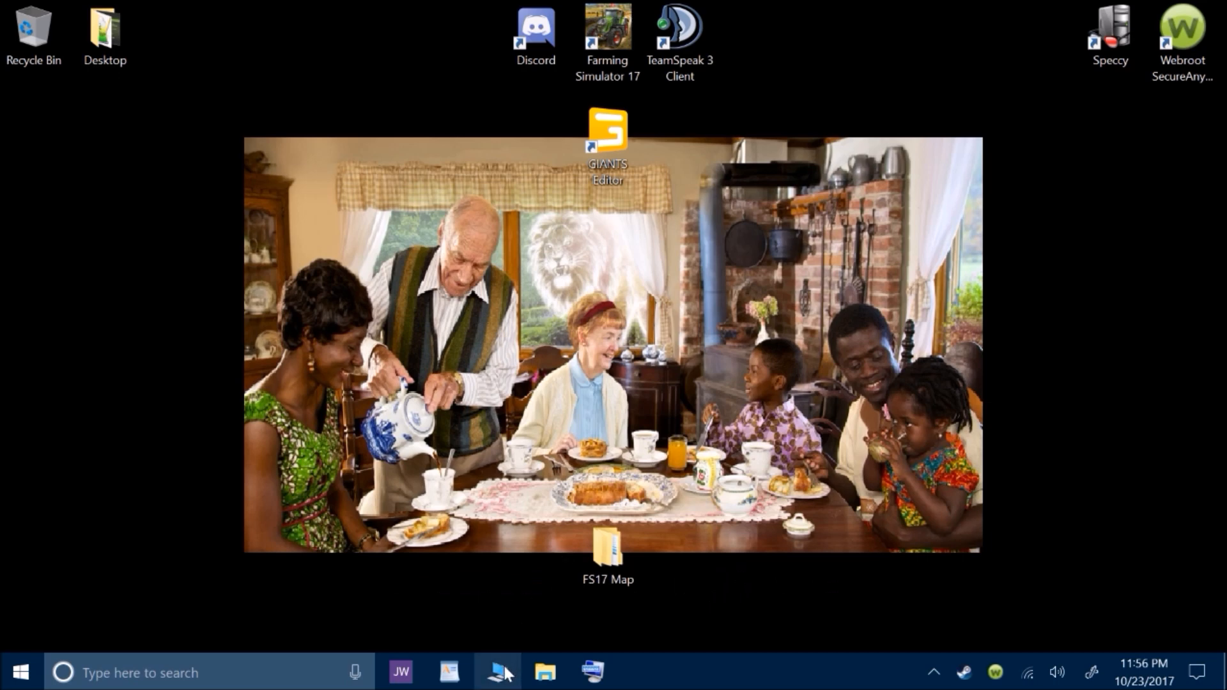
# Search the taskbar for "this" so This PC appears as the best match
pyautogui.click(545, 673)
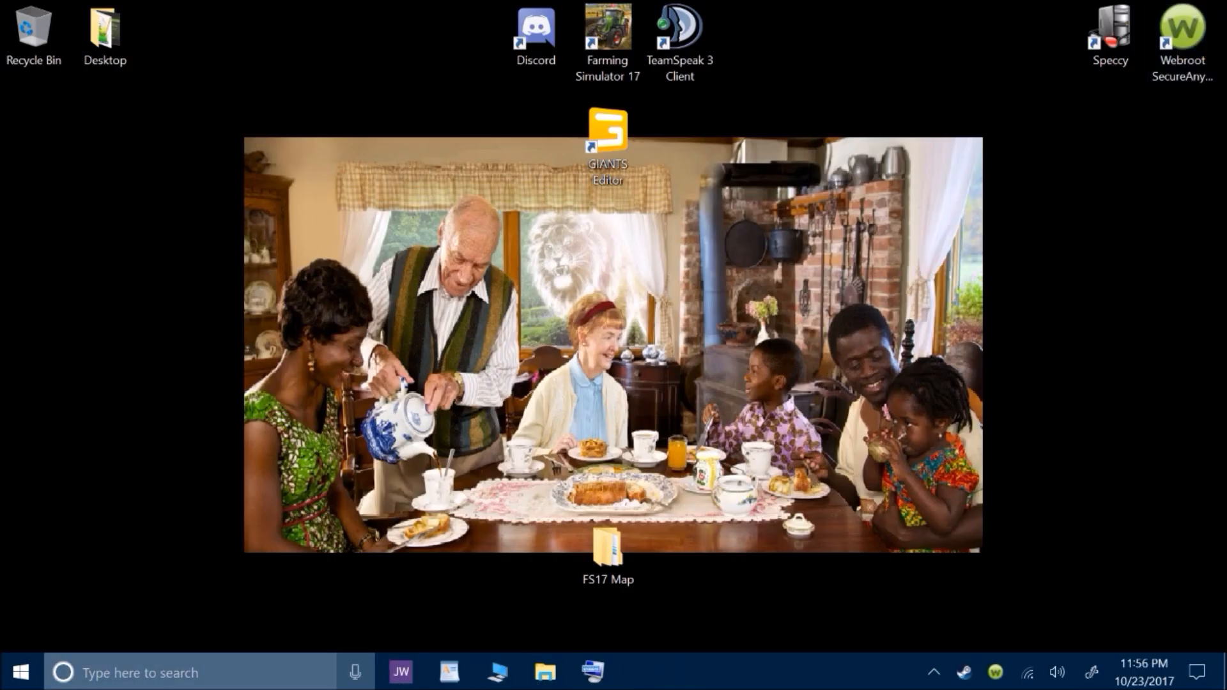
pyautogui.click(20, 671)
pyautogui.write('this')
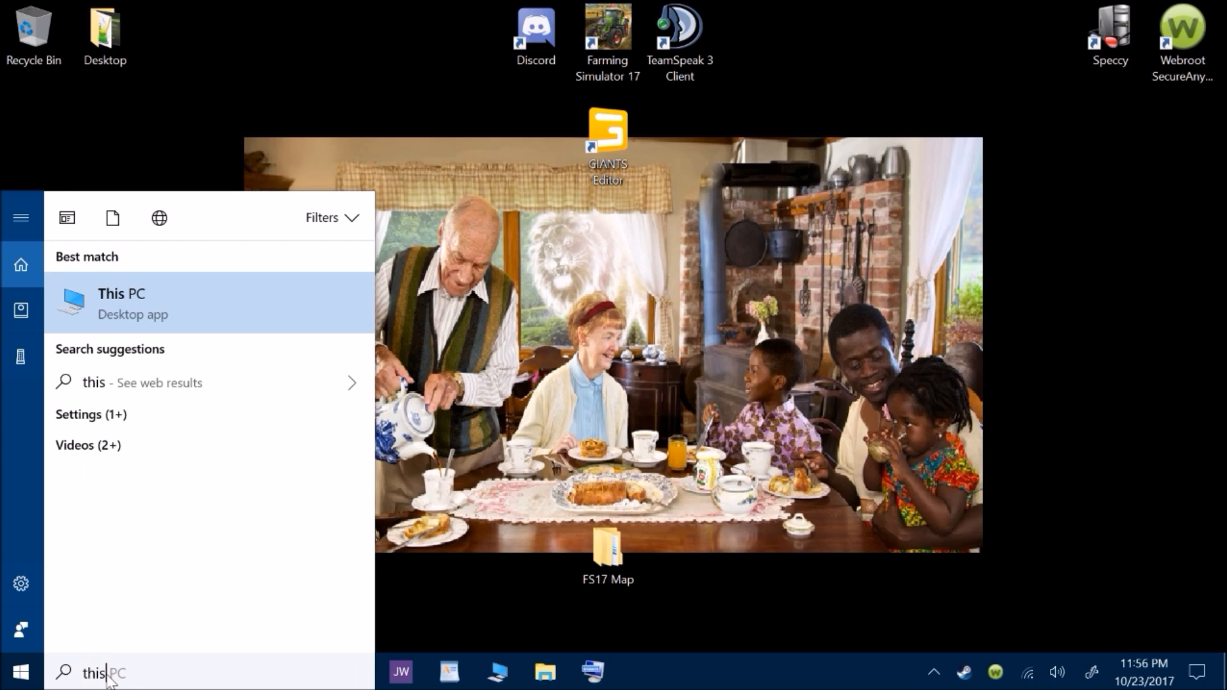
pyautogui.moveTo(229, 294)
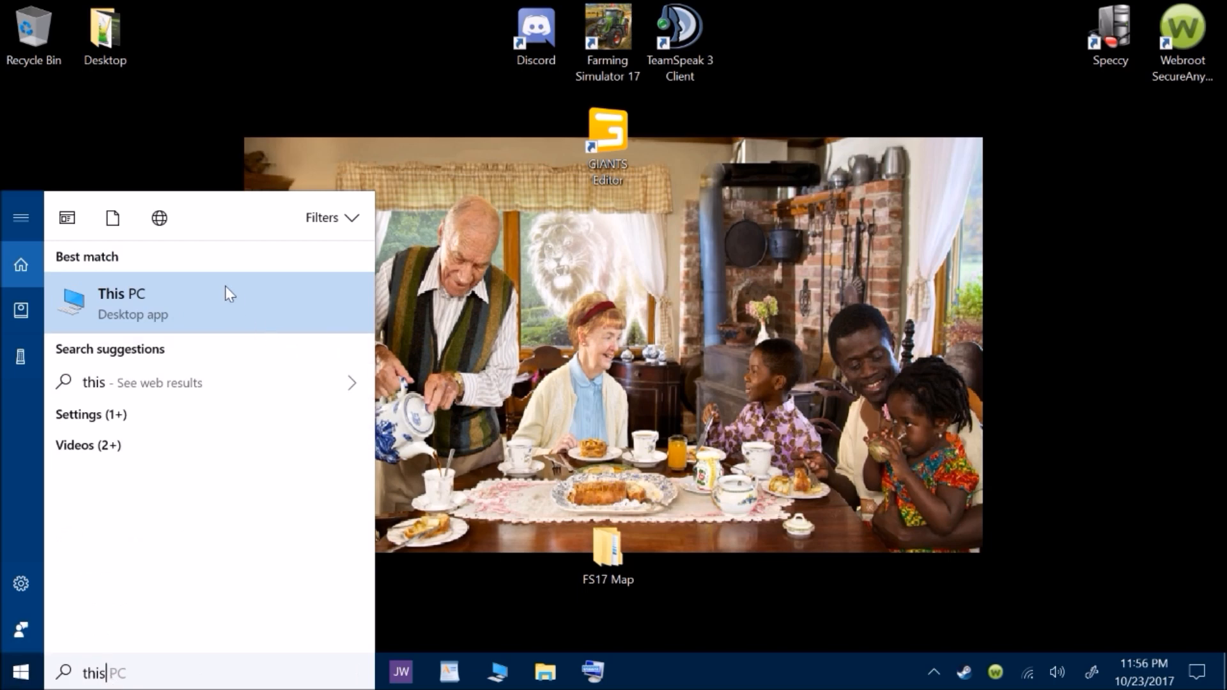
# Open This PC, then the Windows (C:) drive to view its folders including Windows.old
pyautogui.click(122, 302)
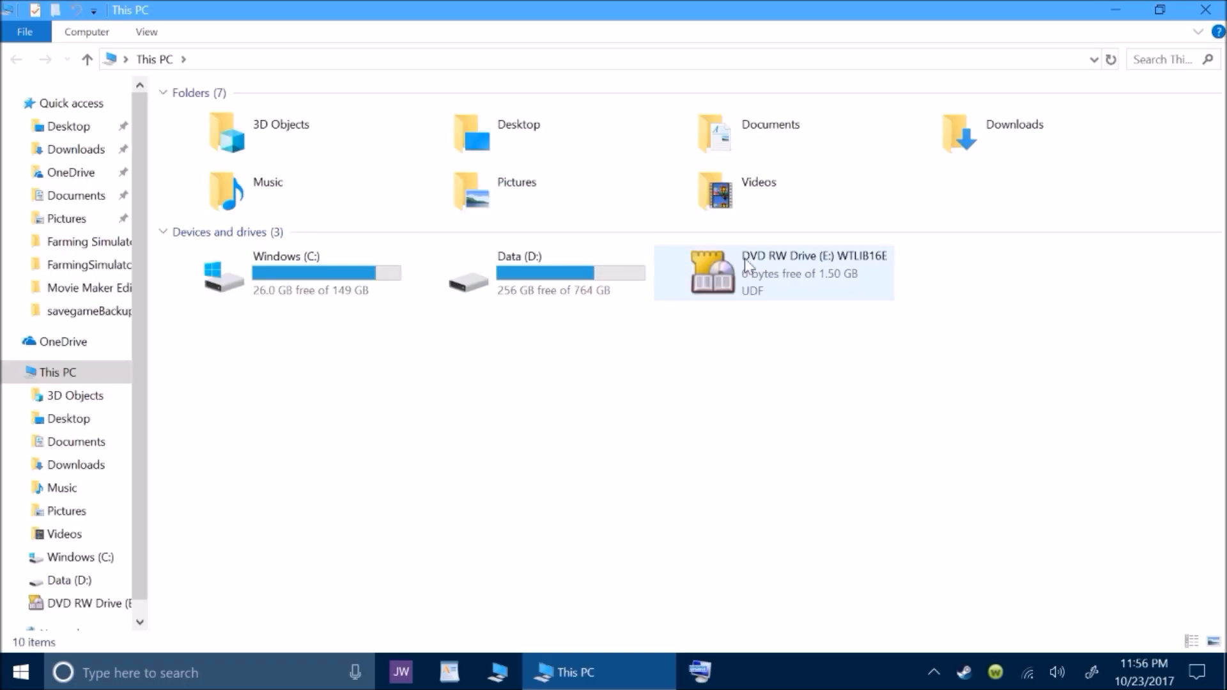
pyautogui.click(294, 278)
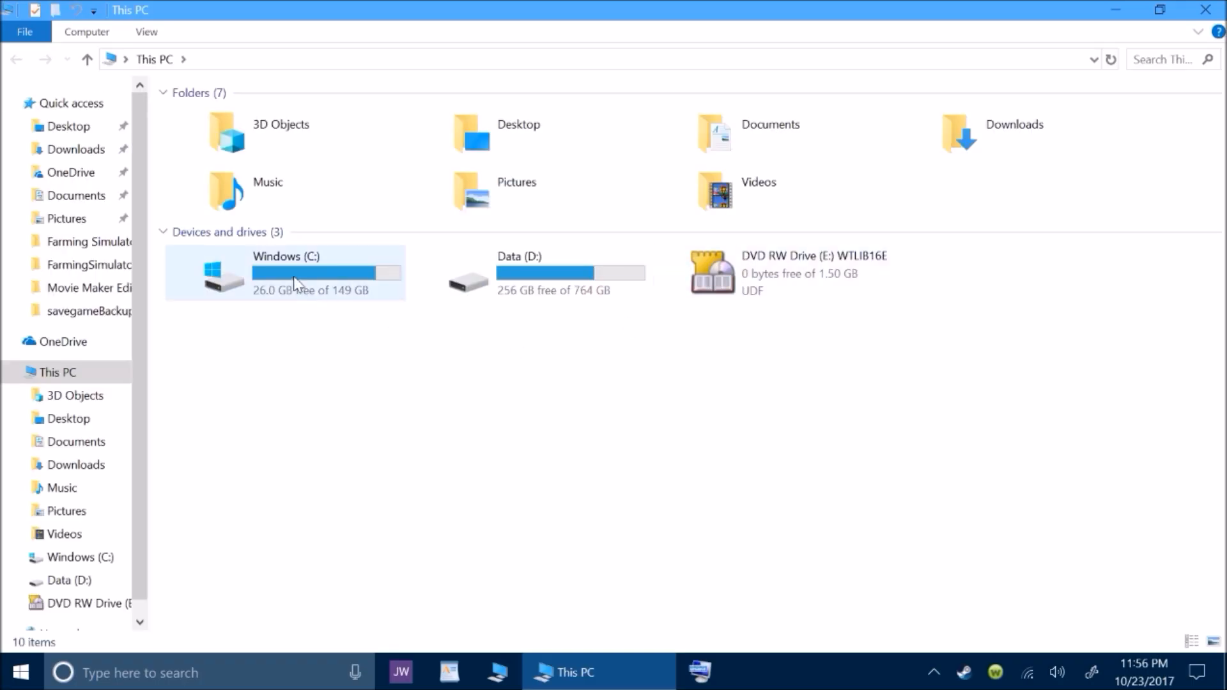
pyautogui.moveTo(296, 282)
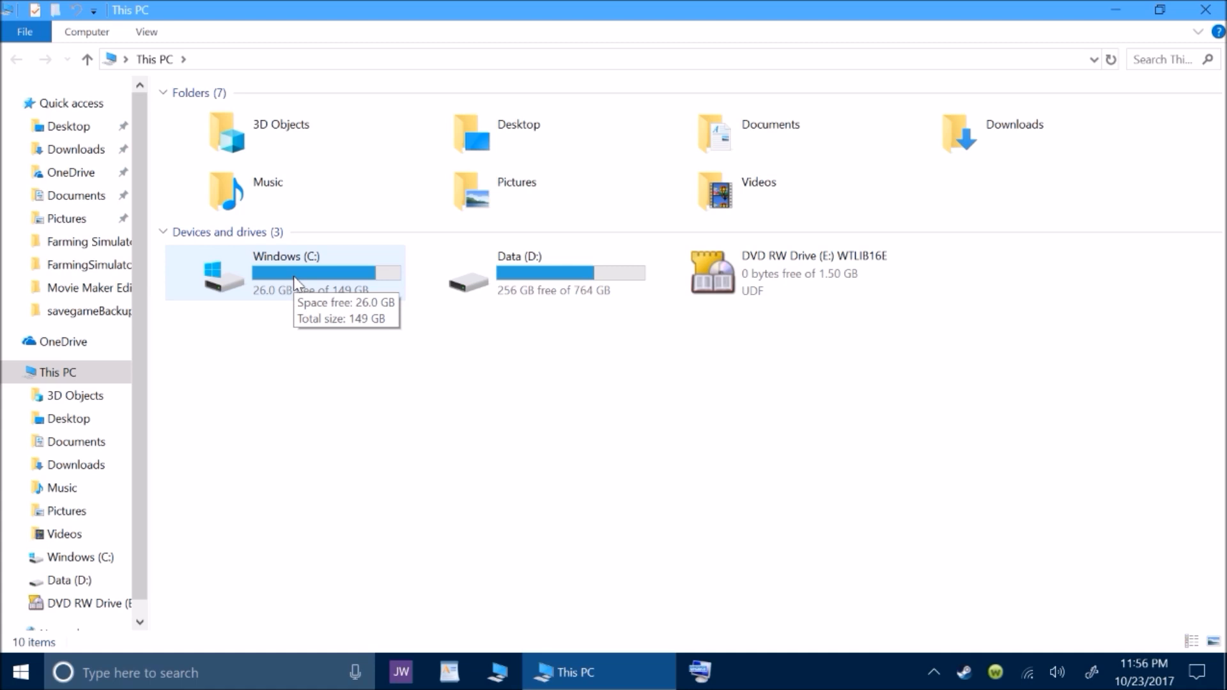
pyautogui.moveTo(591, 287)
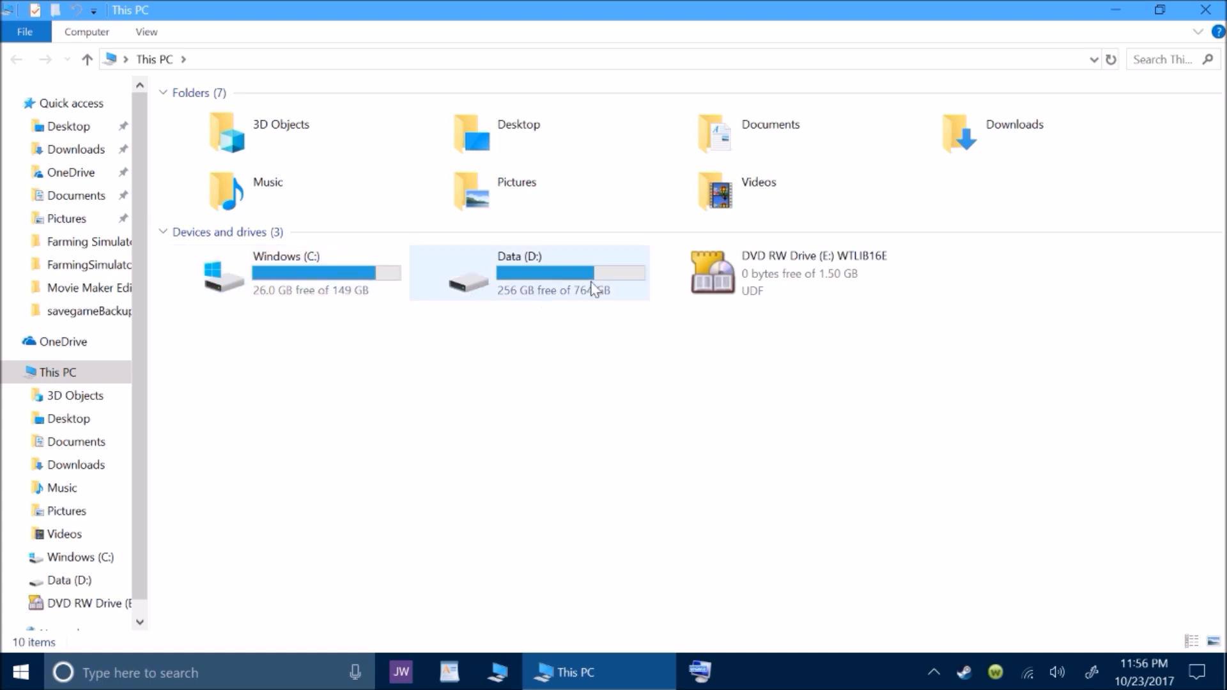
pyautogui.moveTo(536, 305)
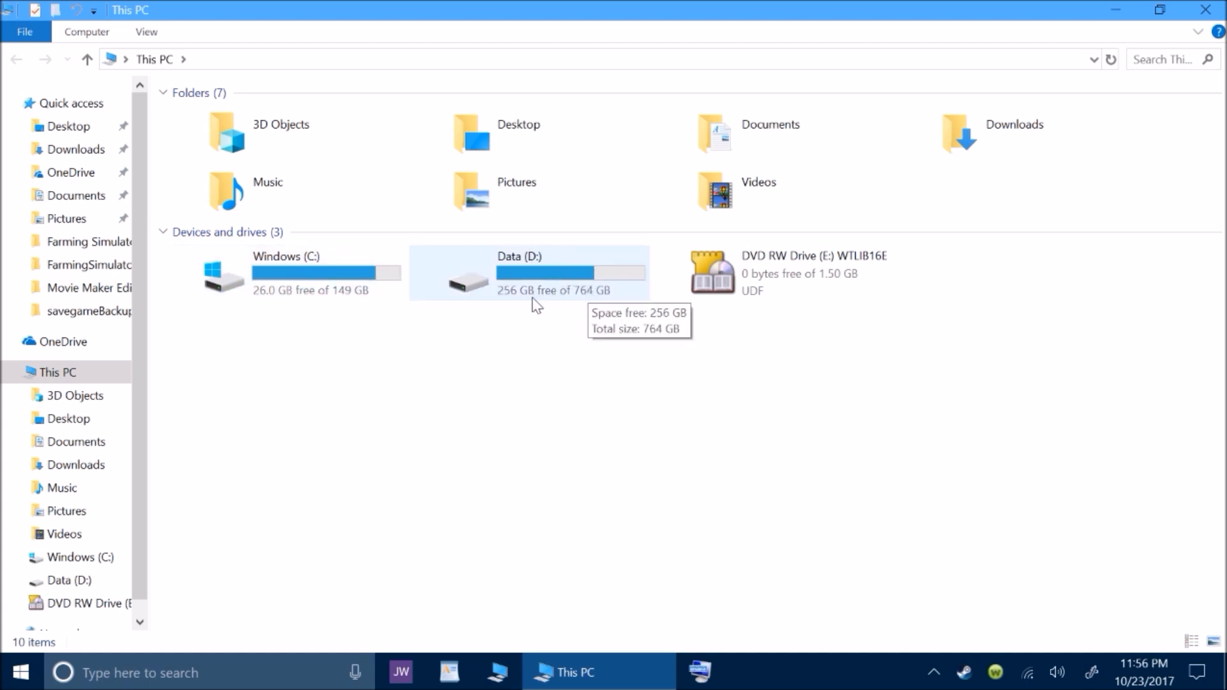
pyautogui.click(290, 284)
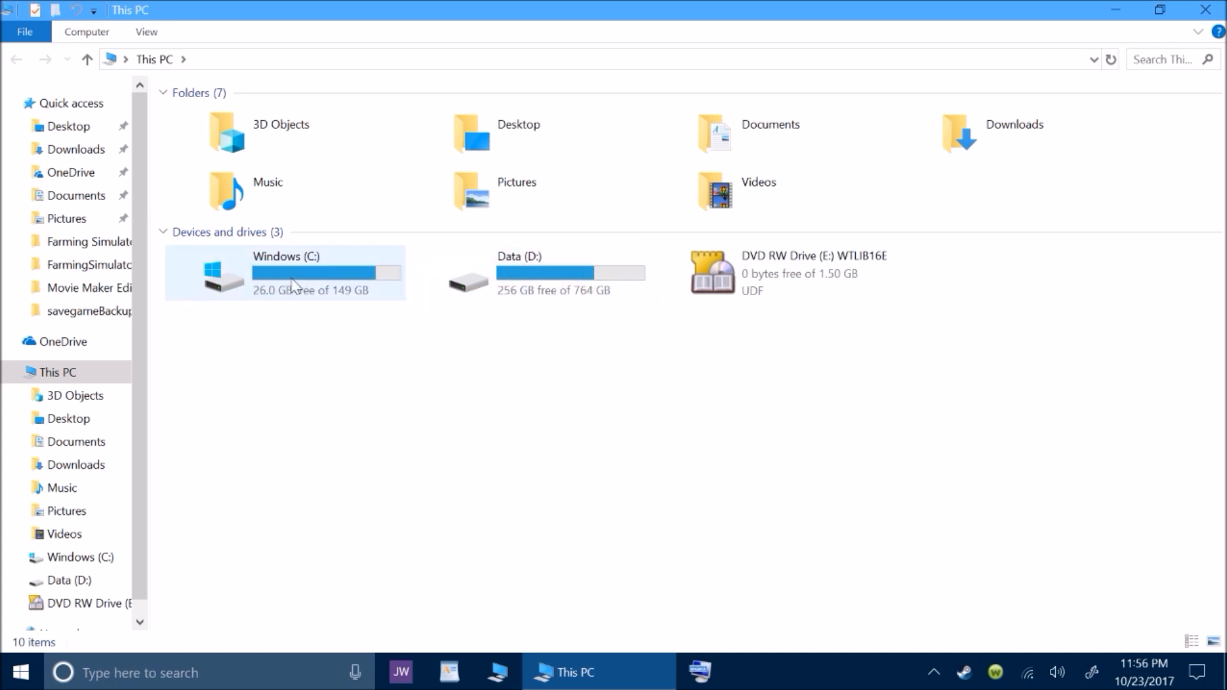
pyautogui.doubleClick(285, 272)
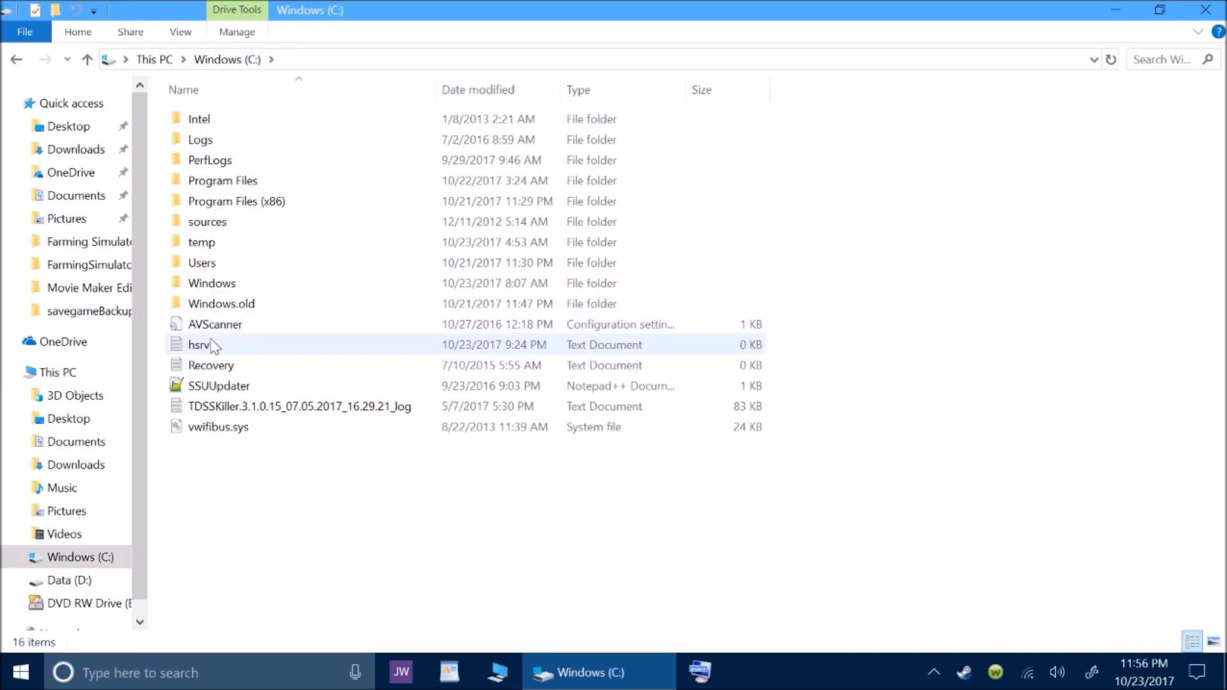
pyautogui.moveTo(207, 306)
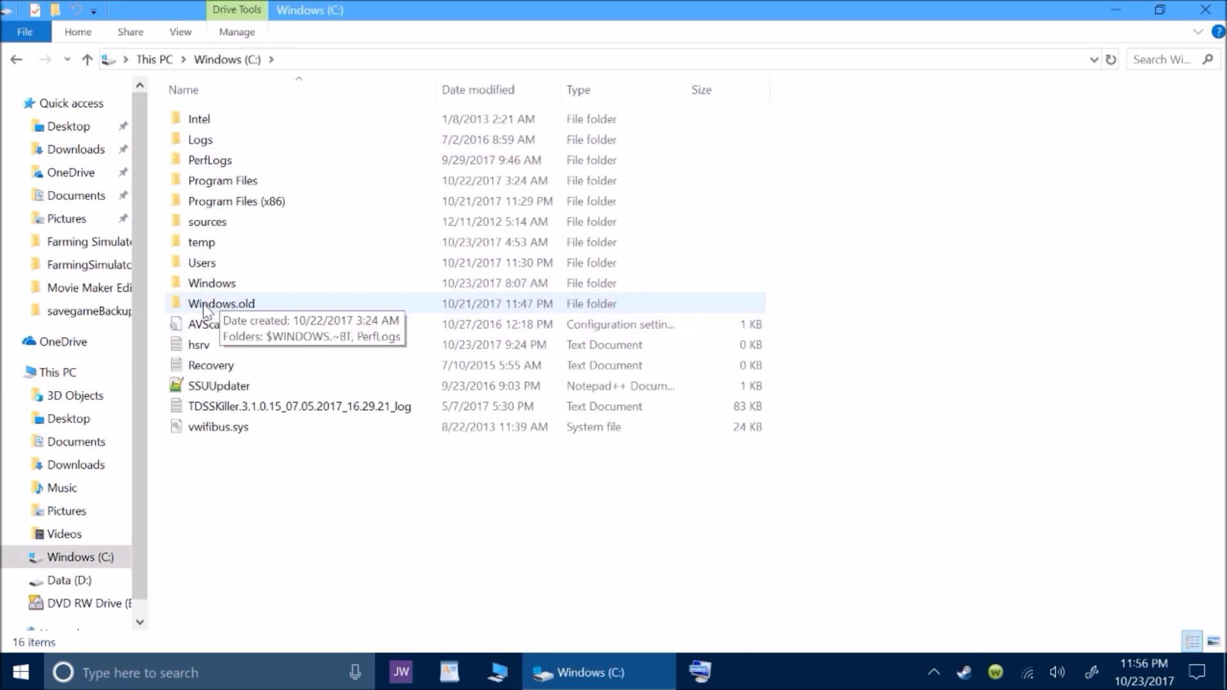
pyautogui.moveTo(243, 313)
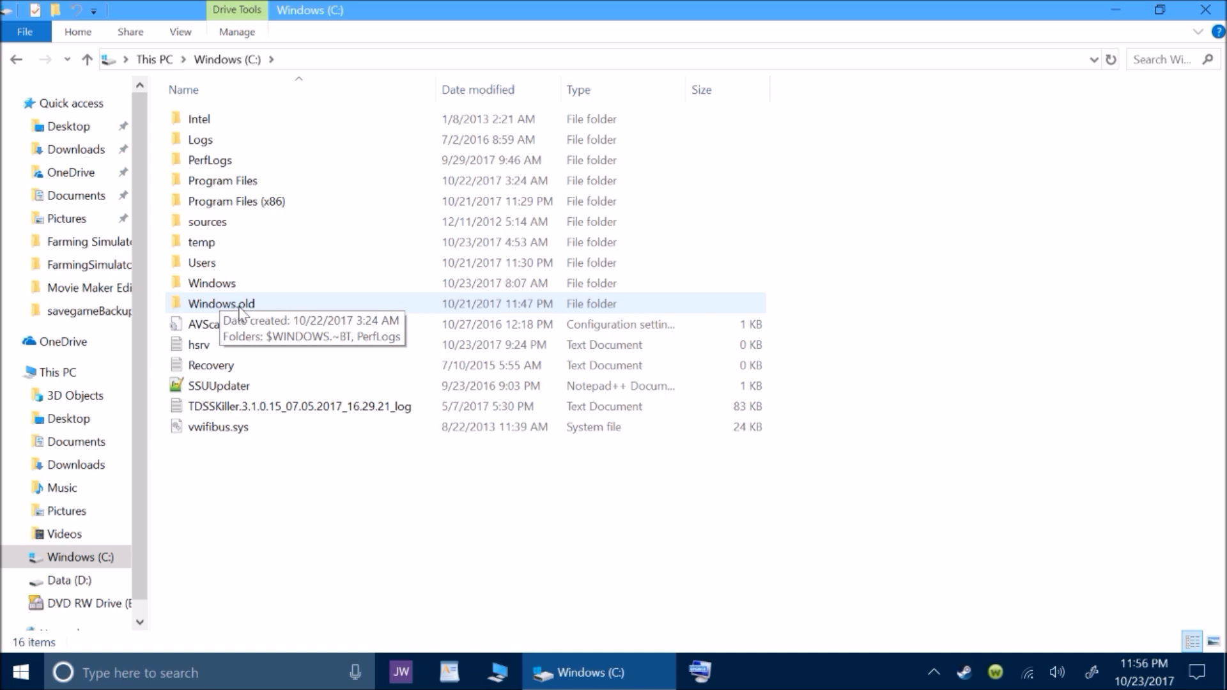
pyautogui.moveTo(274, 312)
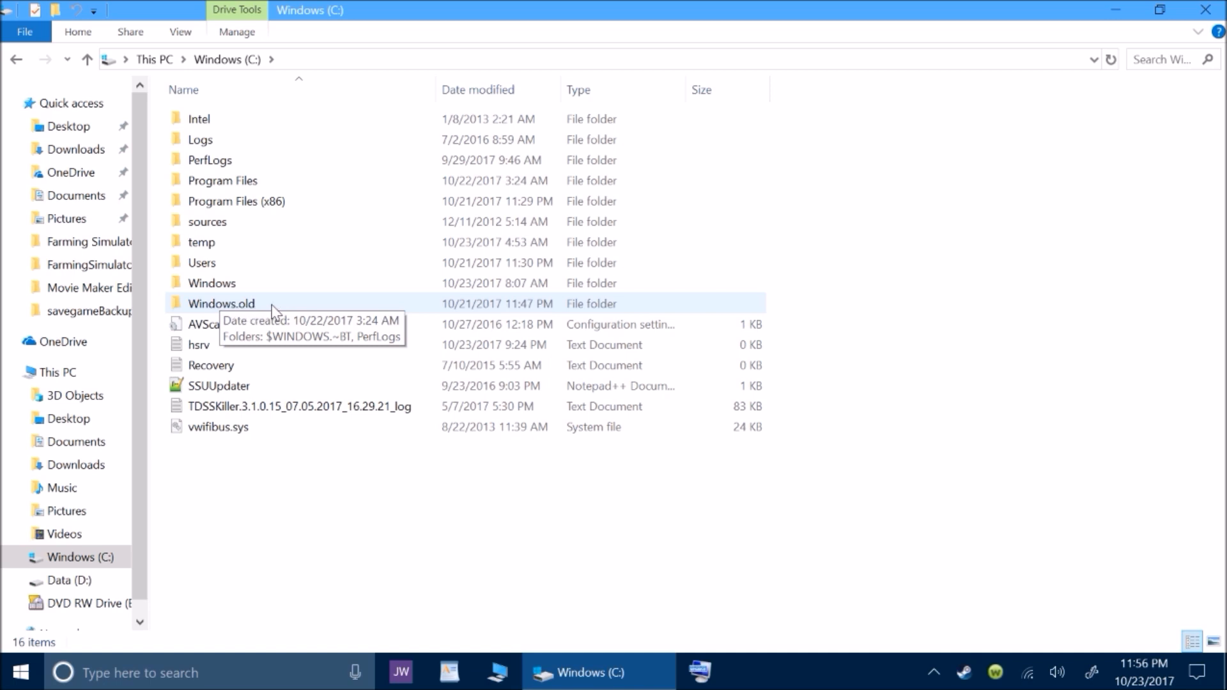
pyautogui.moveTo(1212, 10)
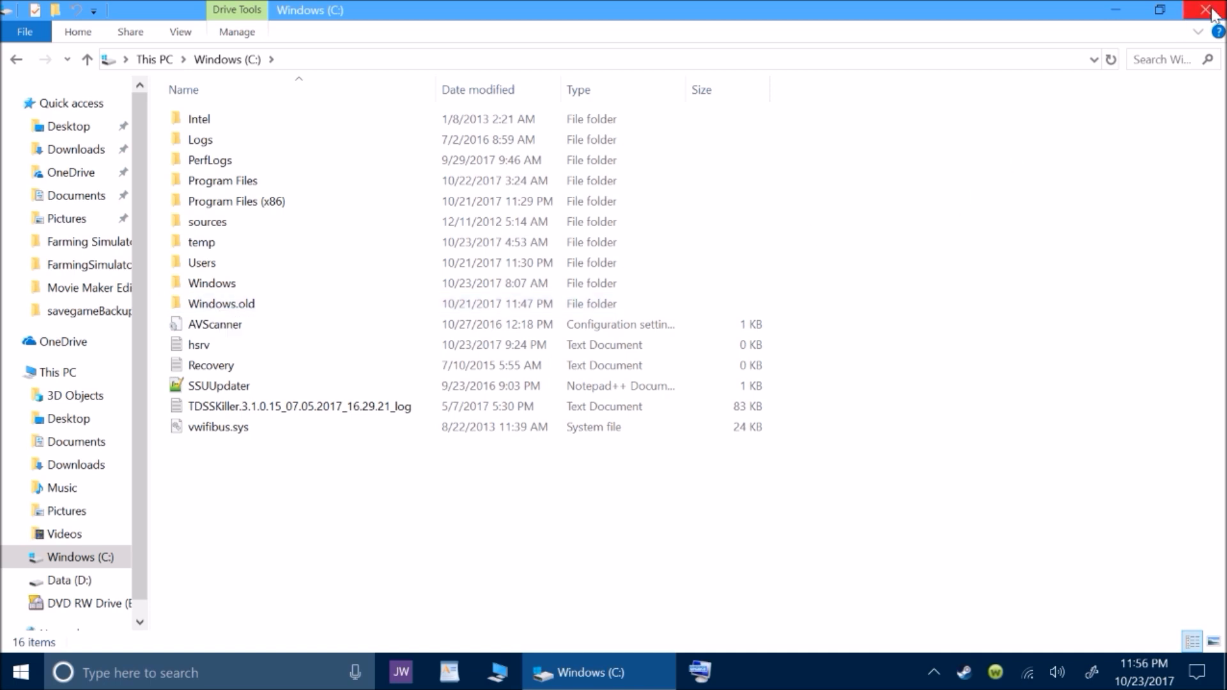
# Close the drive window and bring up the Start menu to reach Settings
pyautogui.click(1212, 10)
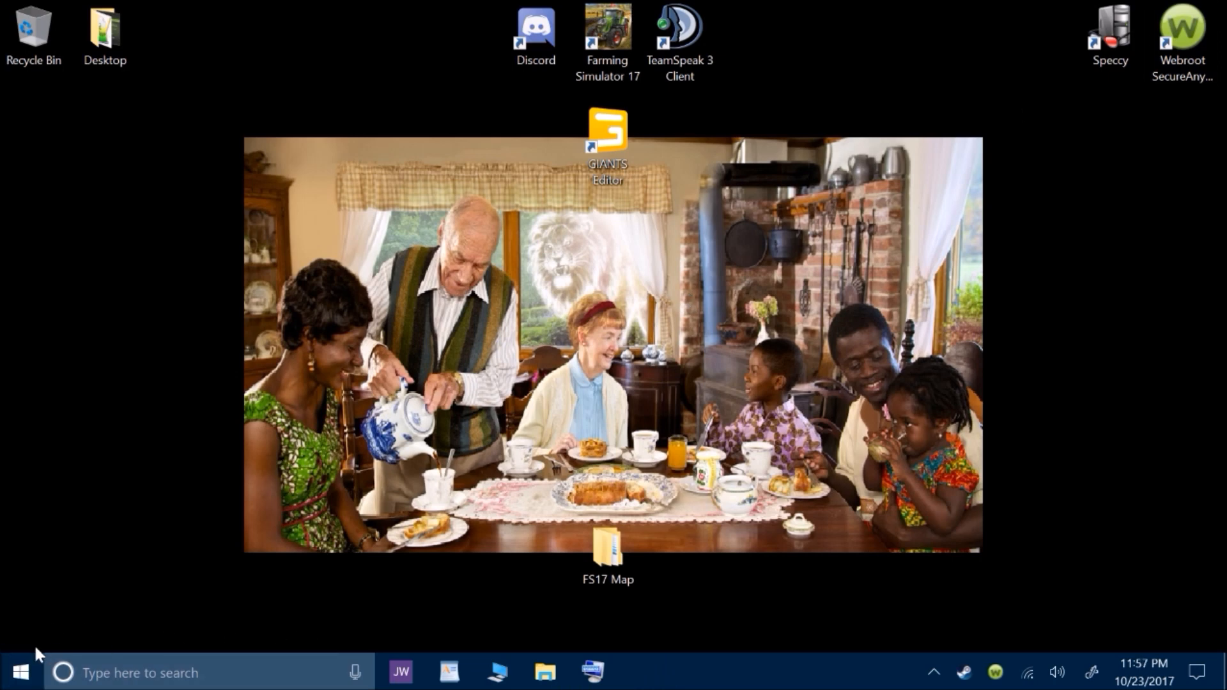
pyautogui.click(17, 672)
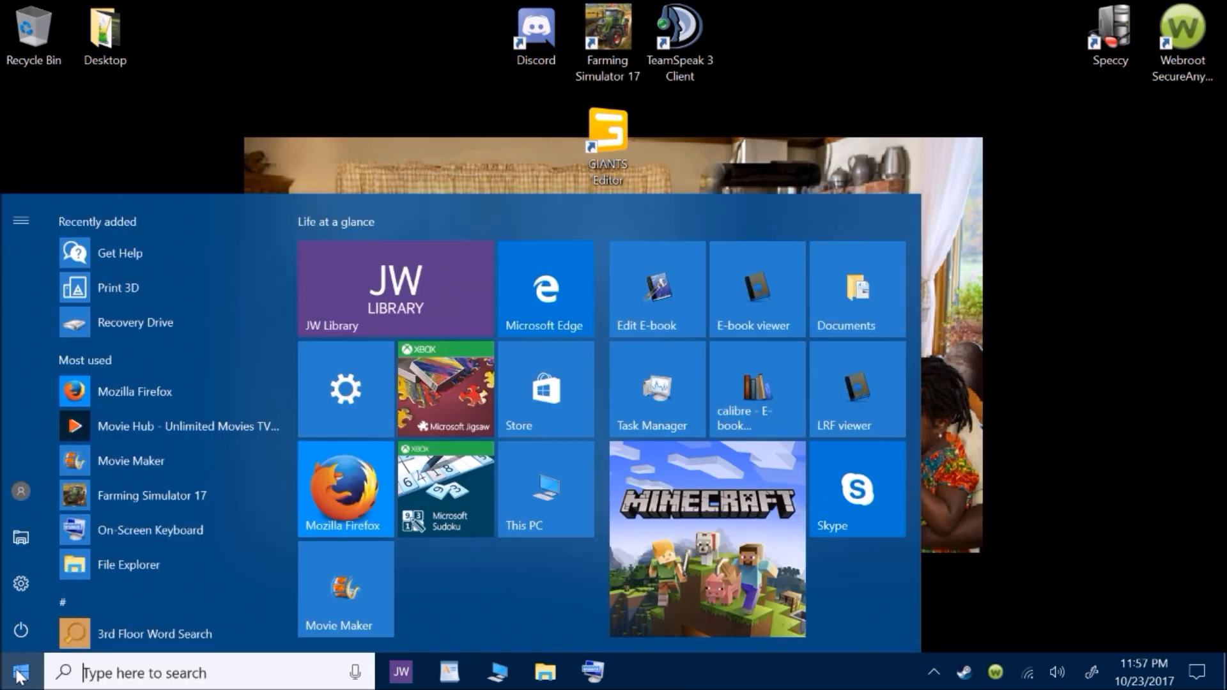
pyautogui.moveTo(20, 583)
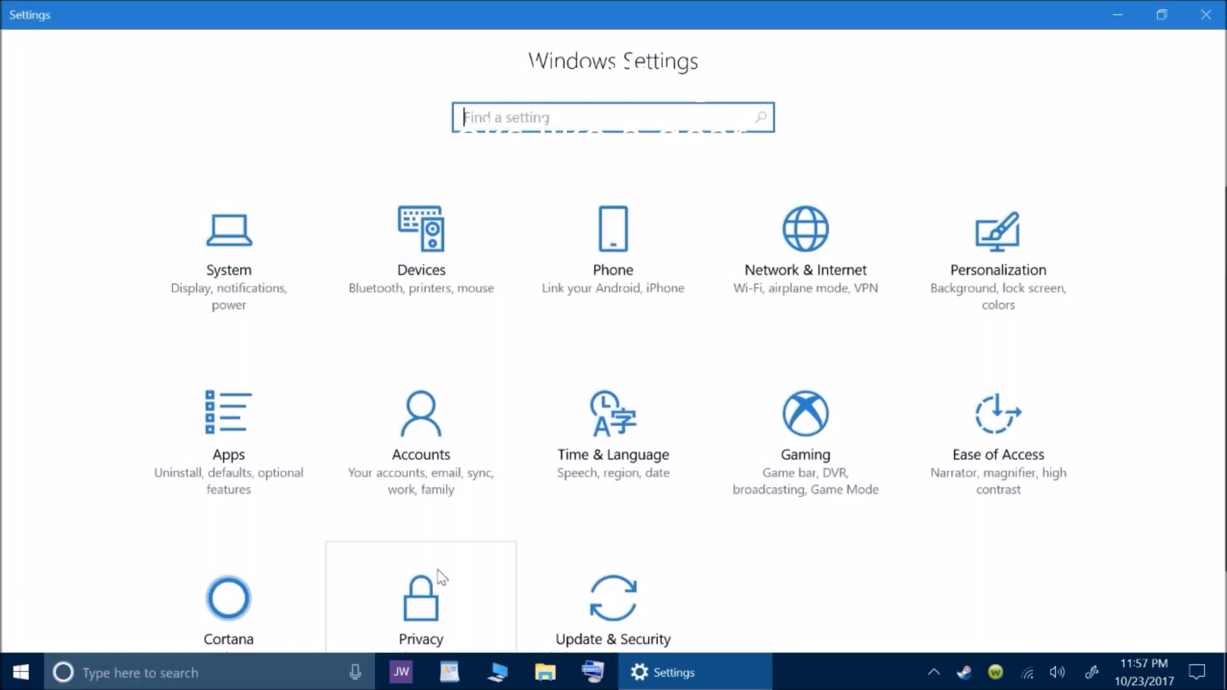
pyautogui.scroll(3)
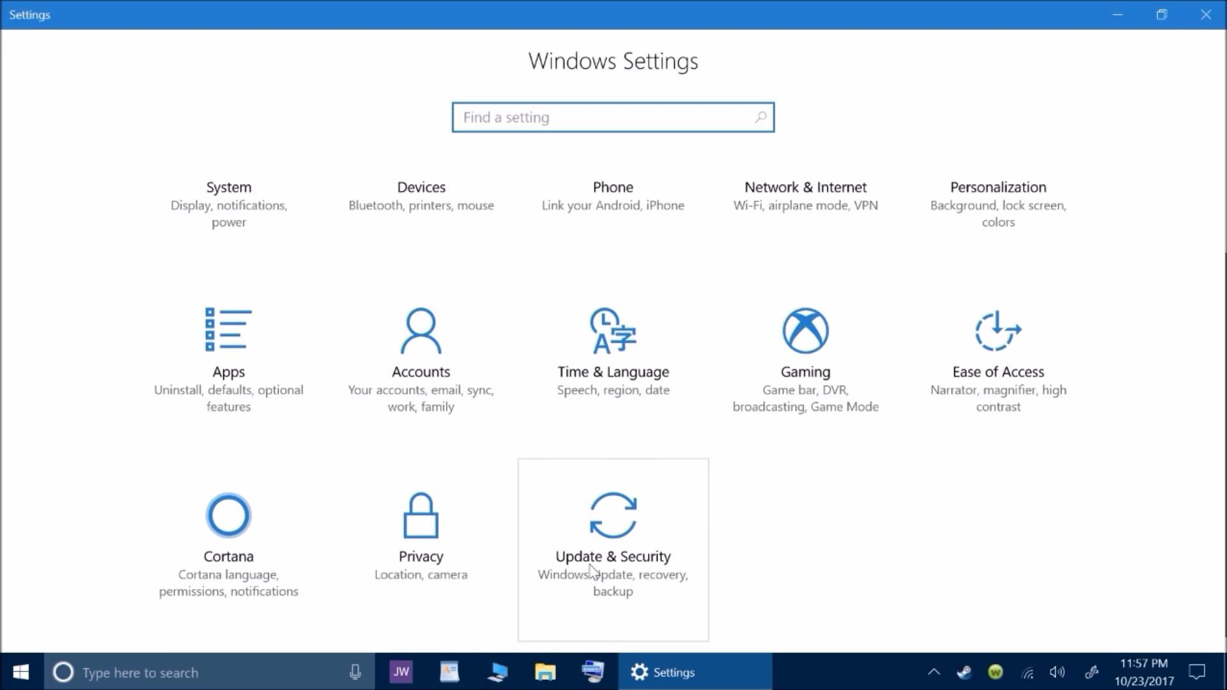
pyautogui.moveTo(643, 581)
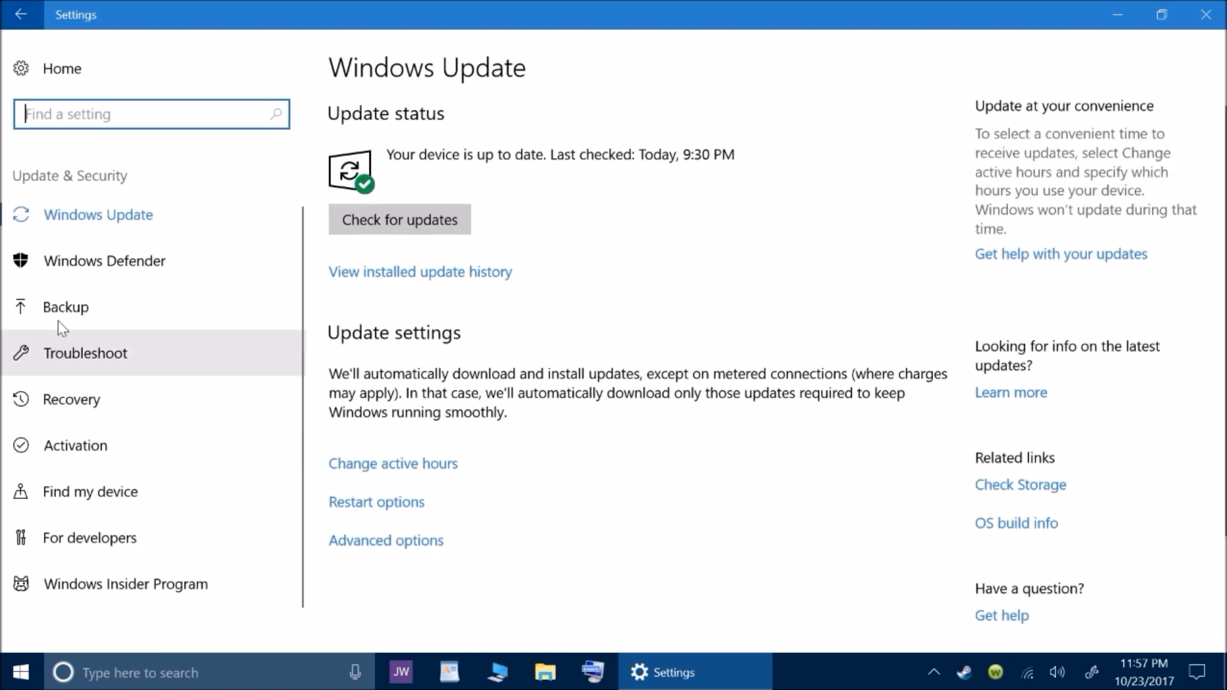
pyautogui.moveTo(71, 399)
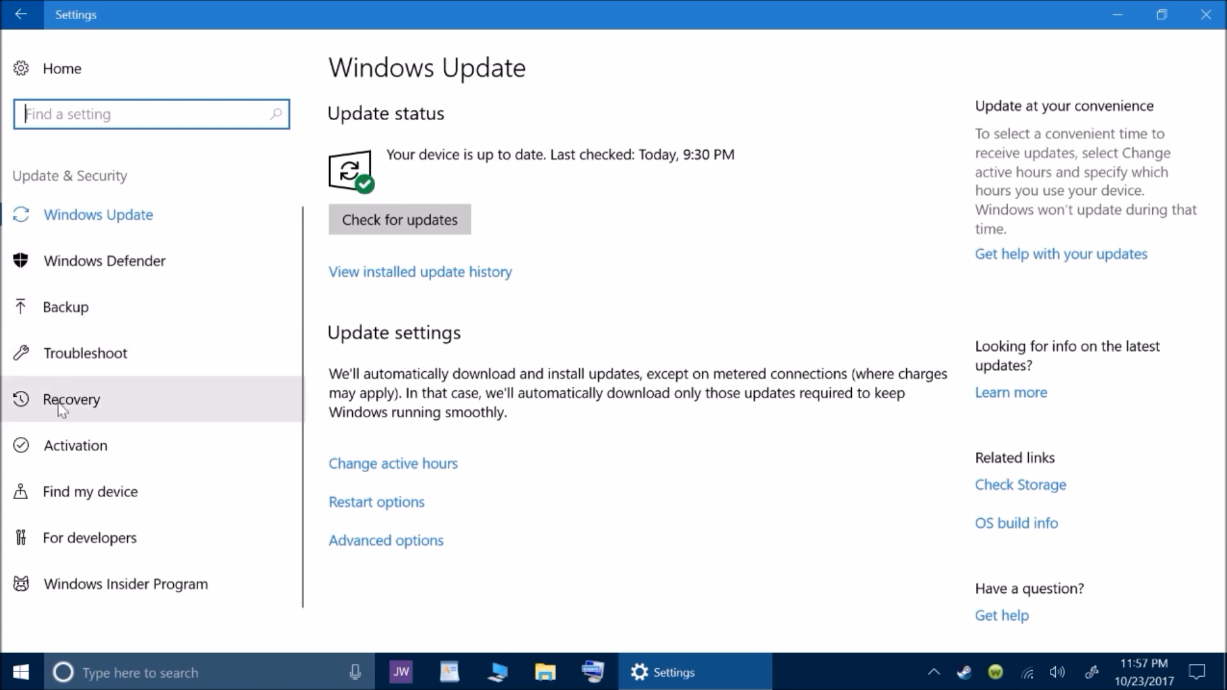
pyautogui.moveTo(97, 413)
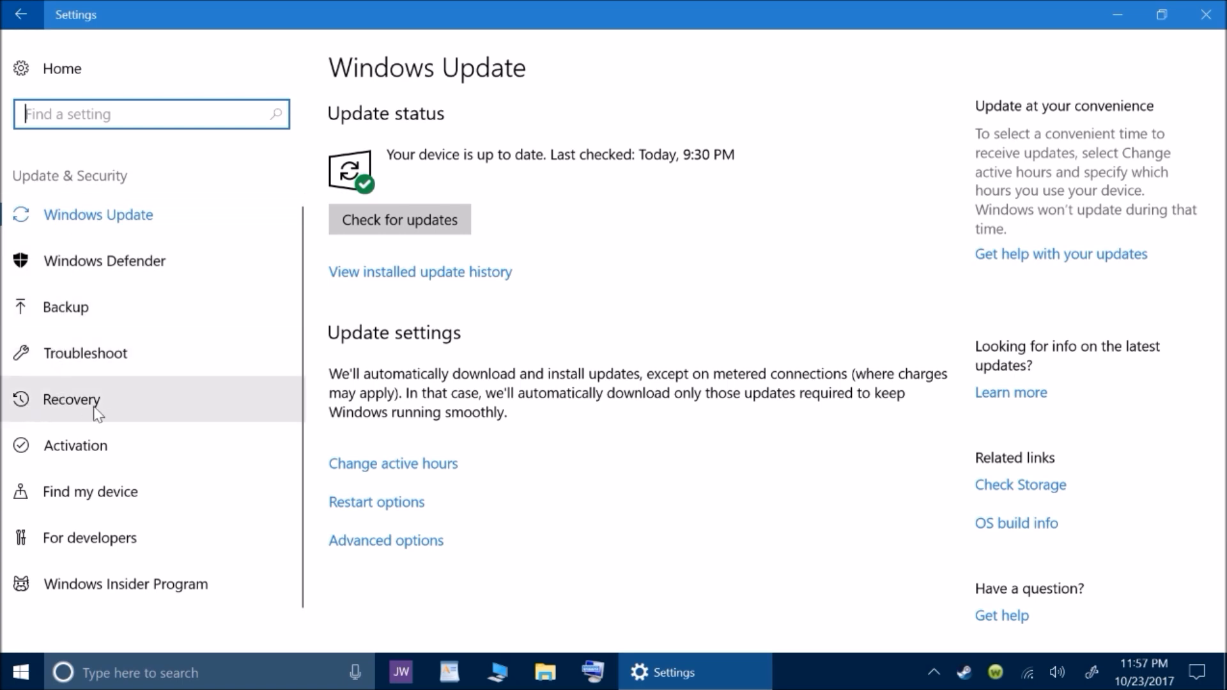
# Show the Recovery page under Update & Security
pyautogui.click(70, 399)
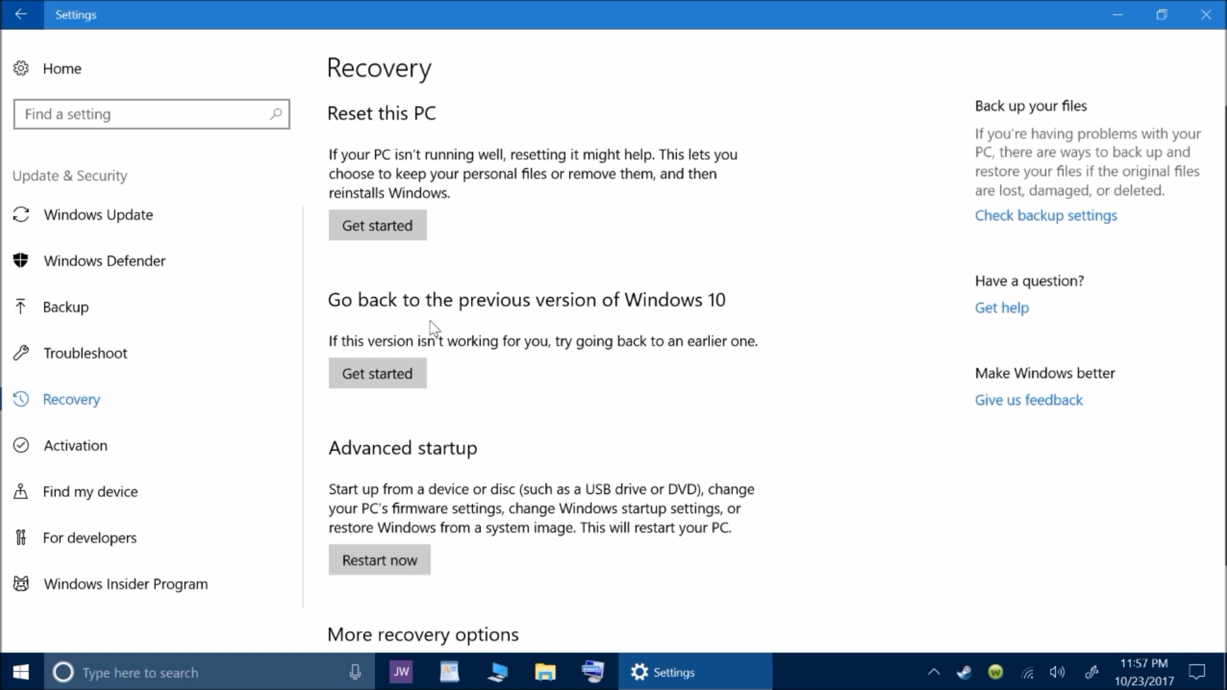
pyautogui.moveTo(791, 323)
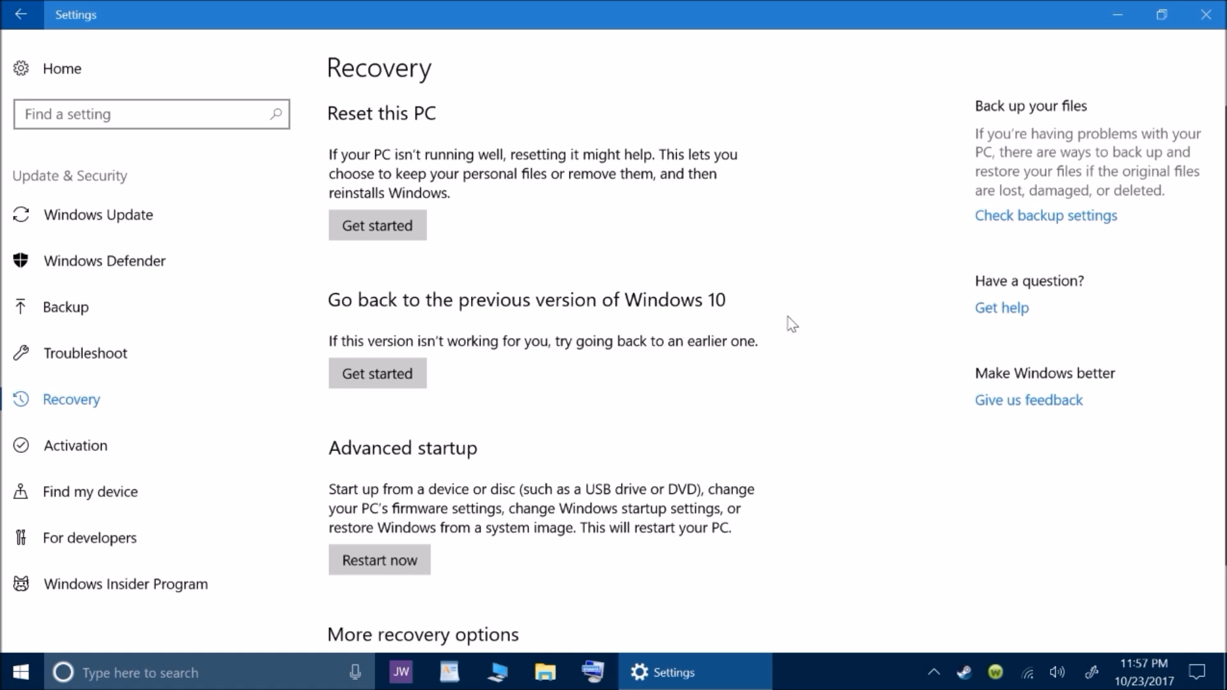
pyautogui.moveTo(377, 373)
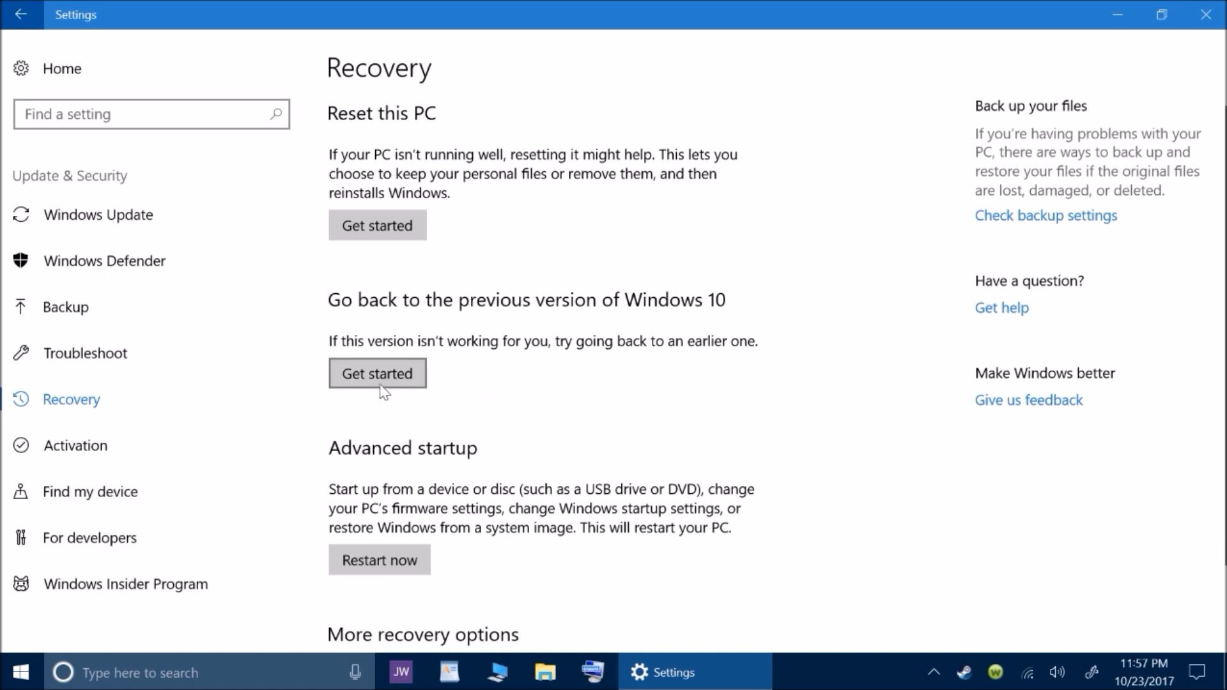
# Start going back to the earlier build and tick 'For another reason'
pyautogui.click(377, 373)
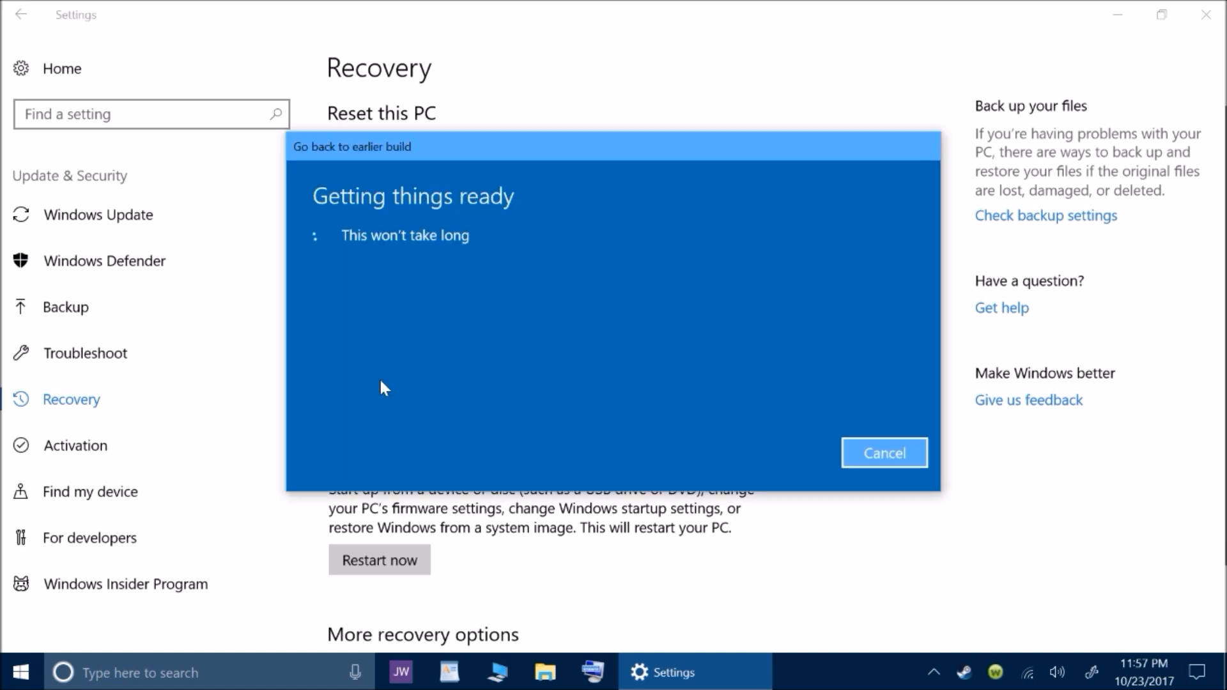
pyautogui.moveTo(430, 248)
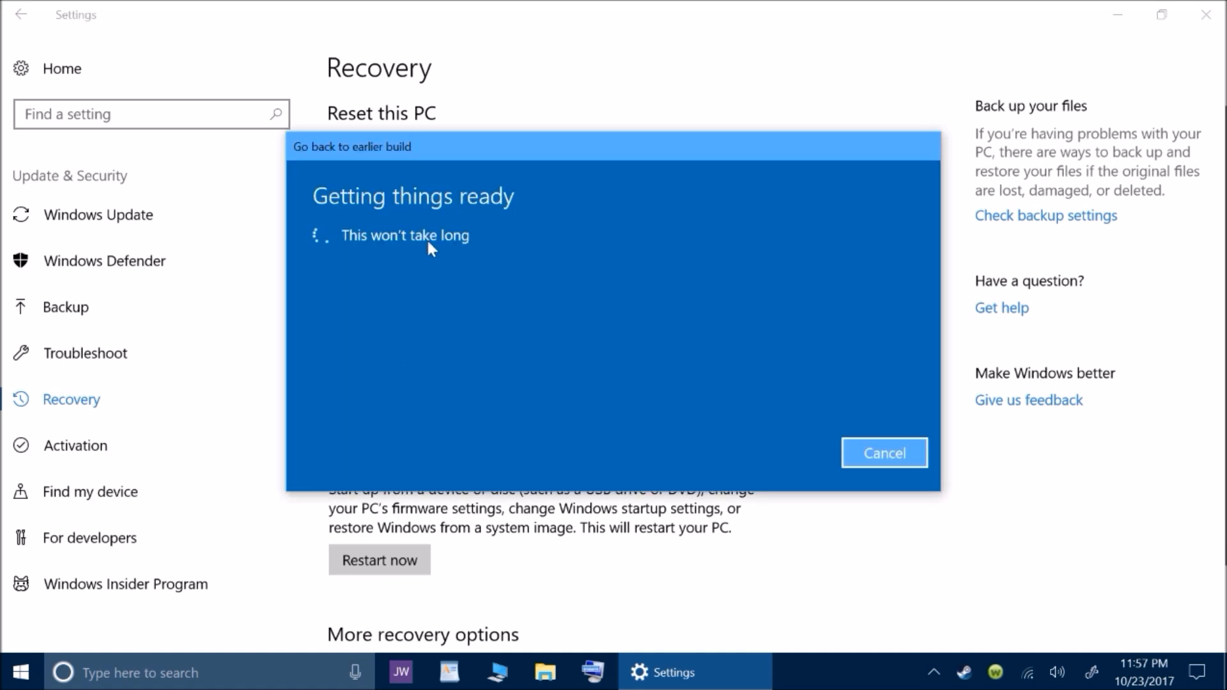
pyautogui.moveTo(562, 269)
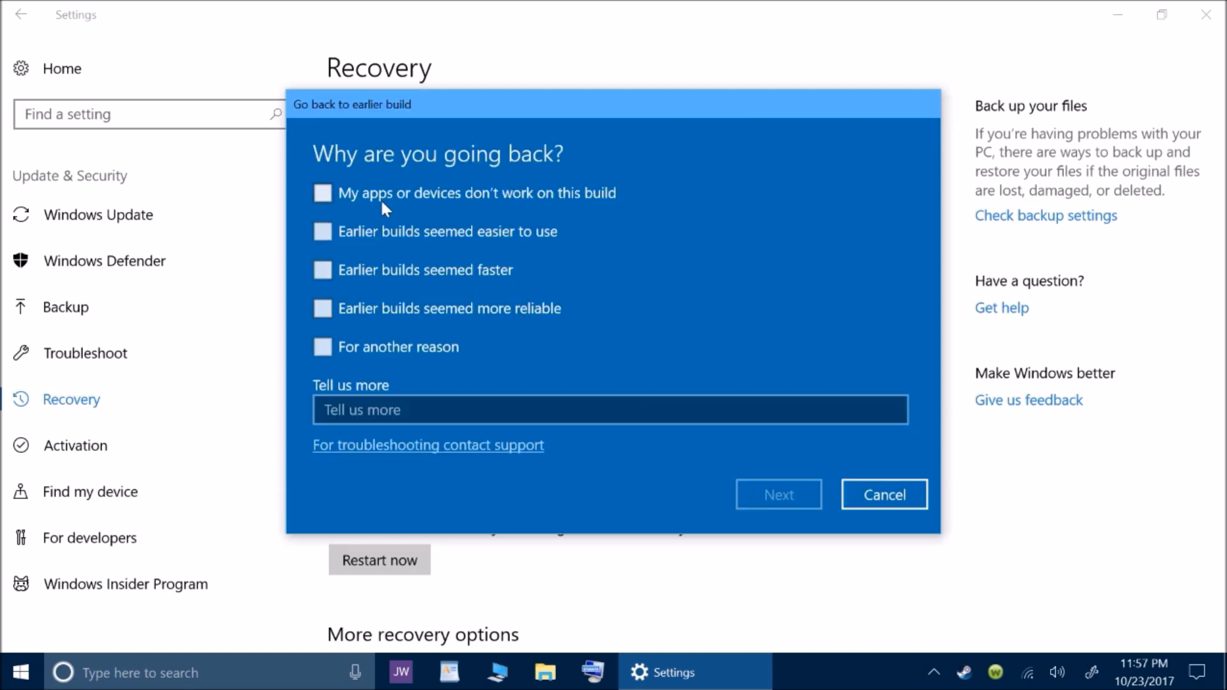
pyautogui.moveTo(358, 211)
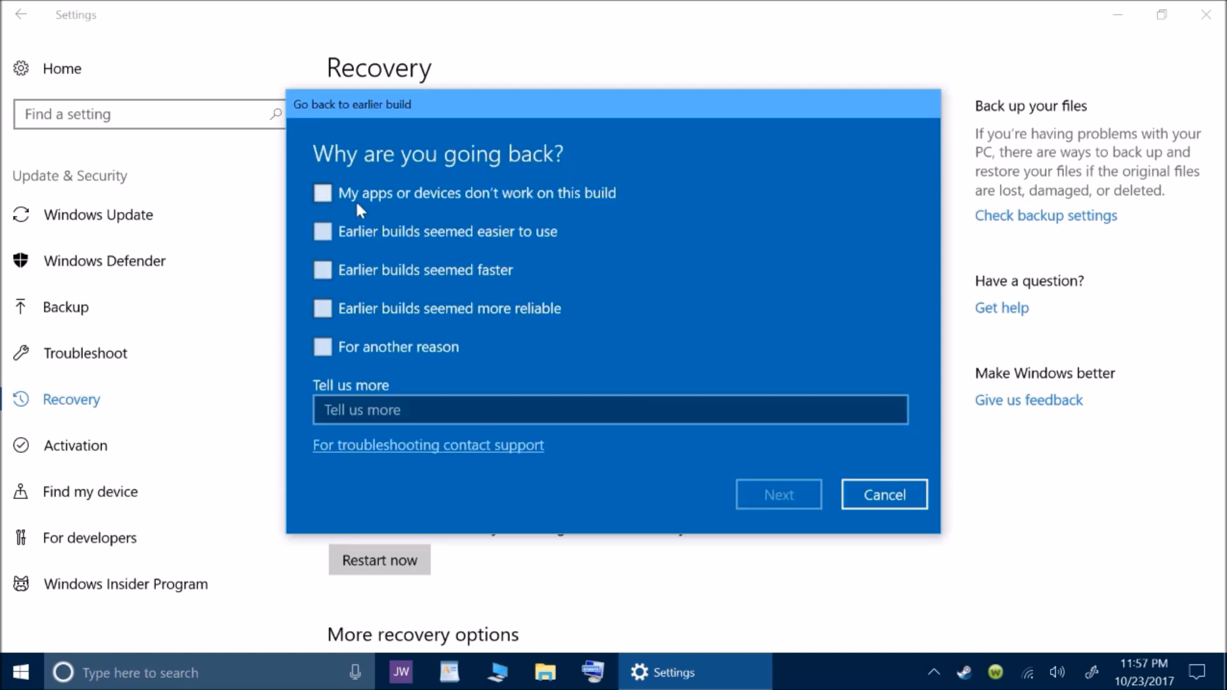
pyautogui.moveTo(652, 237)
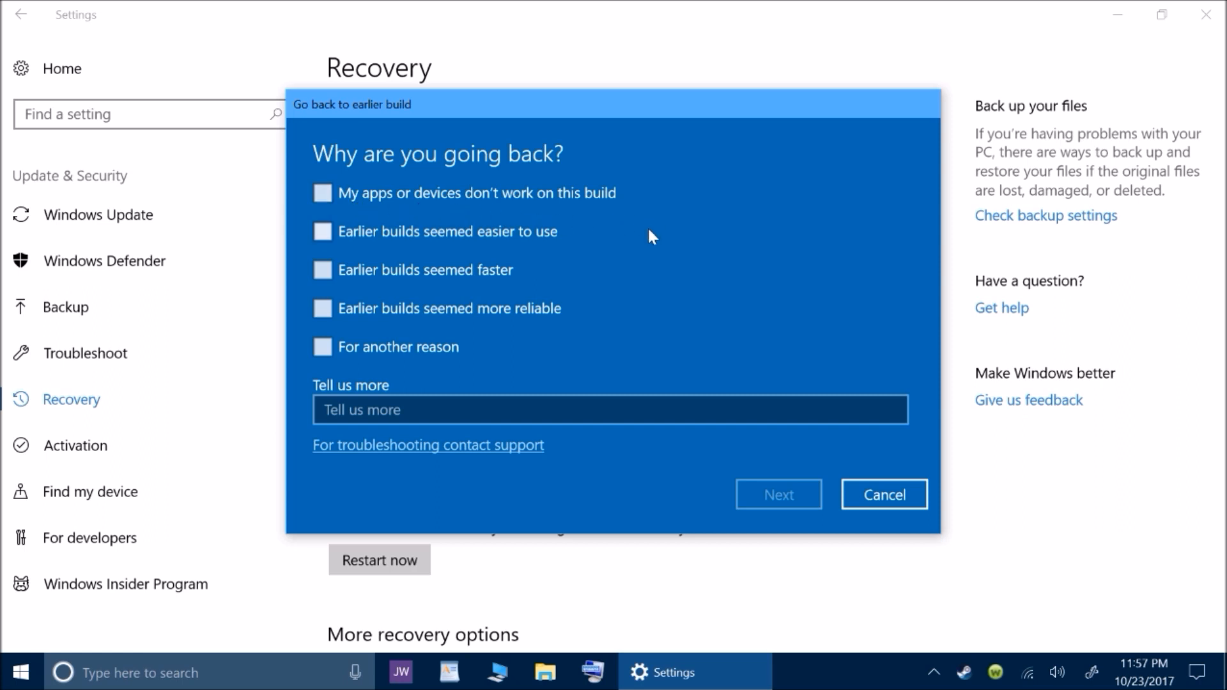
pyautogui.moveTo(593, 285)
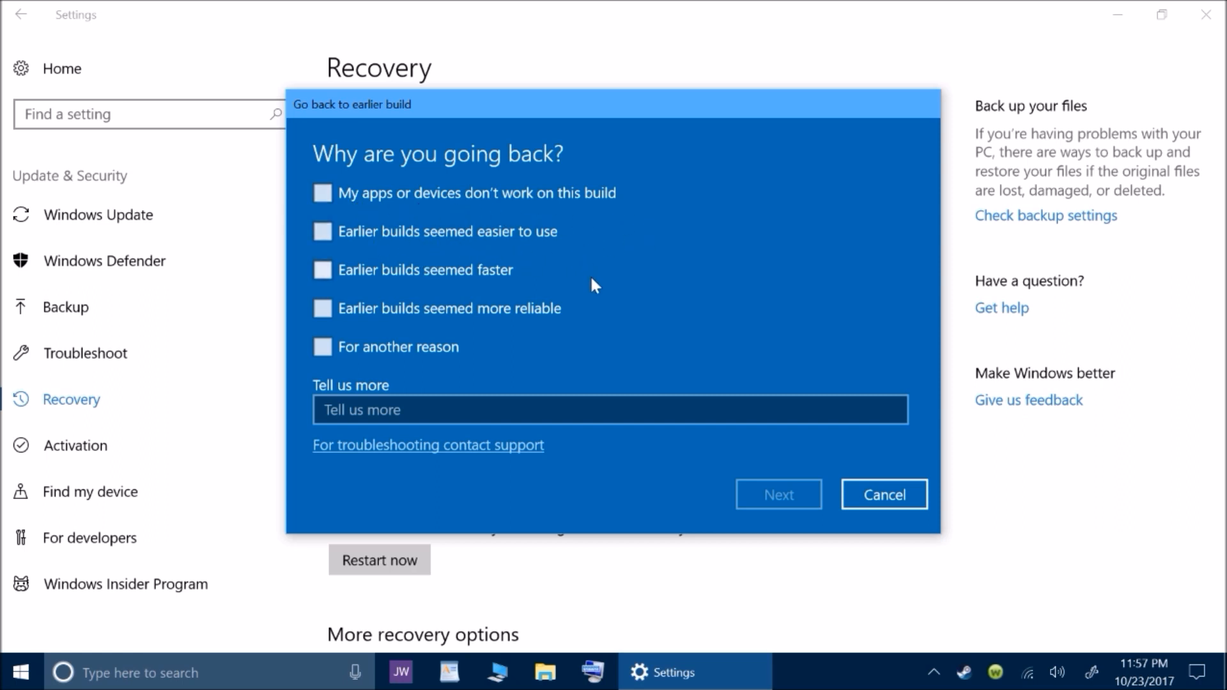
pyautogui.moveTo(485, 297)
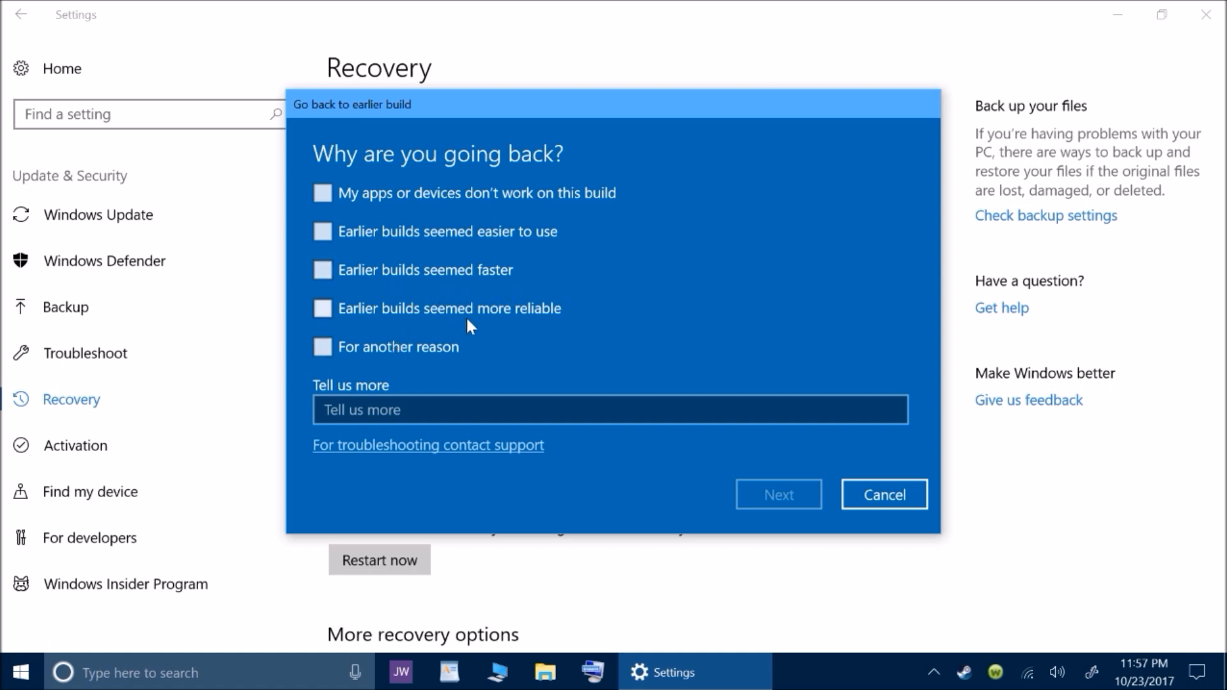
pyautogui.moveTo(349, 362)
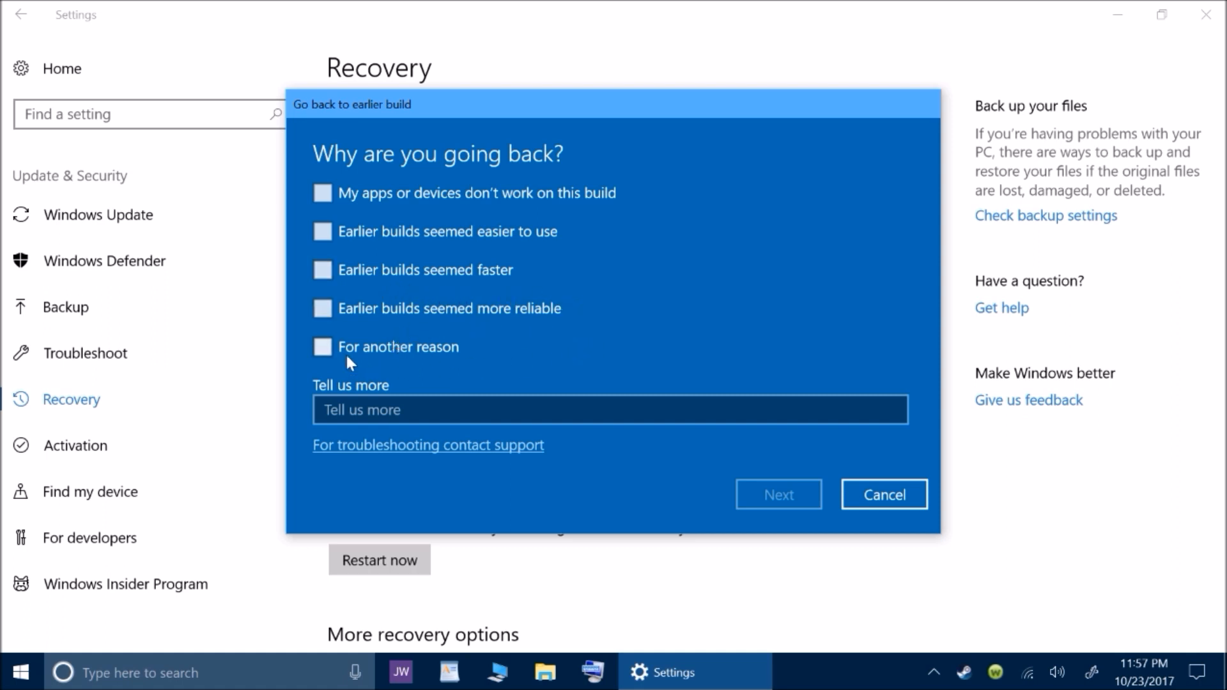
pyautogui.click(322, 347)
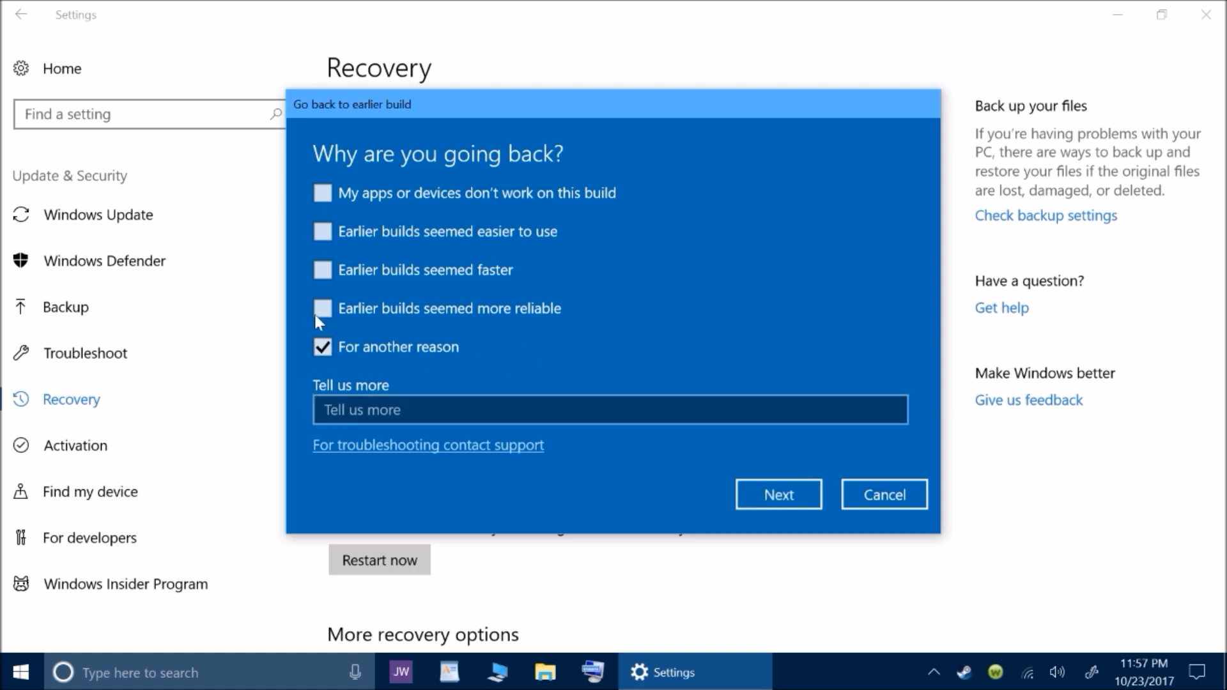
pyautogui.moveTo(439, 195)
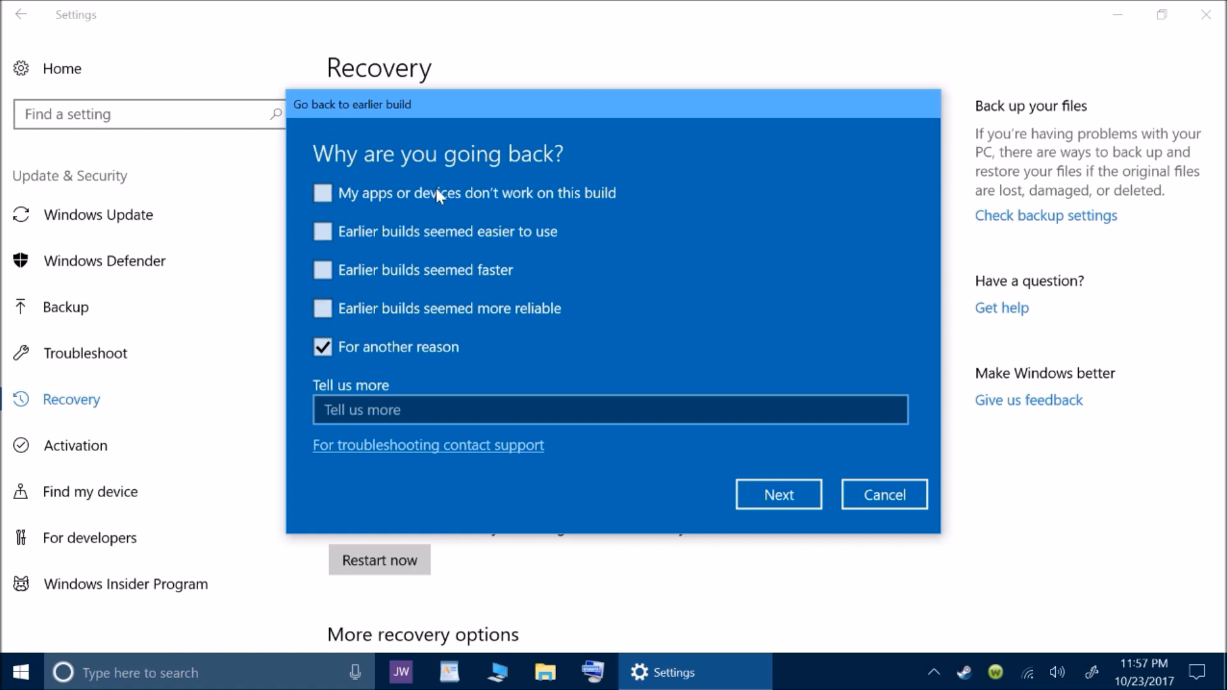
pyautogui.moveTo(503, 369)
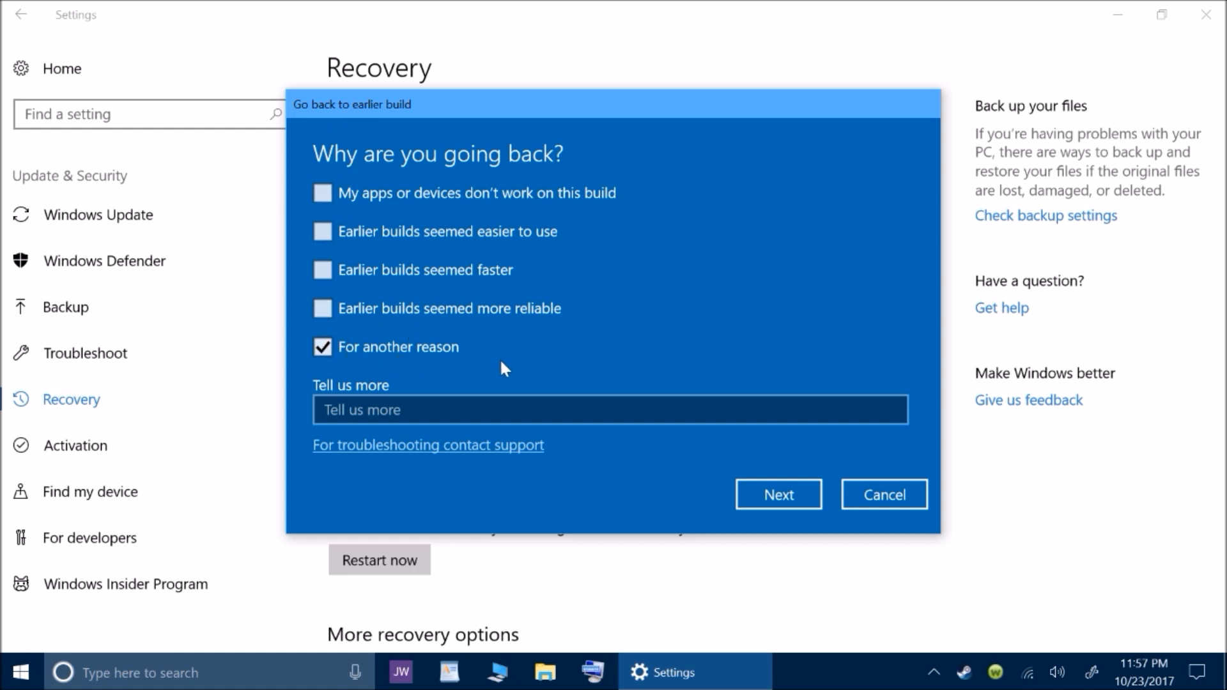
# Advance the go-back wizard to the 'Check for updates?' page
pyautogui.click(778, 494)
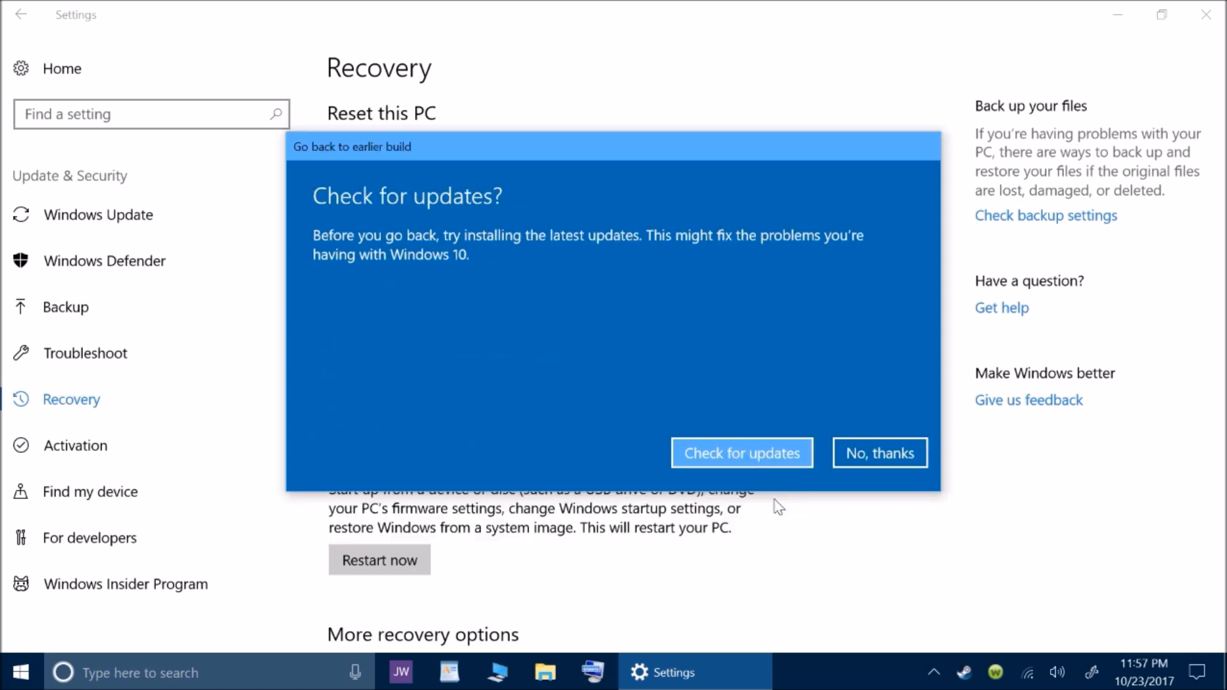
pyautogui.moveTo(842, 460)
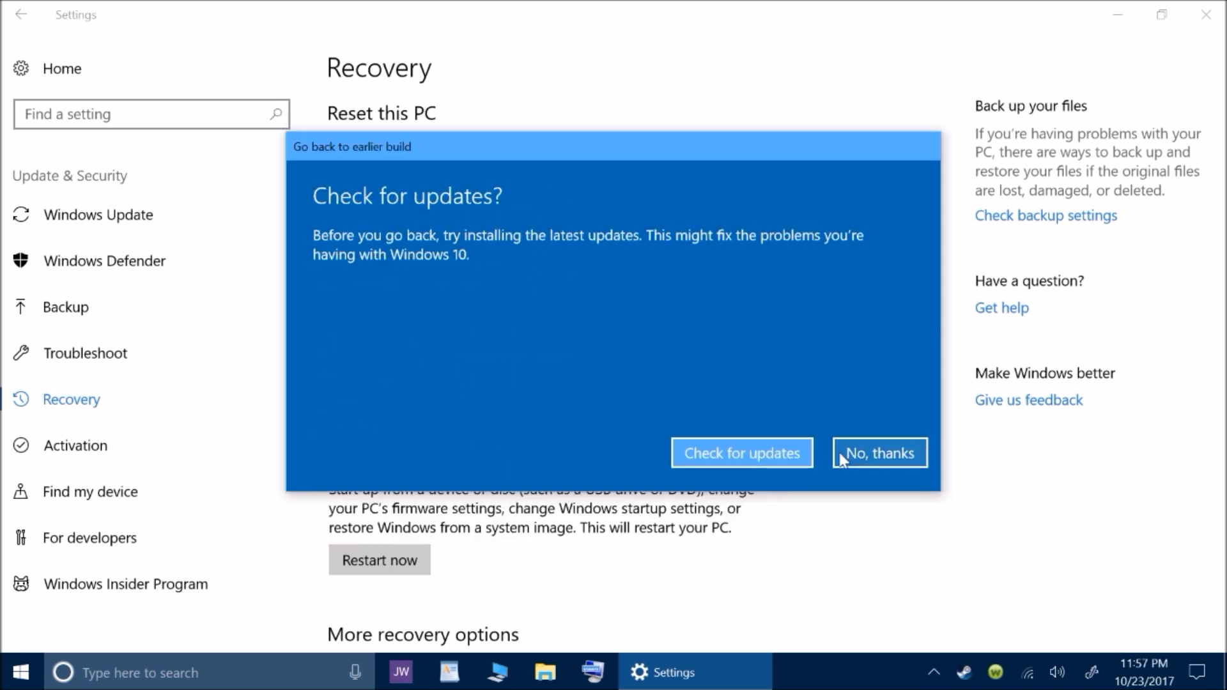
pyautogui.moveTo(742, 452)
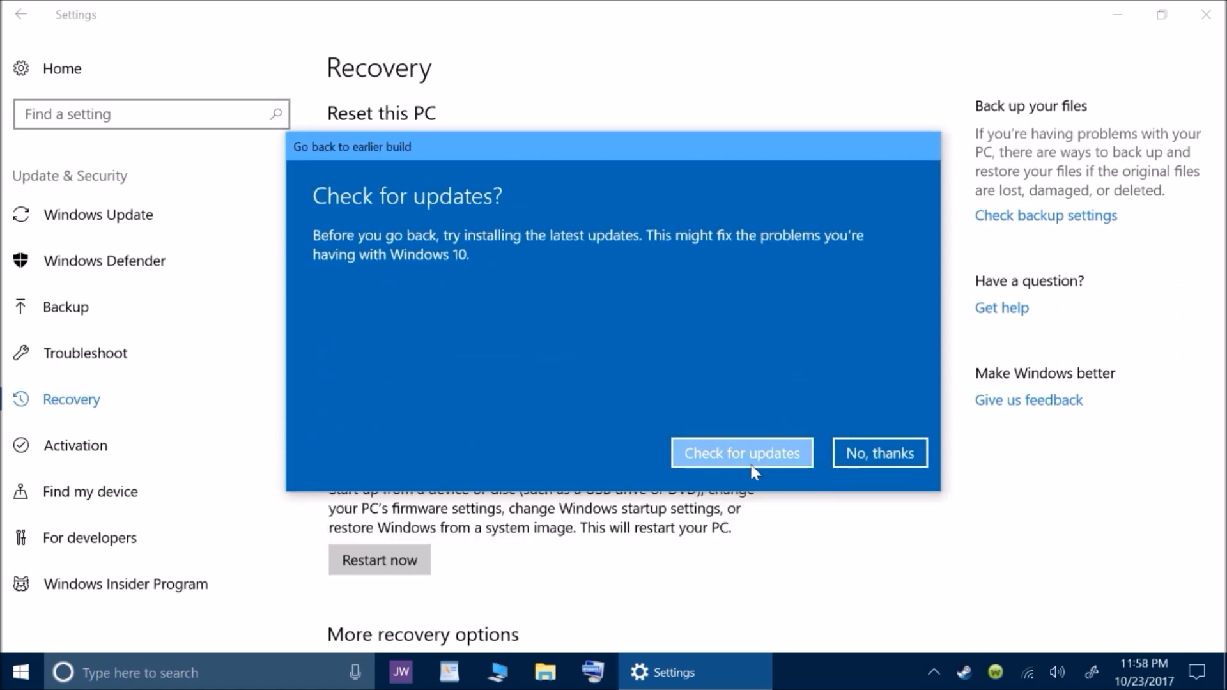
pyautogui.moveTo(421, 272)
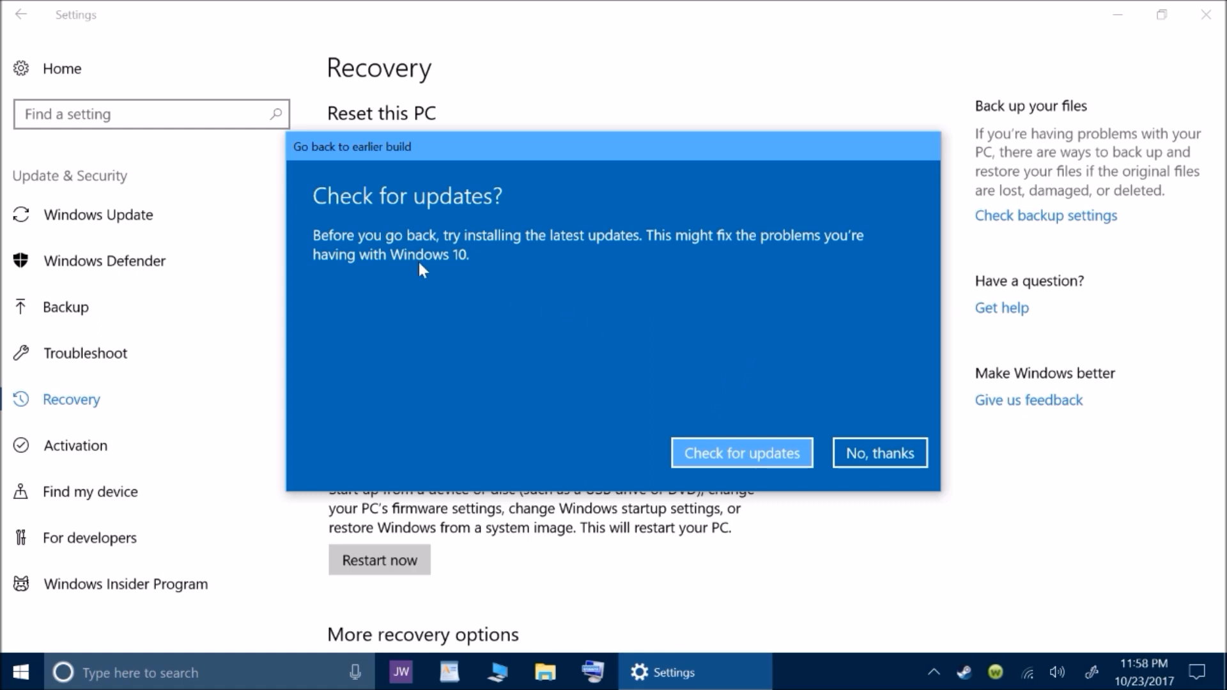
pyautogui.moveTo(548, 209)
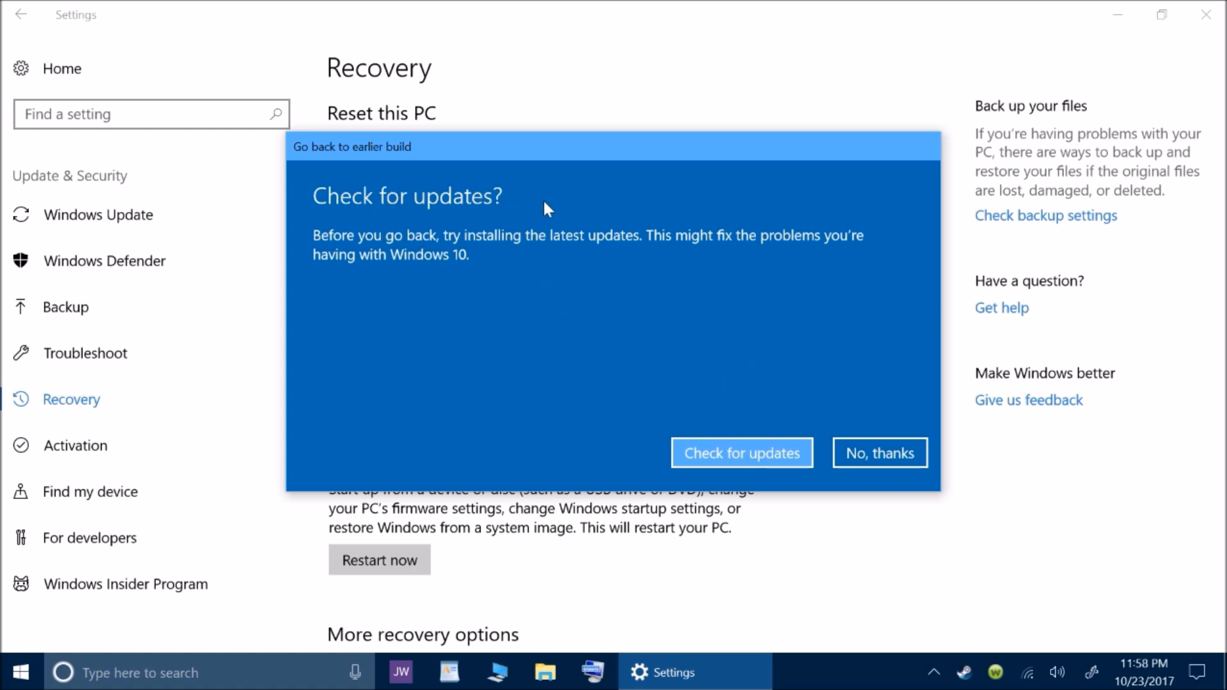
pyautogui.moveTo(474, 257)
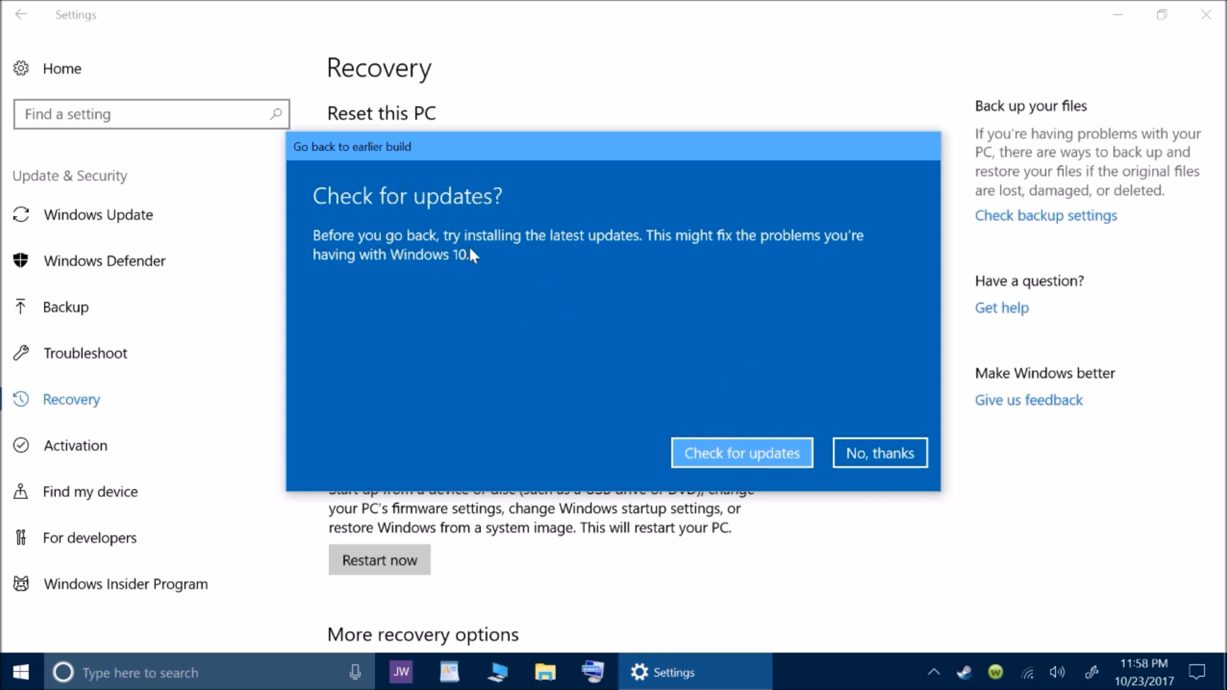
pyautogui.moveTo(632, 261)
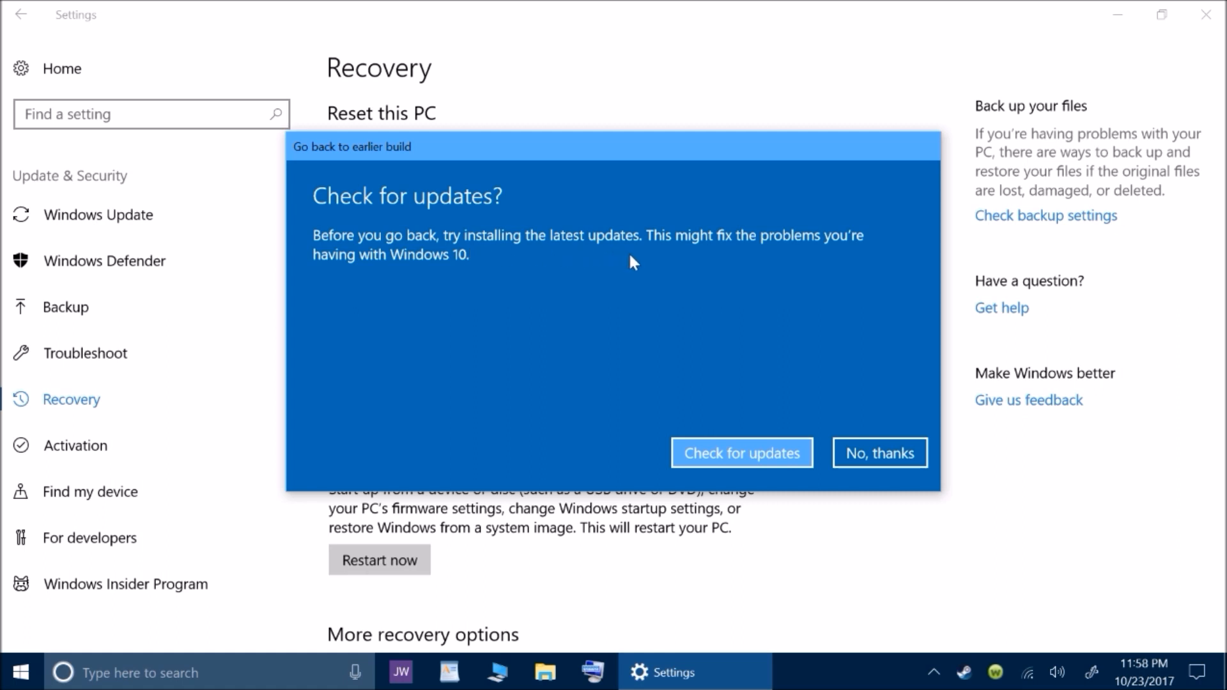
pyautogui.moveTo(620, 285)
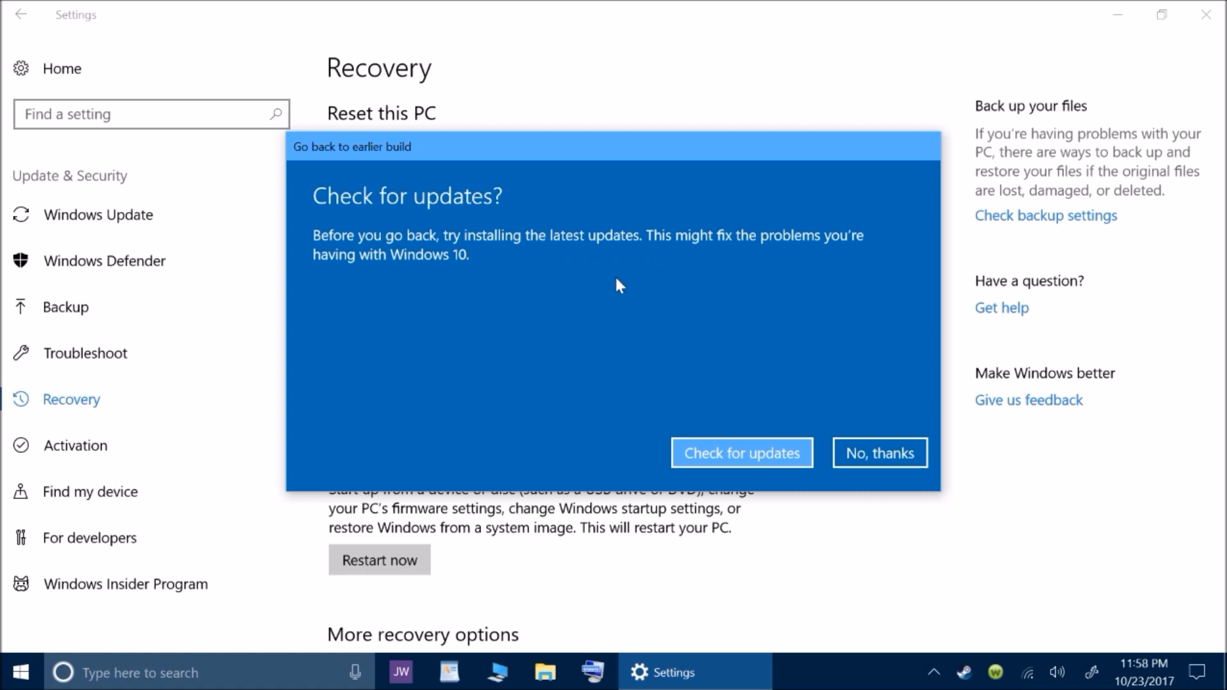
pyautogui.moveTo(651, 306)
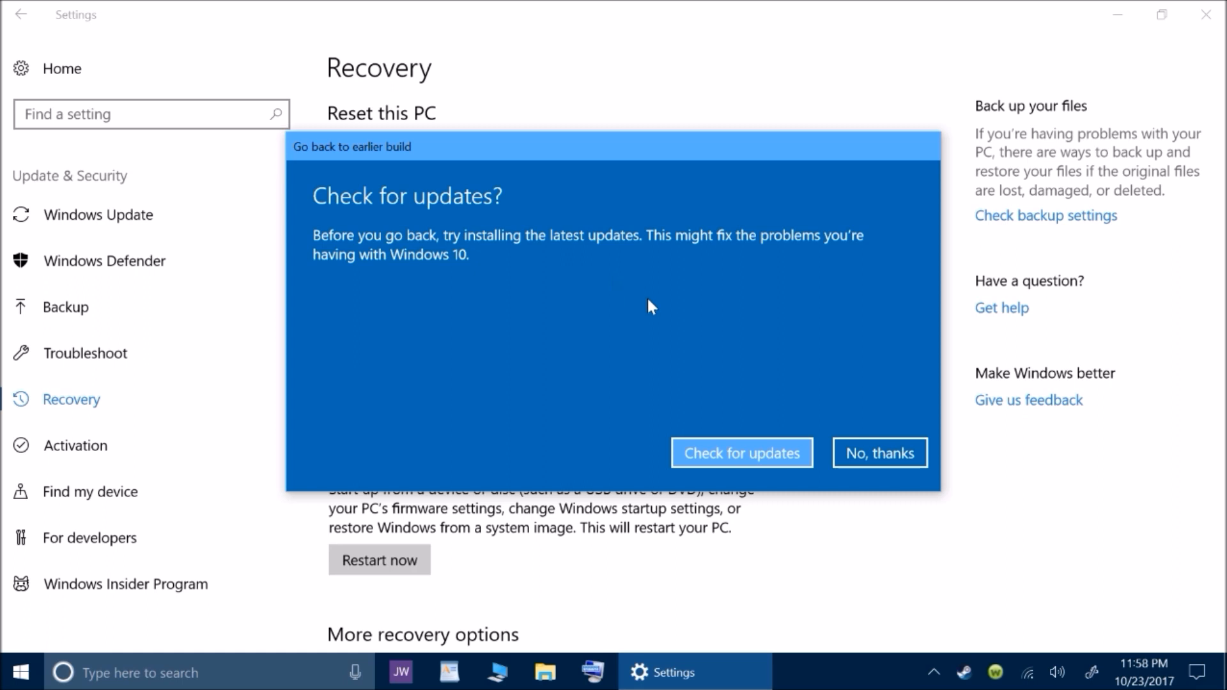
pyautogui.moveTo(879, 453)
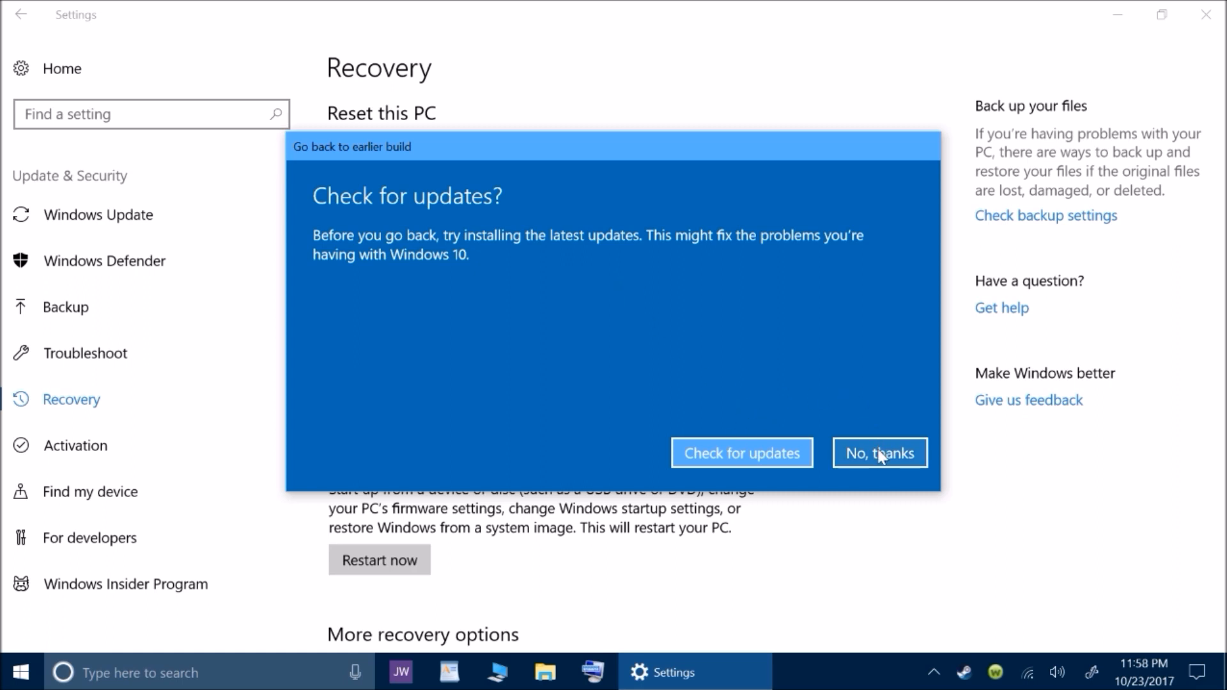
pyautogui.click(878, 452)
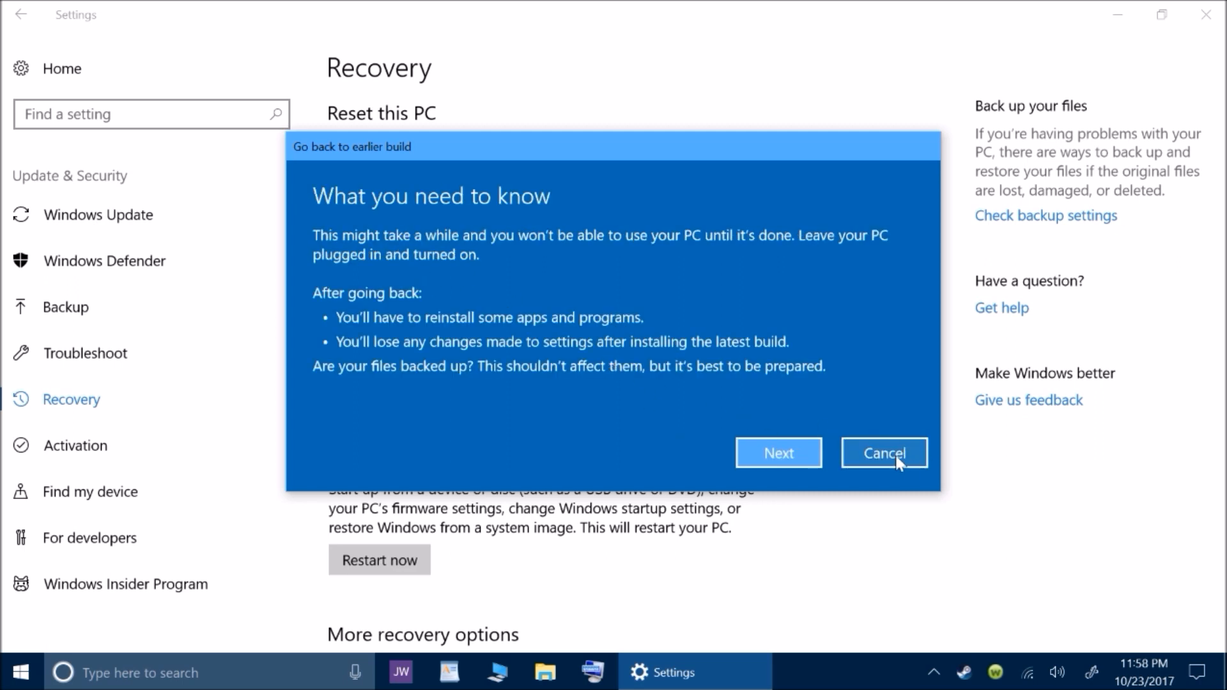
pyautogui.moveTo(915, 432)
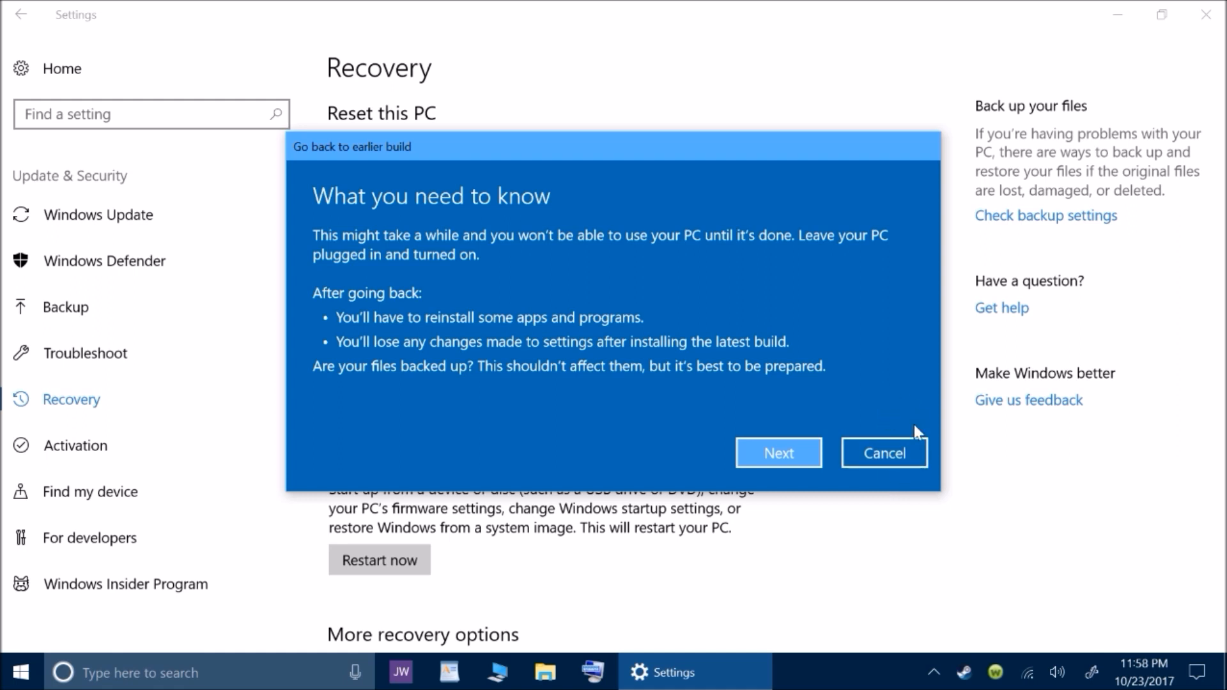
pyautogui.moveTo(888, 426)
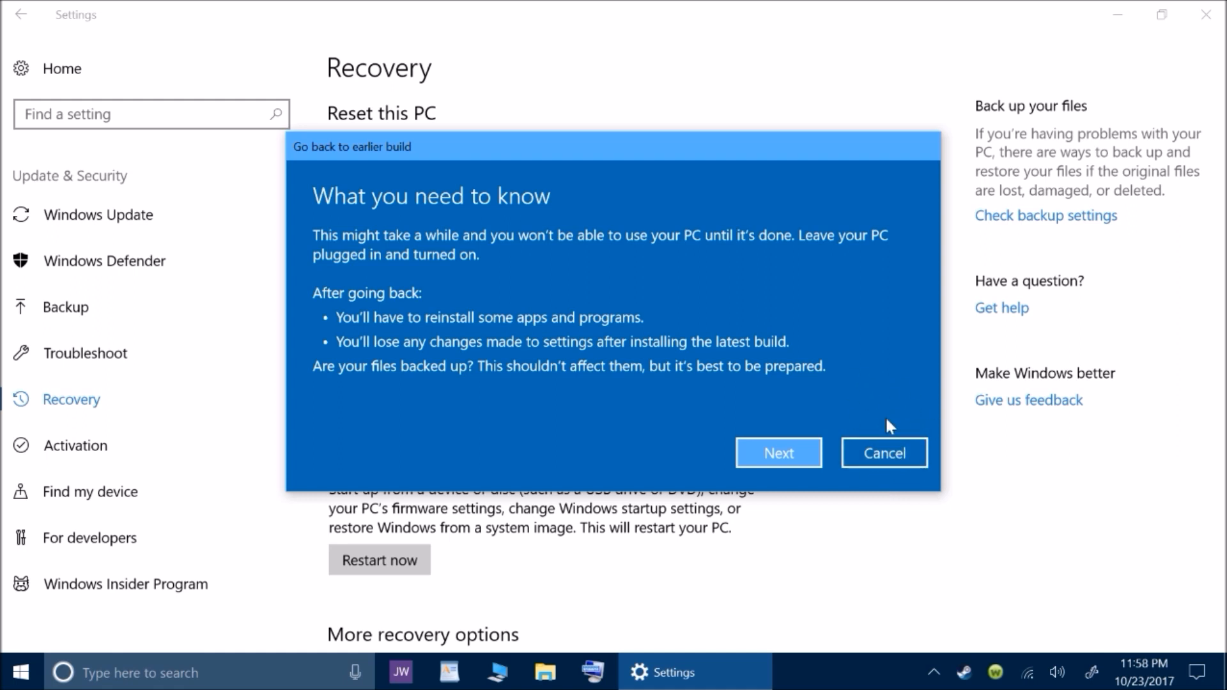
pyautogui.moveTo(884, 453)
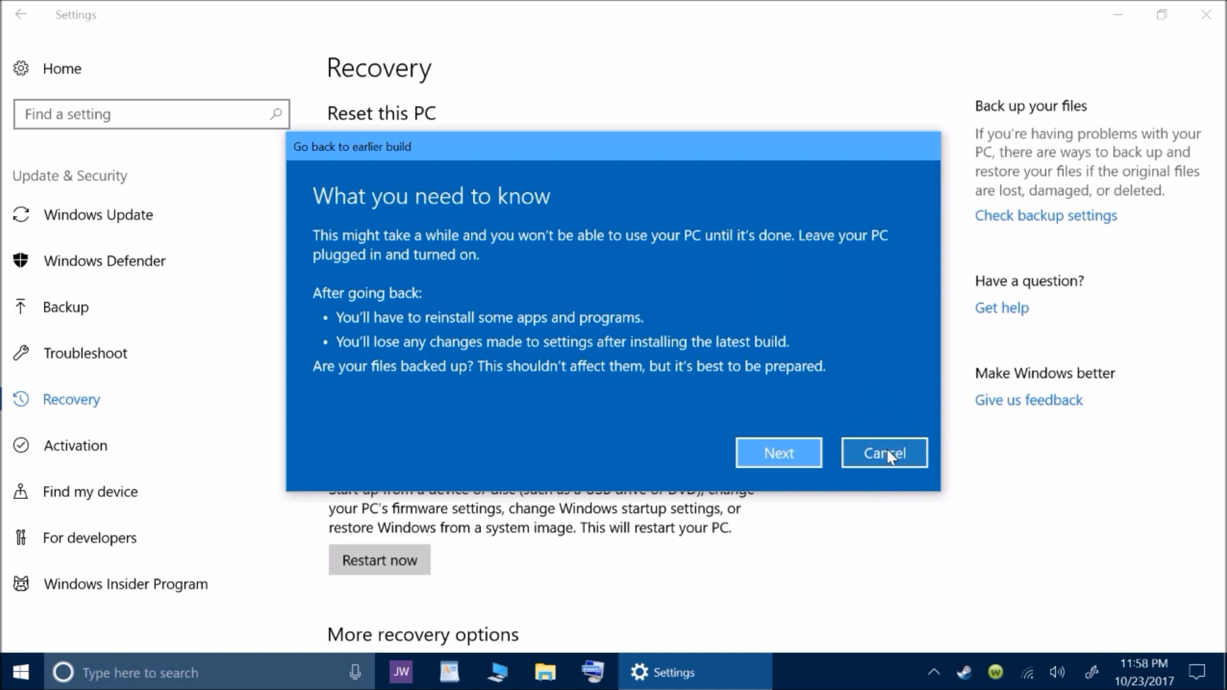
pyautogui.moveTo(417, 320)
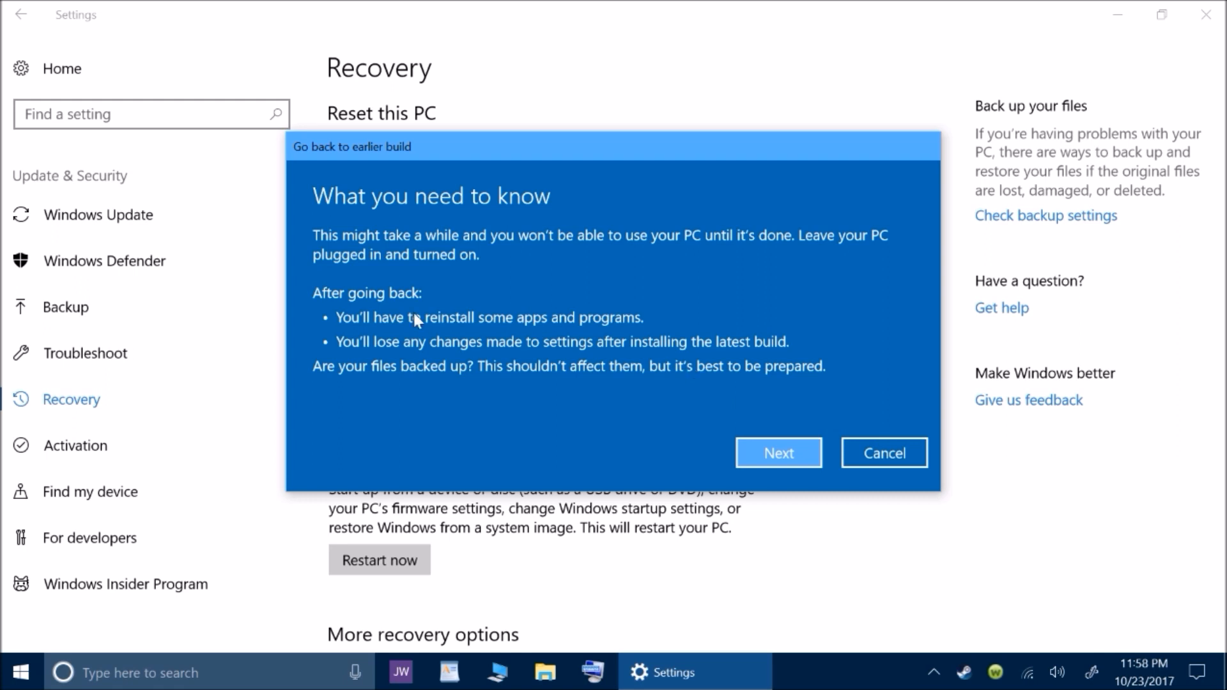
pyautogui.moveTo(522, 219)
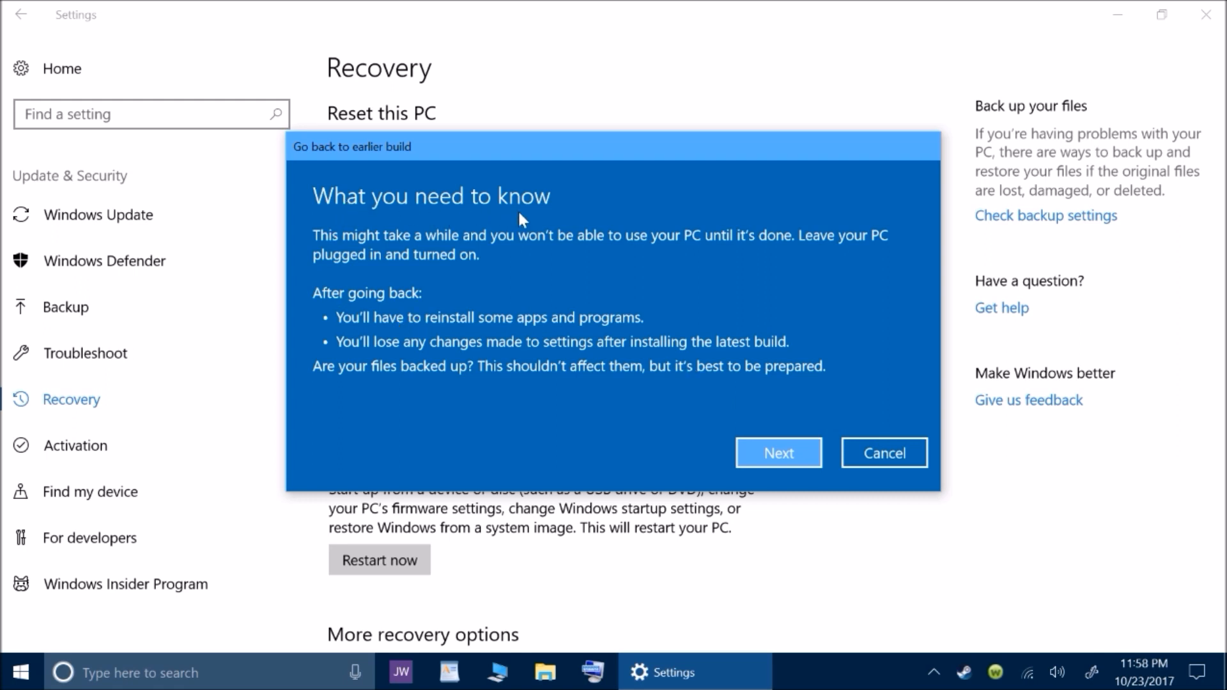
pyautogui.moveTo(353, 262)
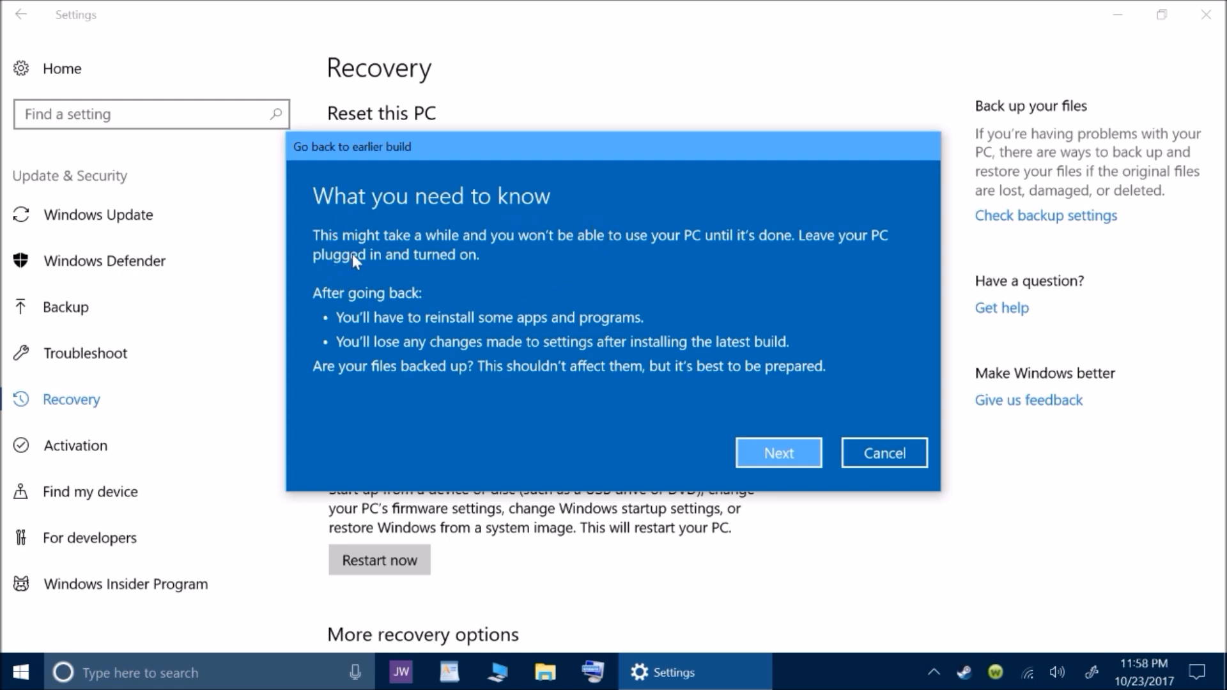
pyautogui.moveTo(545, 268)
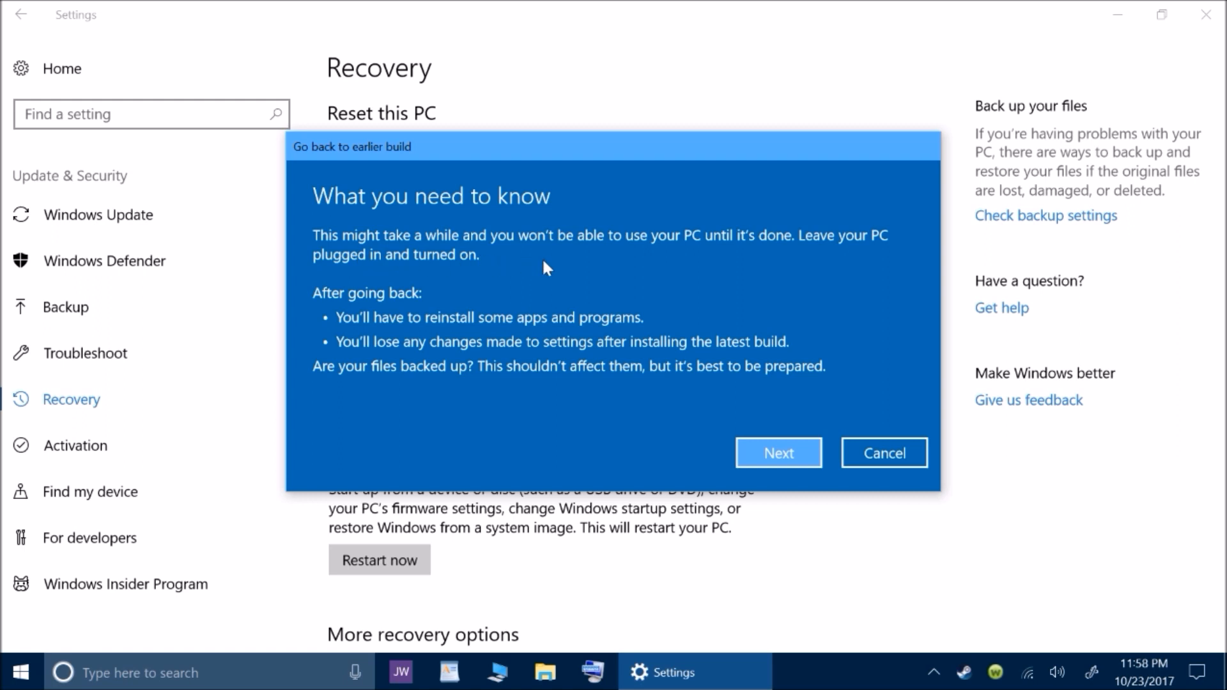
pyautogui.moveTo(657, 290)
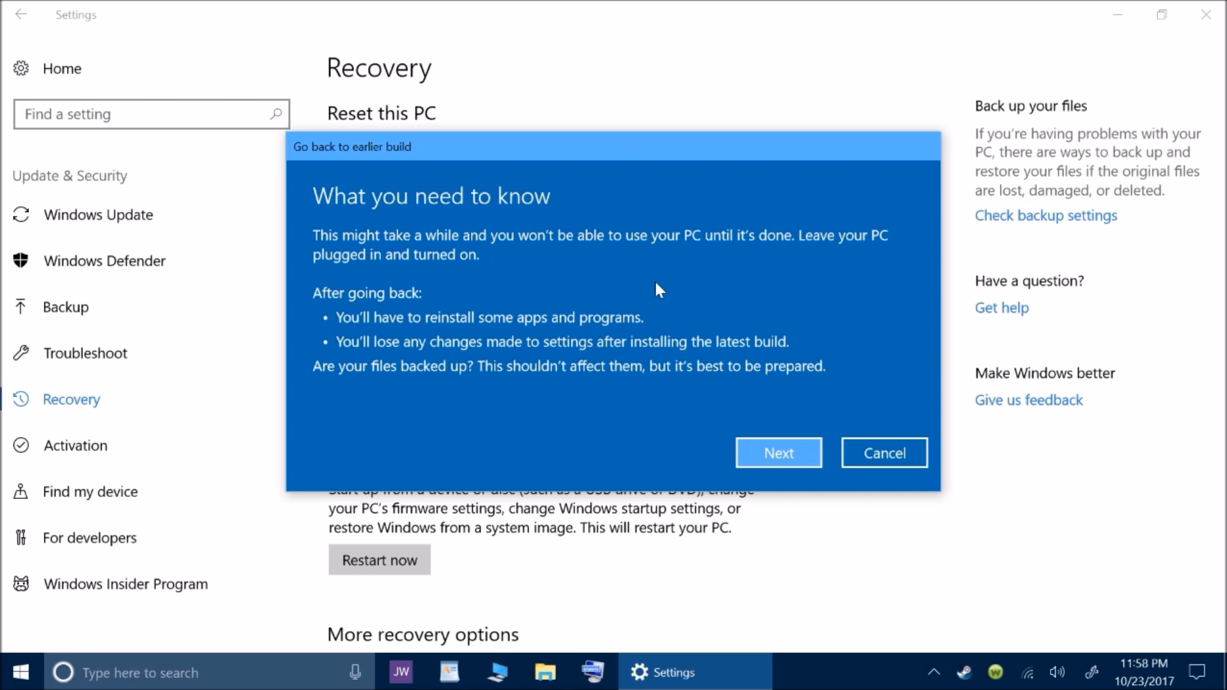
pyautogui.moveTo(397, 287)
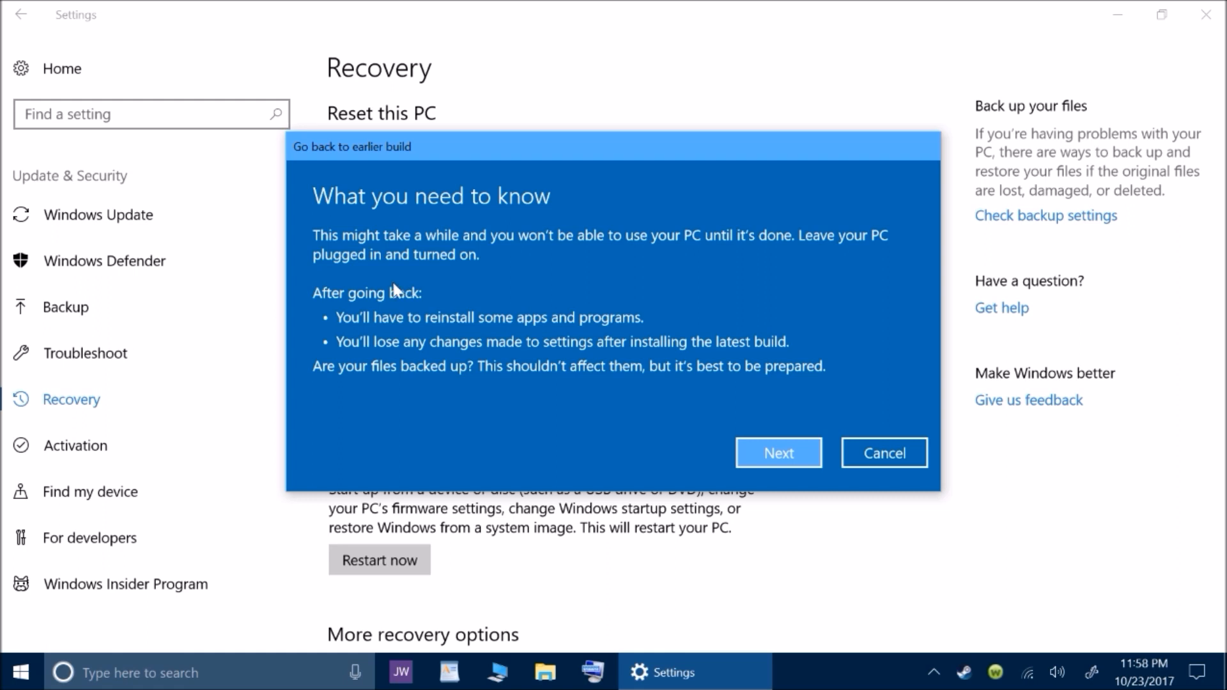
pyautogui.moveTo(423, 244)
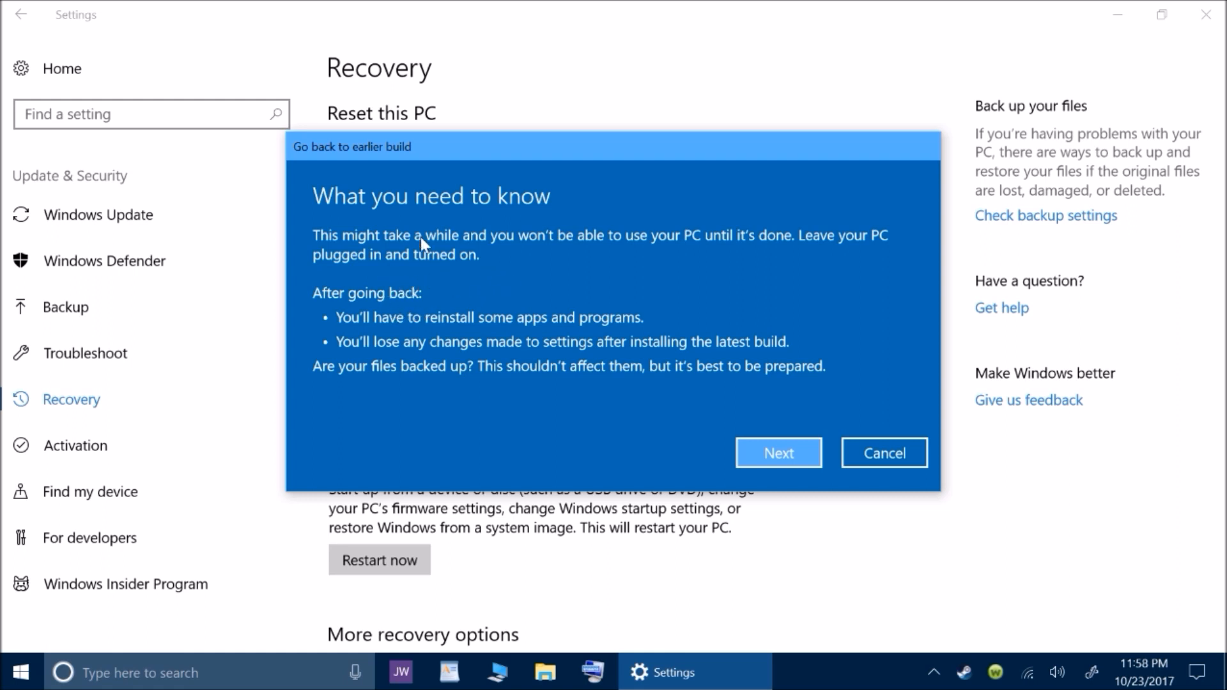
pyautogui.moveTo(413, 322)
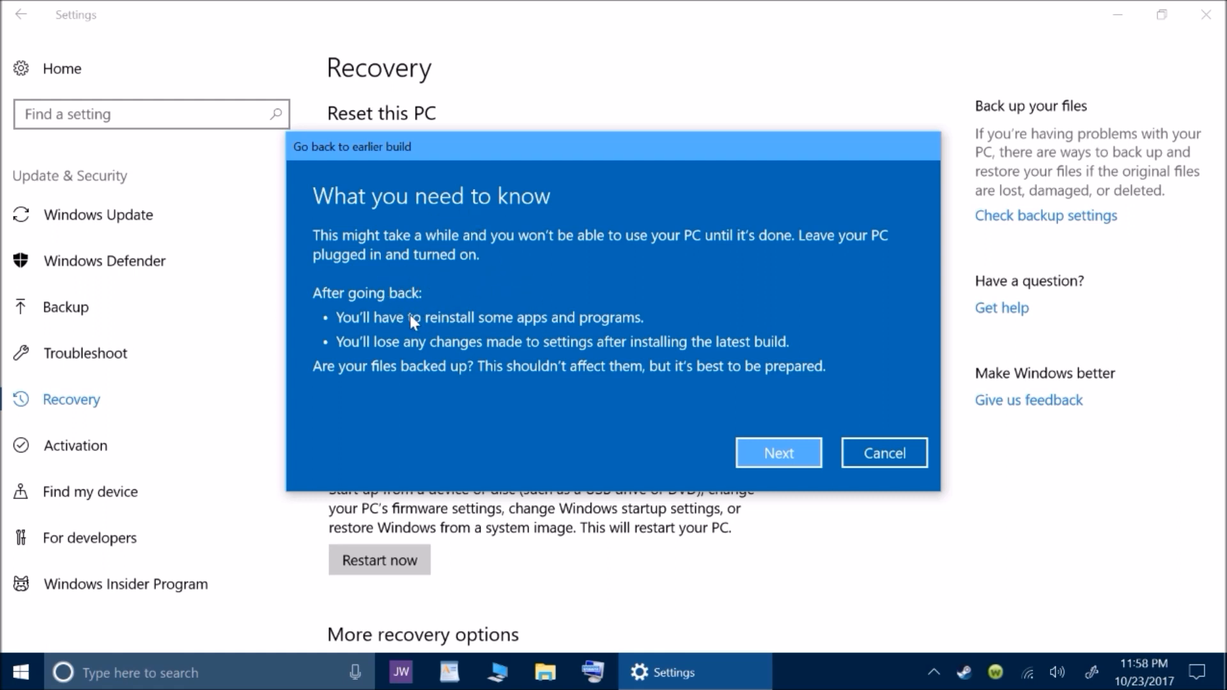
pyautogui.moveTo(453, 353)
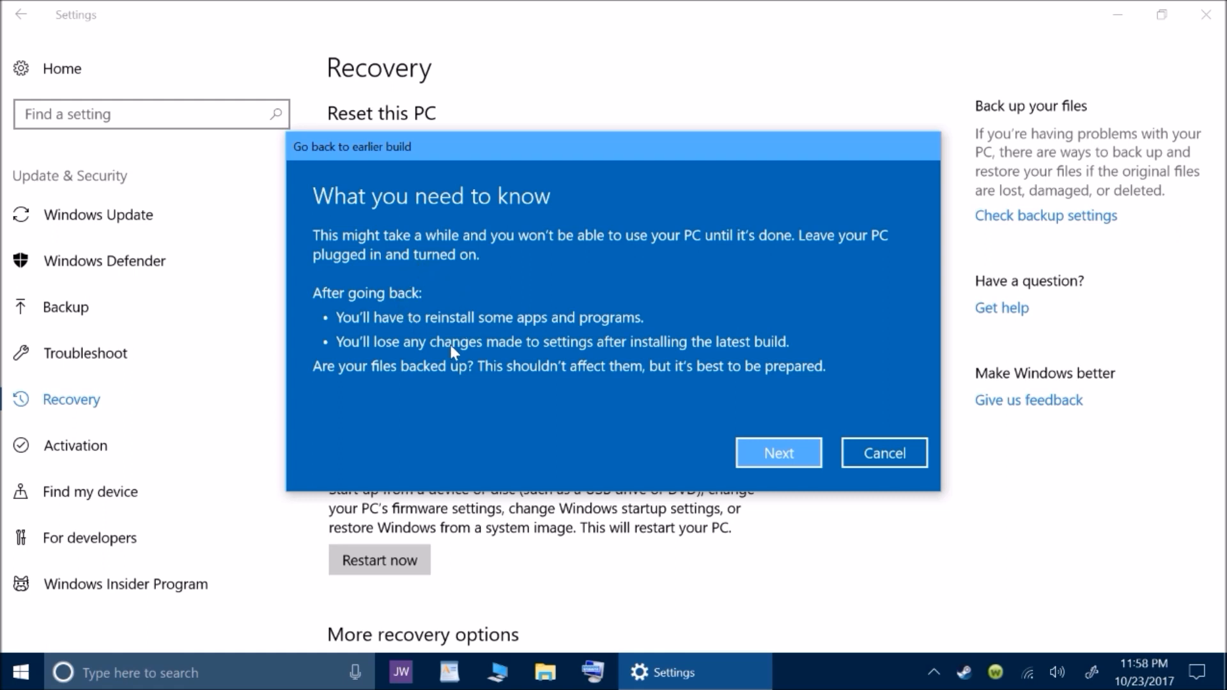
pyautogui.moveTo(450, 325)
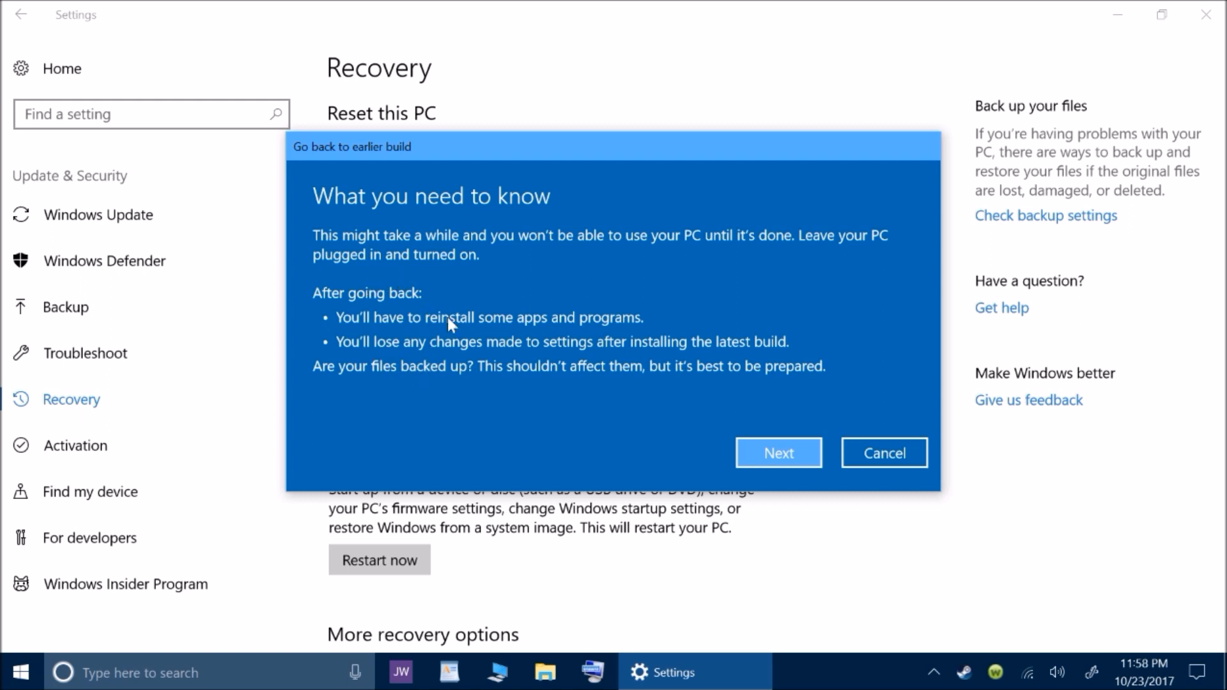
pyautogui.moveTo(405, 381)
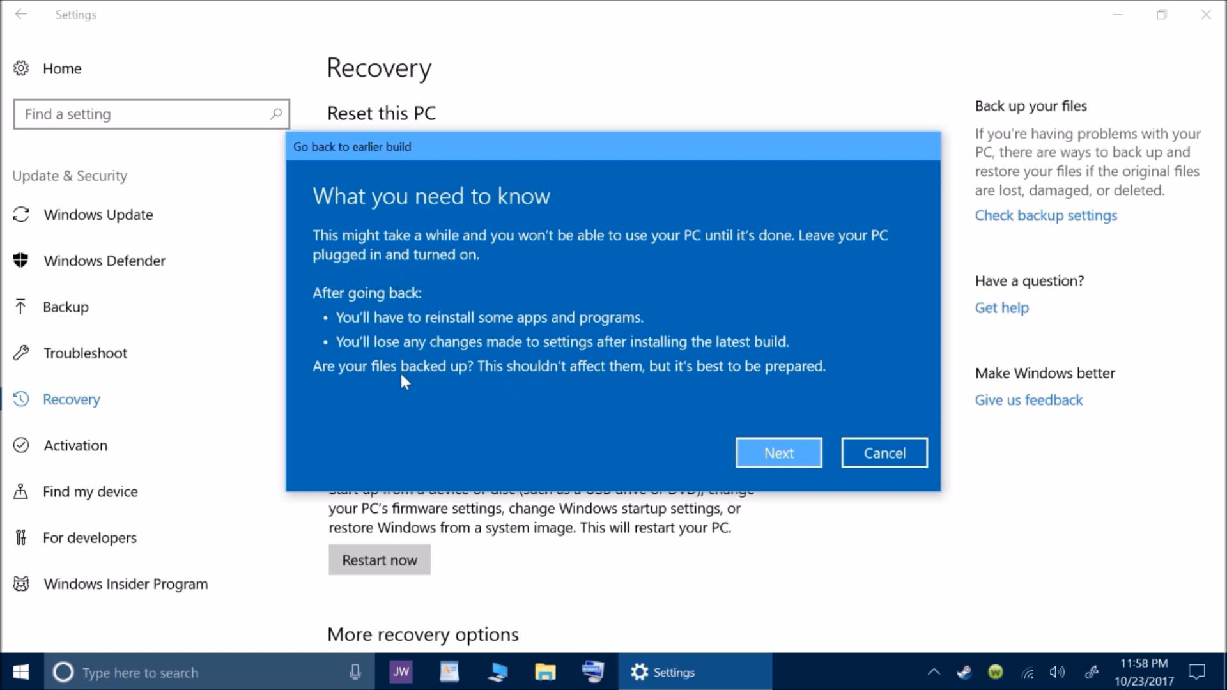
pyautogui.moveTo(547, 368)
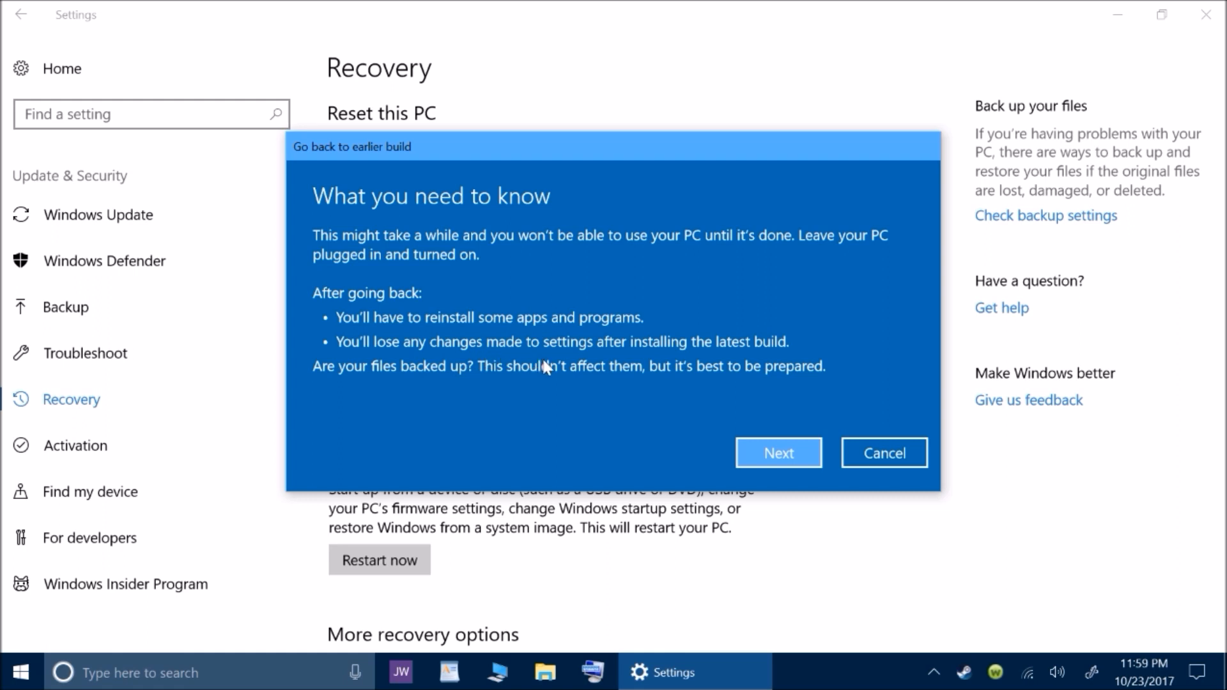
pyautogui.moveTo(848, 357)
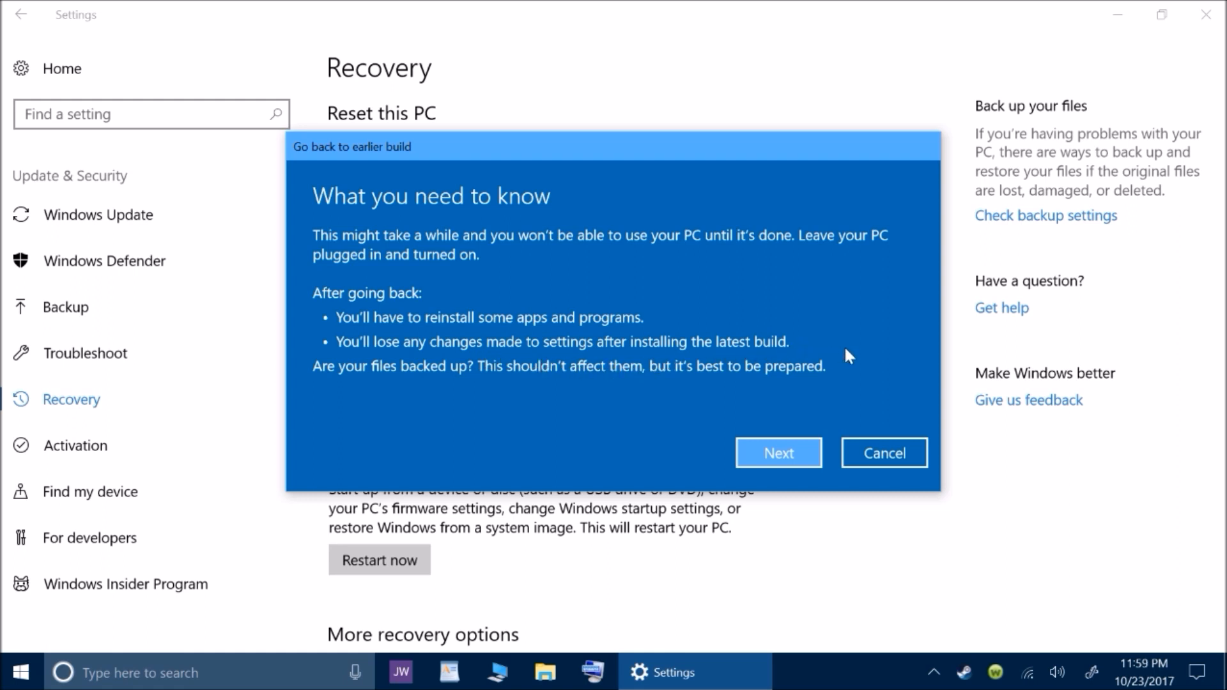
pyautogui.moveTo(421, 383)
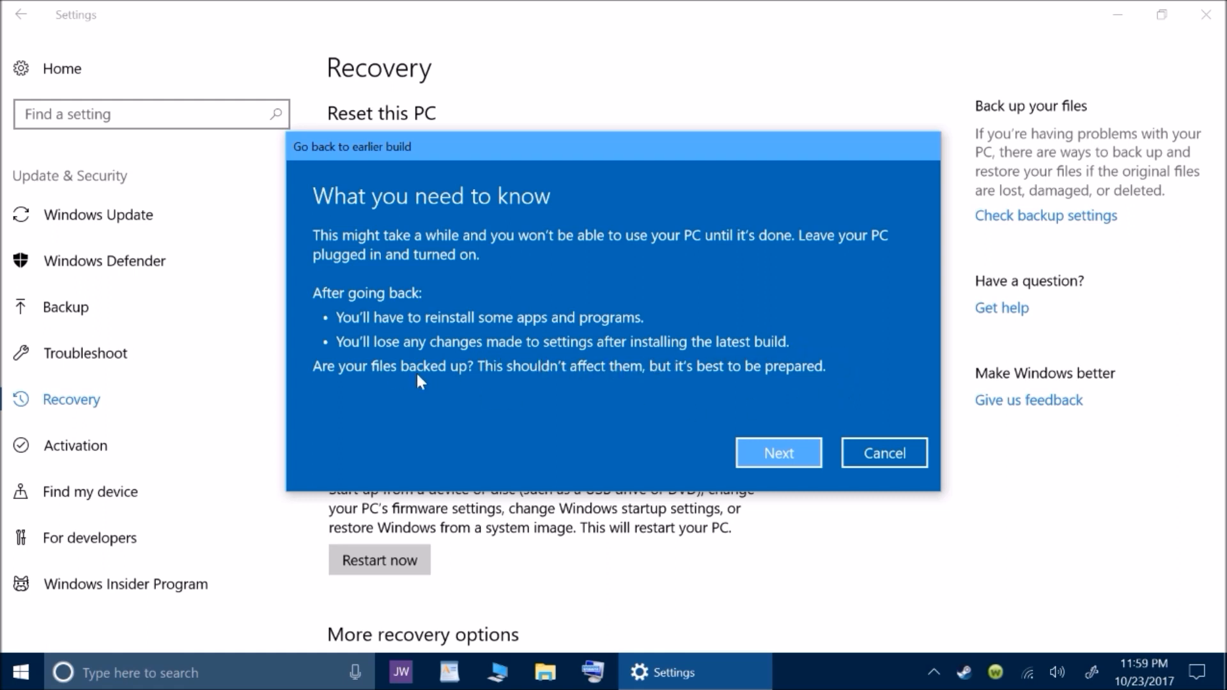
pyautogui.moveTo(641, 385)
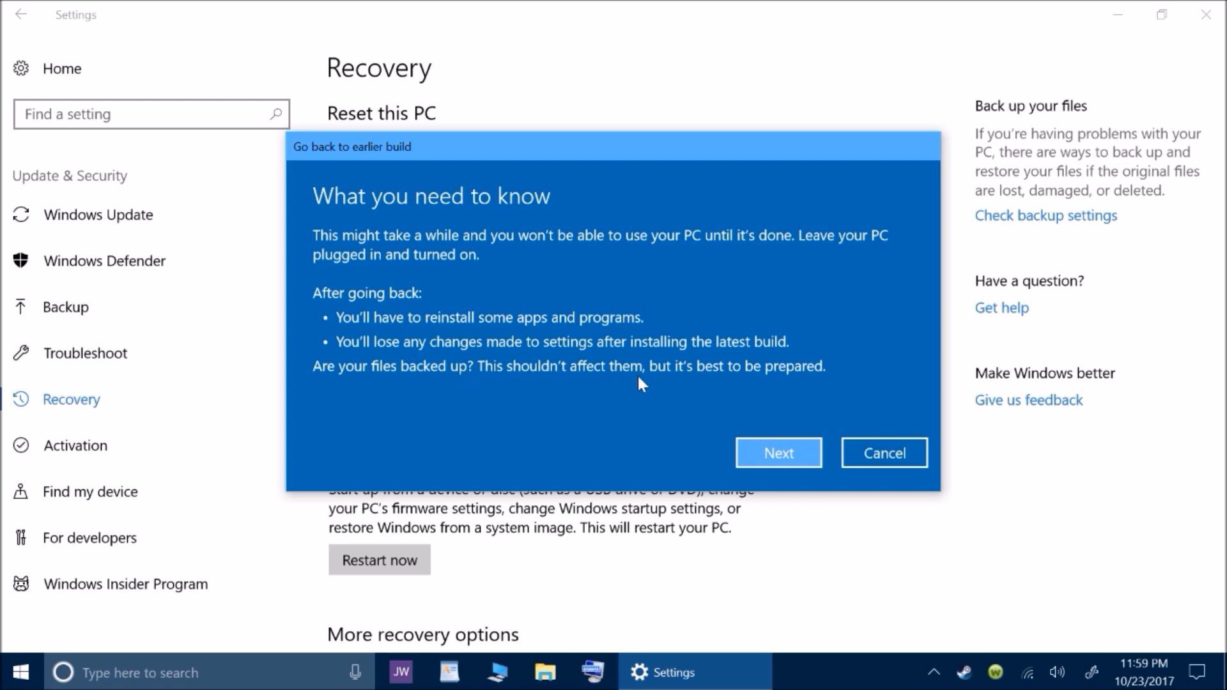
pyautogui.moveTo(840, 390)
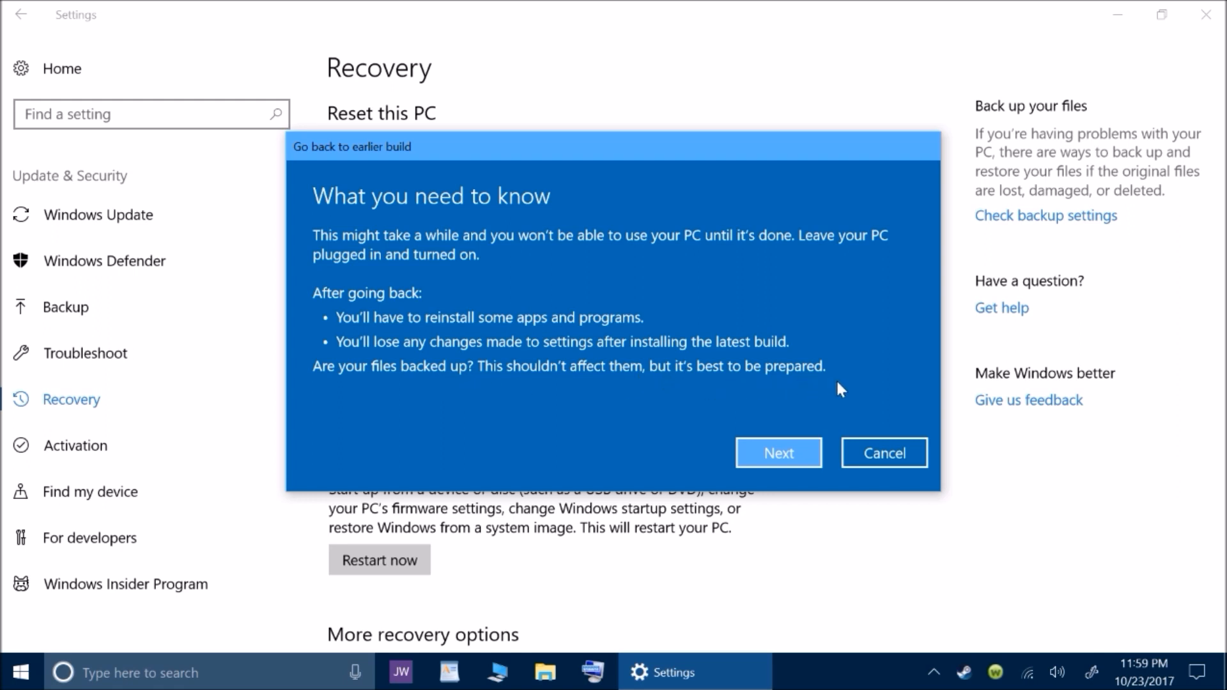
pyautogui.moveTo(851, 397)
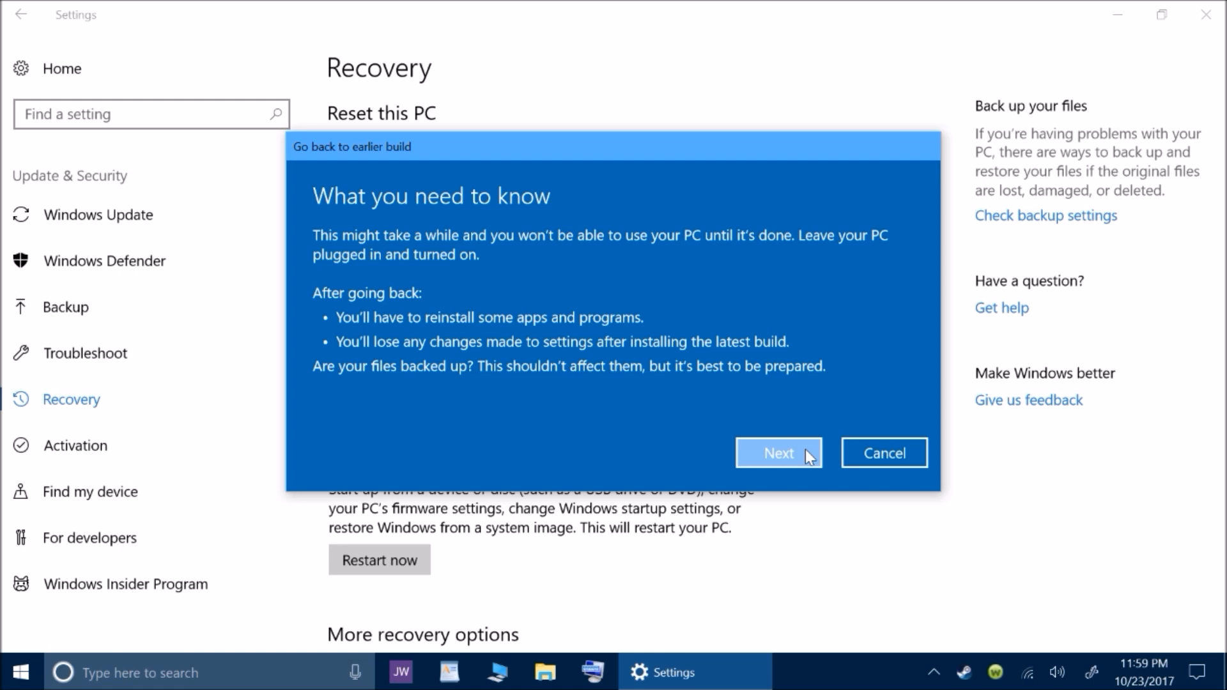
# Advance past 'What you need to know' to 'Don't get locked out'
pyautogui.click(778, 453)
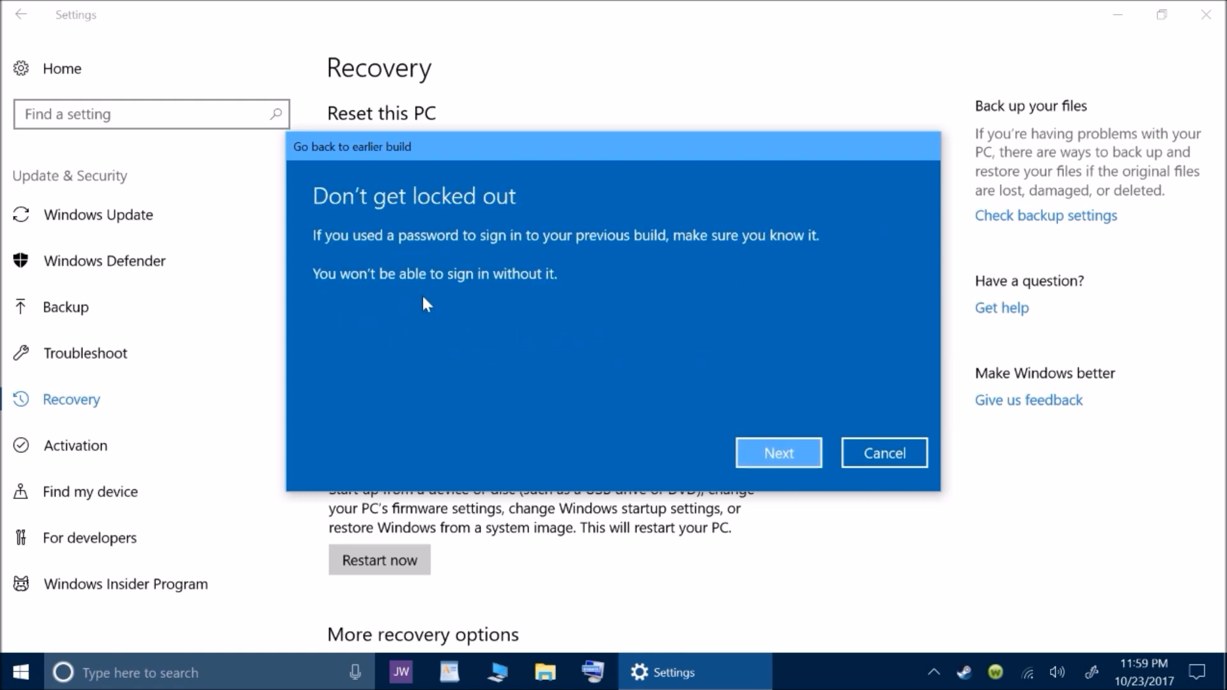
pyautogui.moveTo(581, 272)
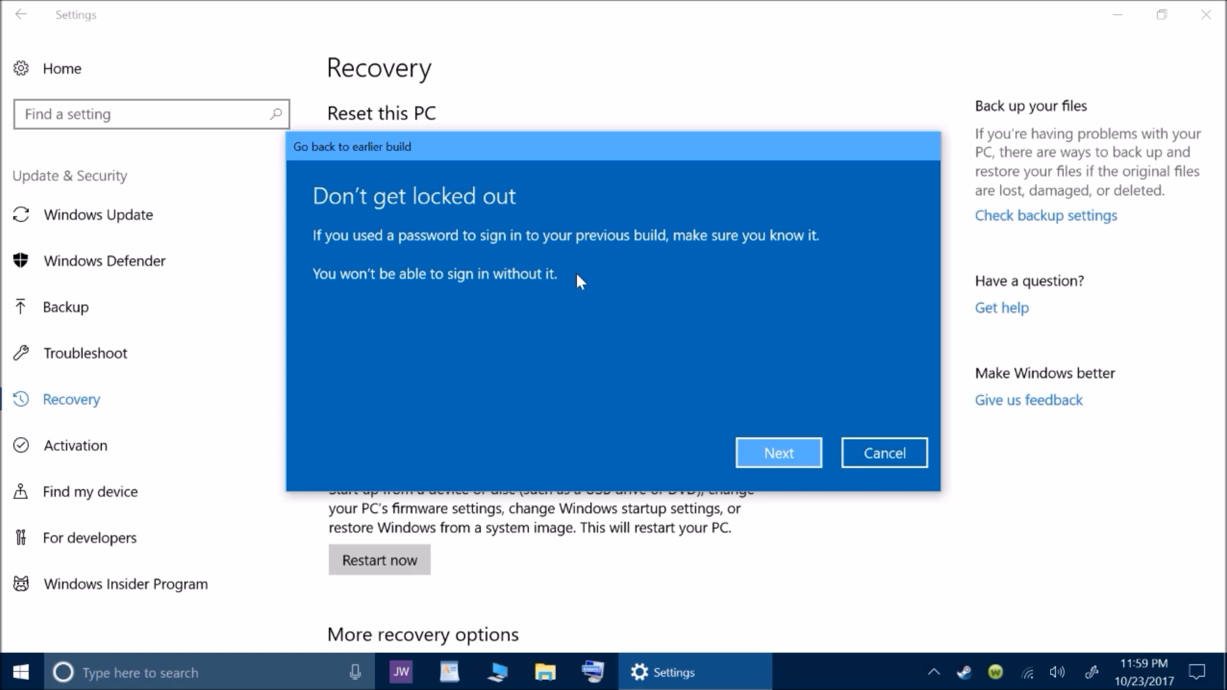
pyautogui.moveTo(532, 314)
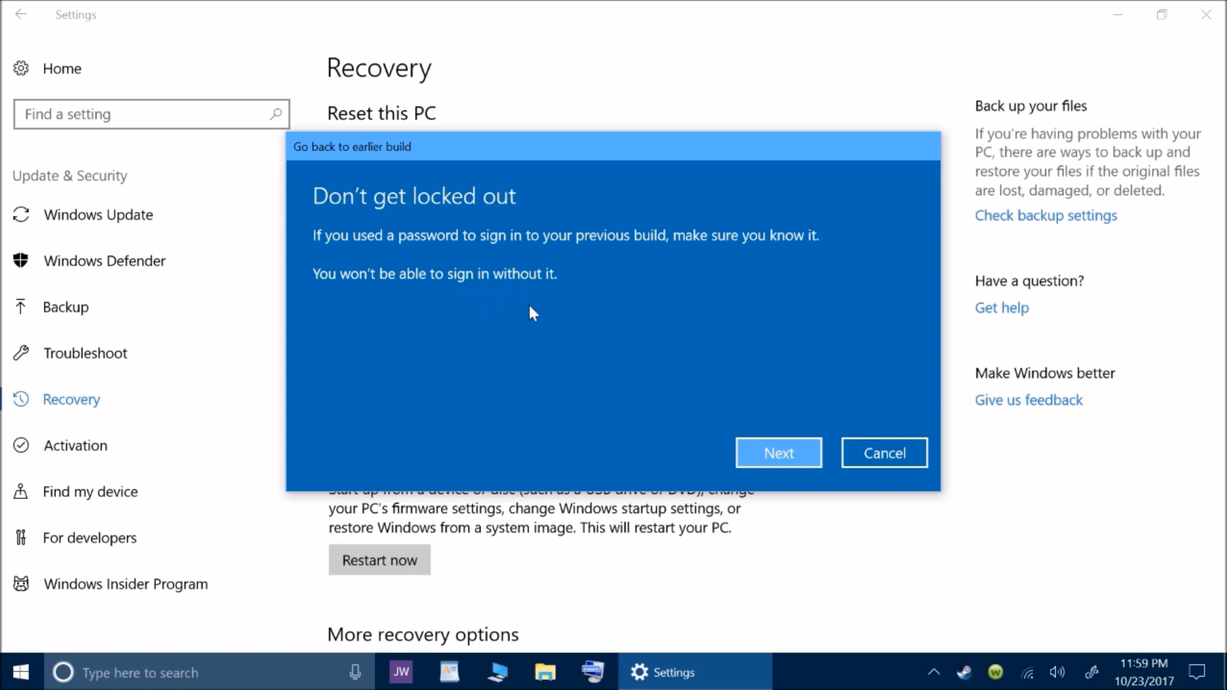
pyautogui.moveTo(638, 407)
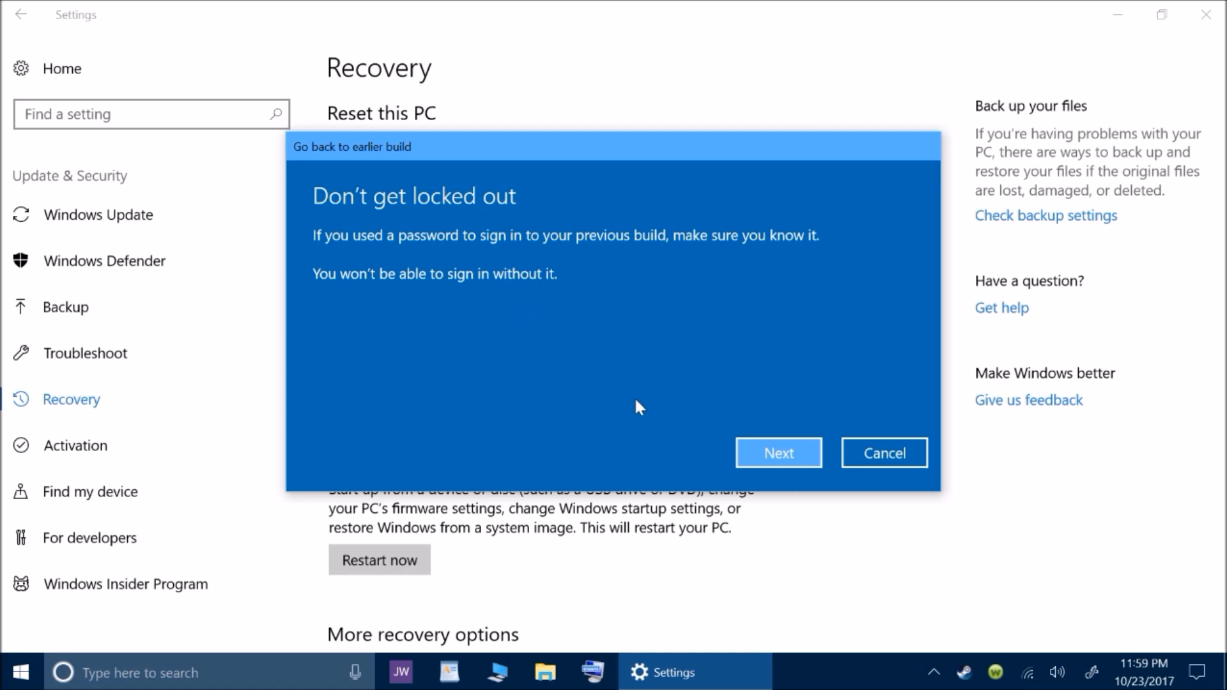
# Advance to the 'Thanks for trying out this build' page
pyautogui.click(777, 453)
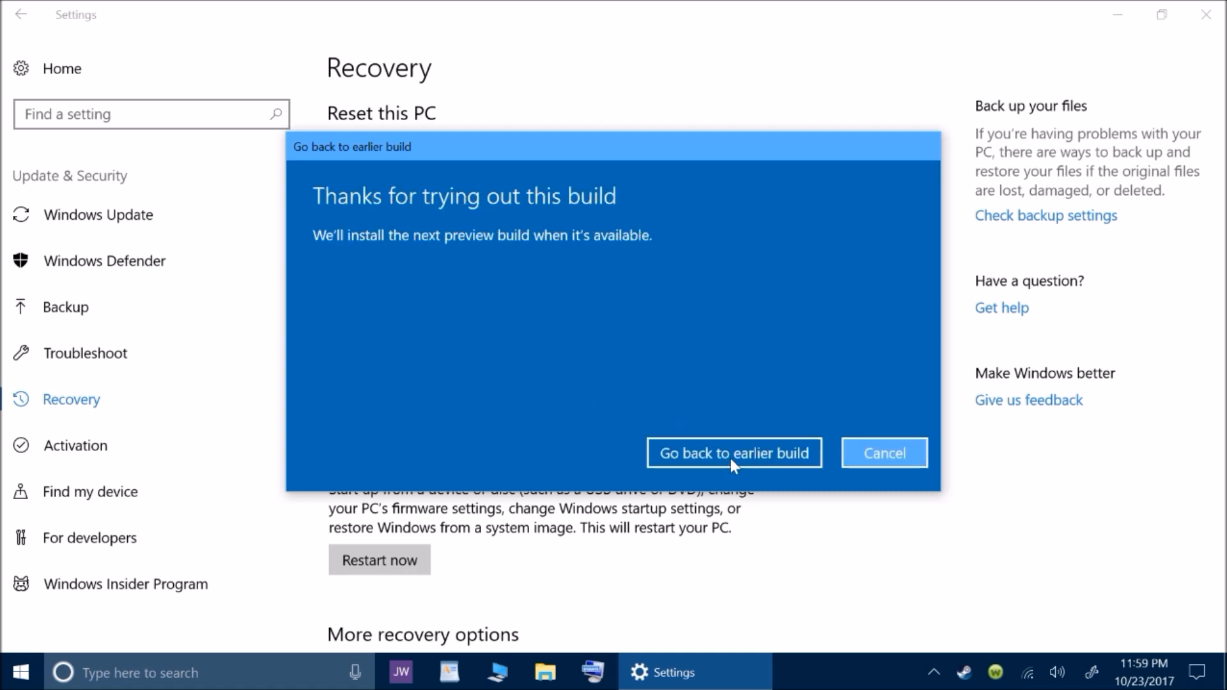
pyautogui.moveTo(514, 218)
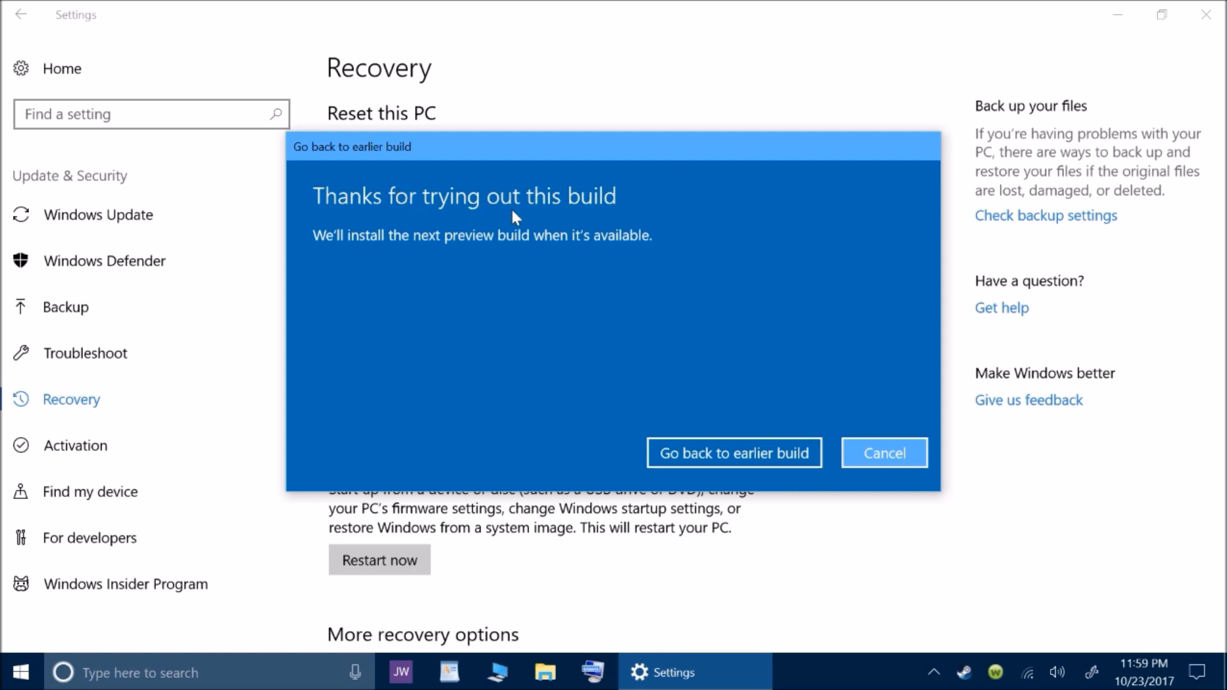
pyautogui.moveTo(375, 268)
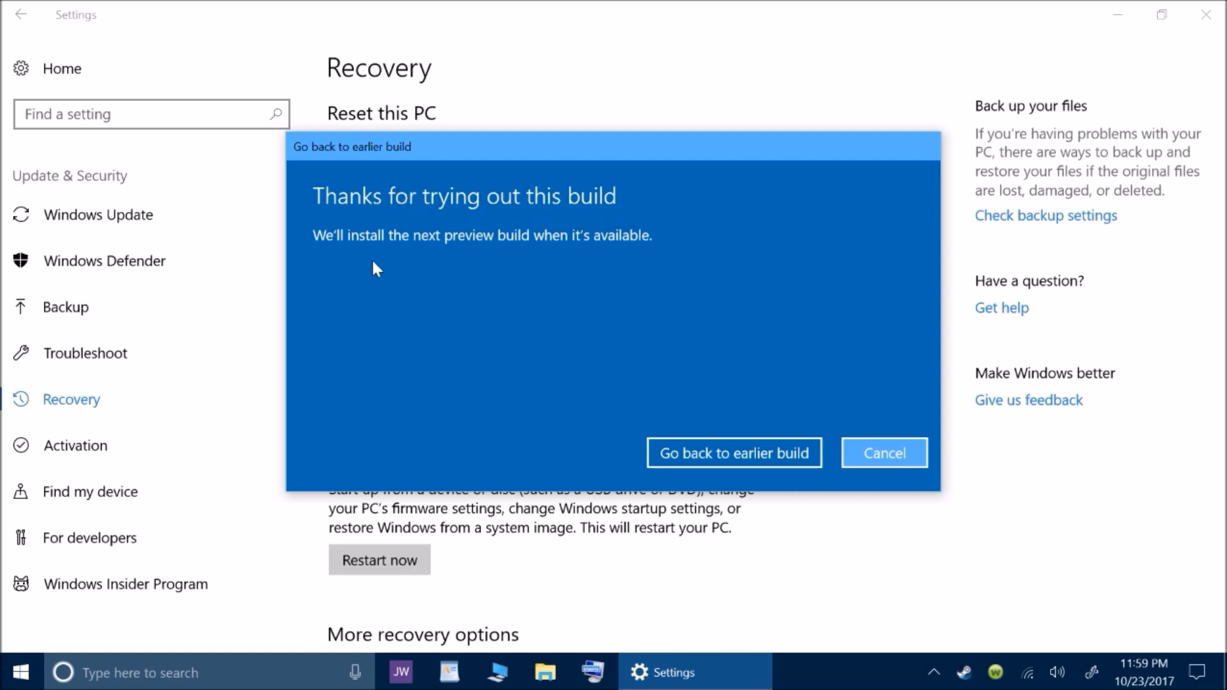
pyautogui.moveTo(510, 268)
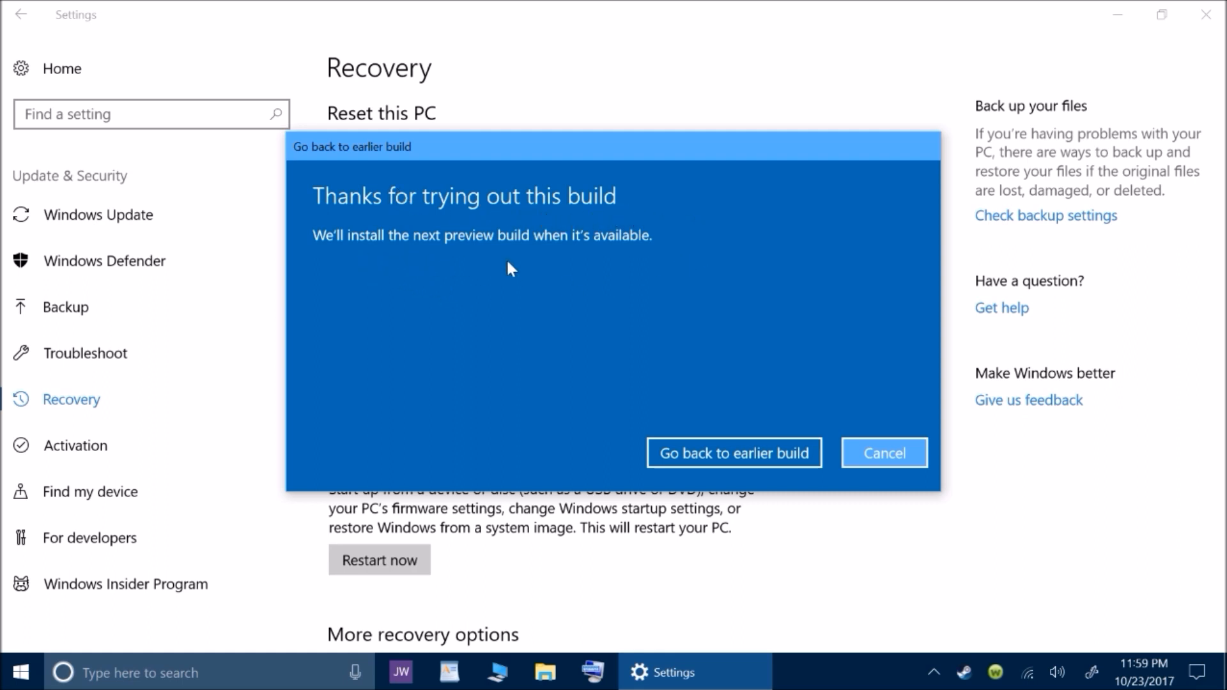
pyautogui.moveTo(759, 423)
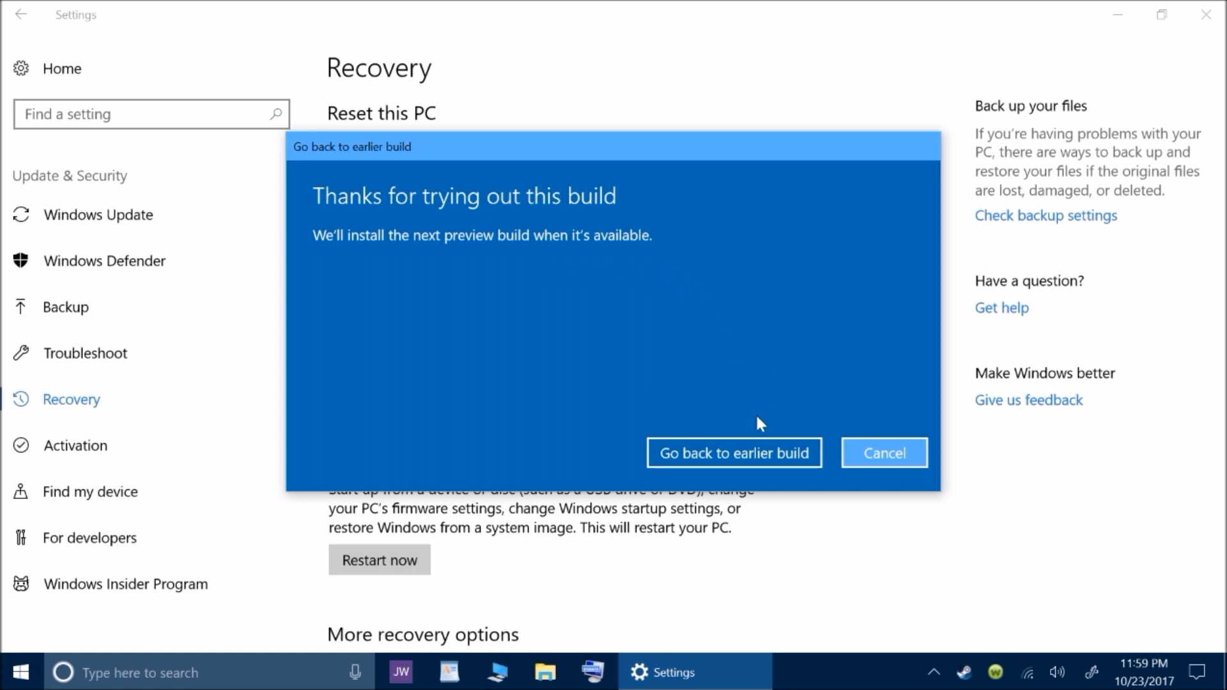
pyautogui.moveTo(754, 461)
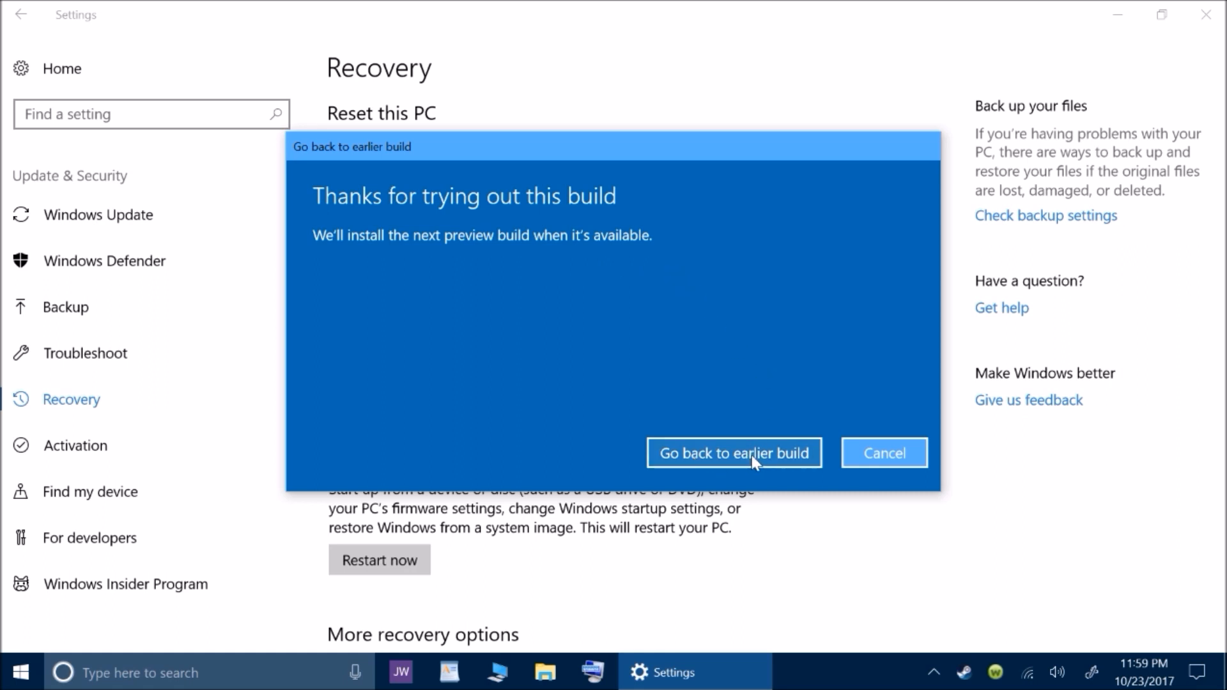
pyautogui.moveTo(882, 452)
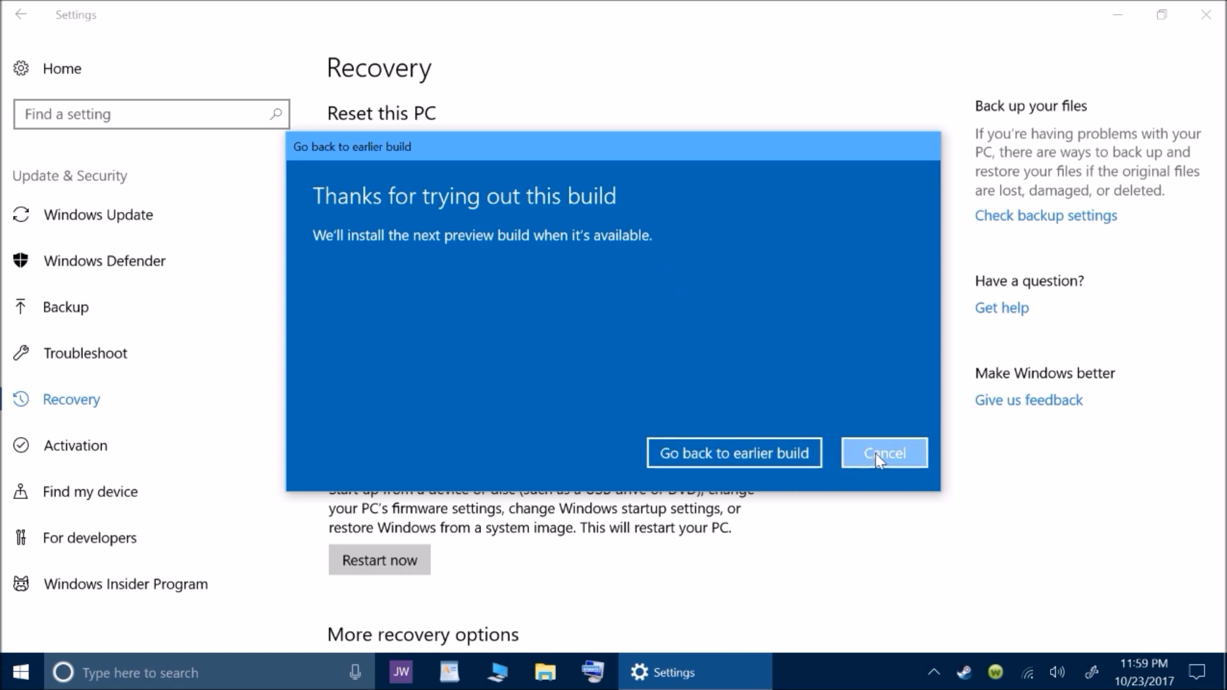
pyautogui.moveTo(733, 452)
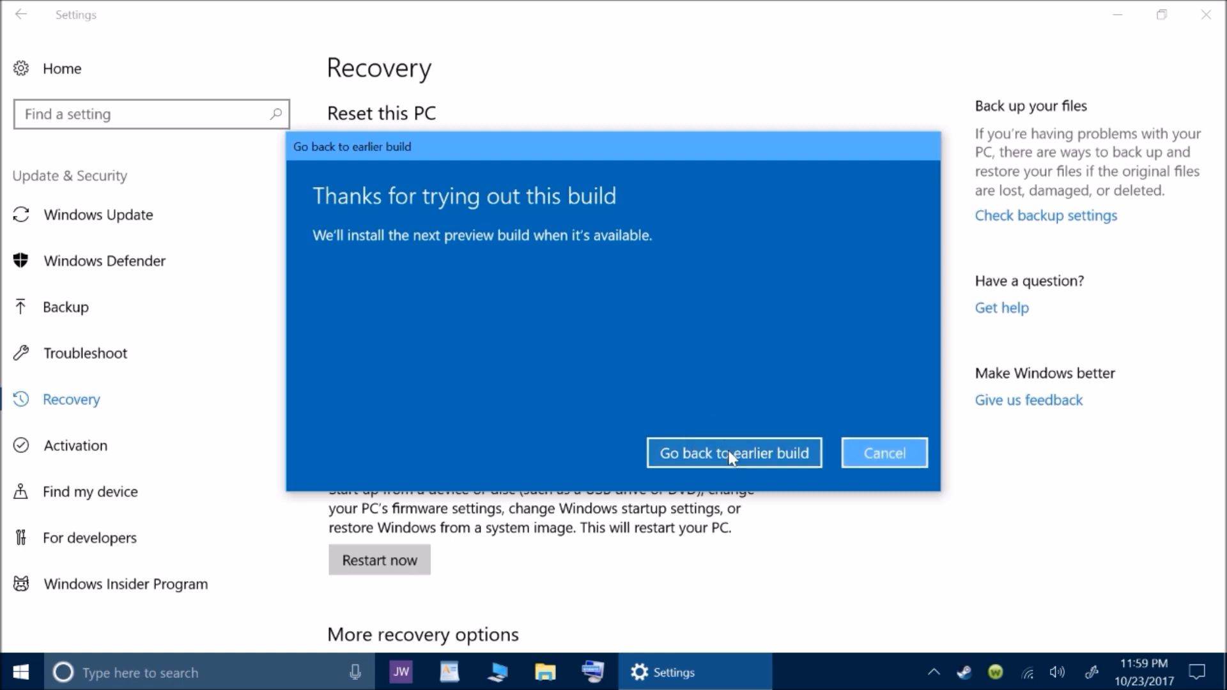
pyautogui.moveTo(734, 445)
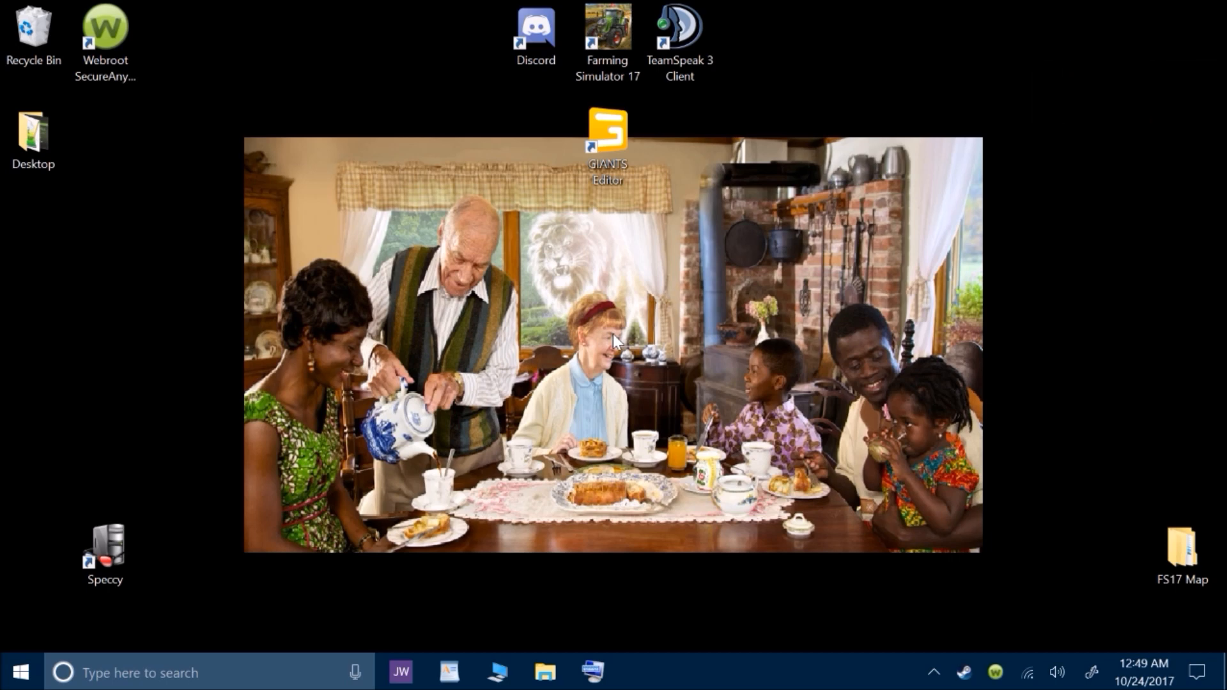
pyautogui.moveTo(269, 531)
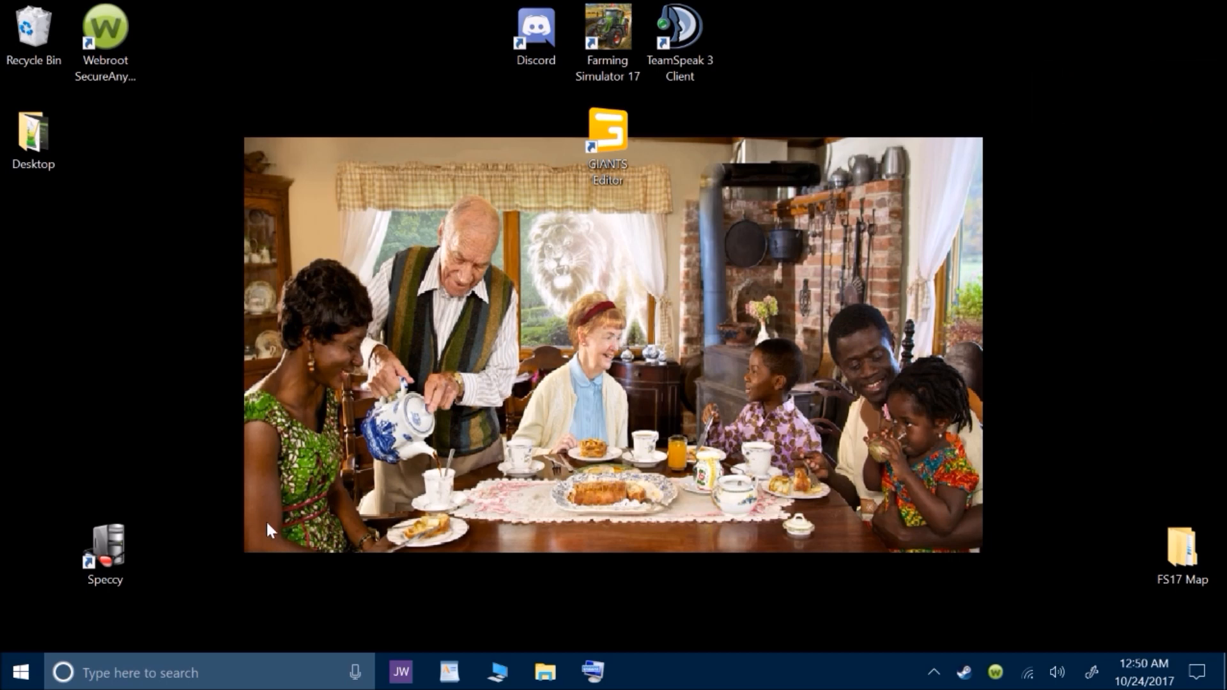
# Run winver to confirm version 1703, OS Build 15063.674, then dismiss About Windows
pyautogui.click(76, 672)
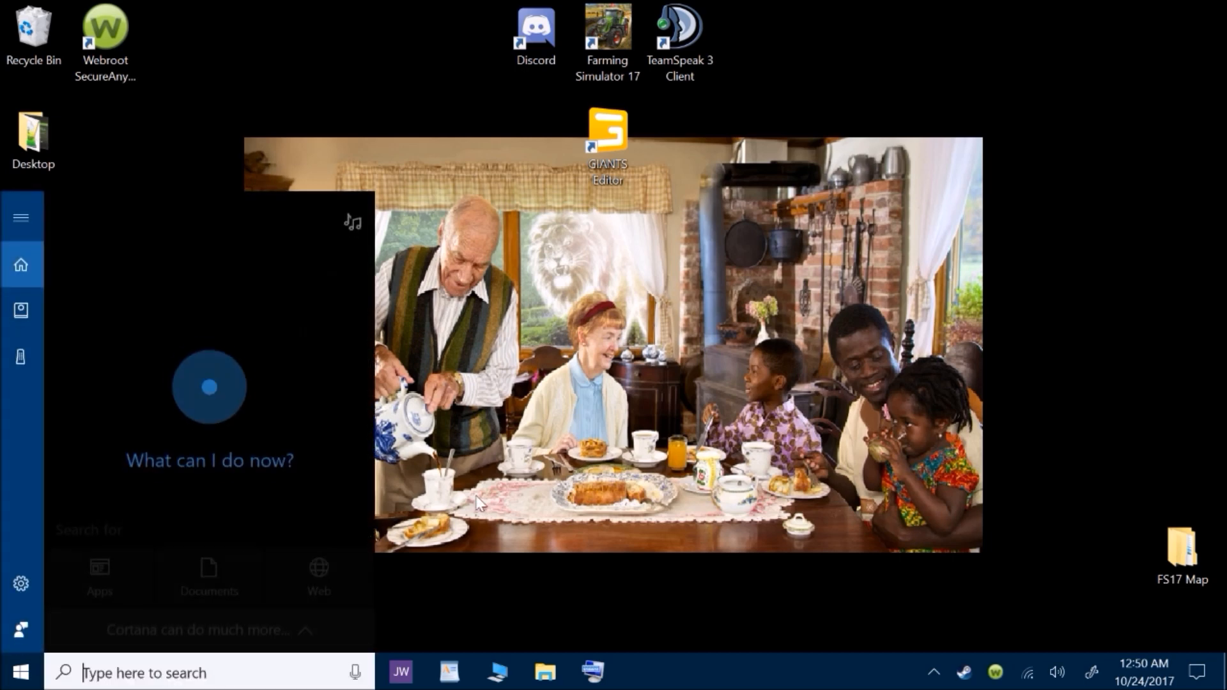
pyautogui.write('w')
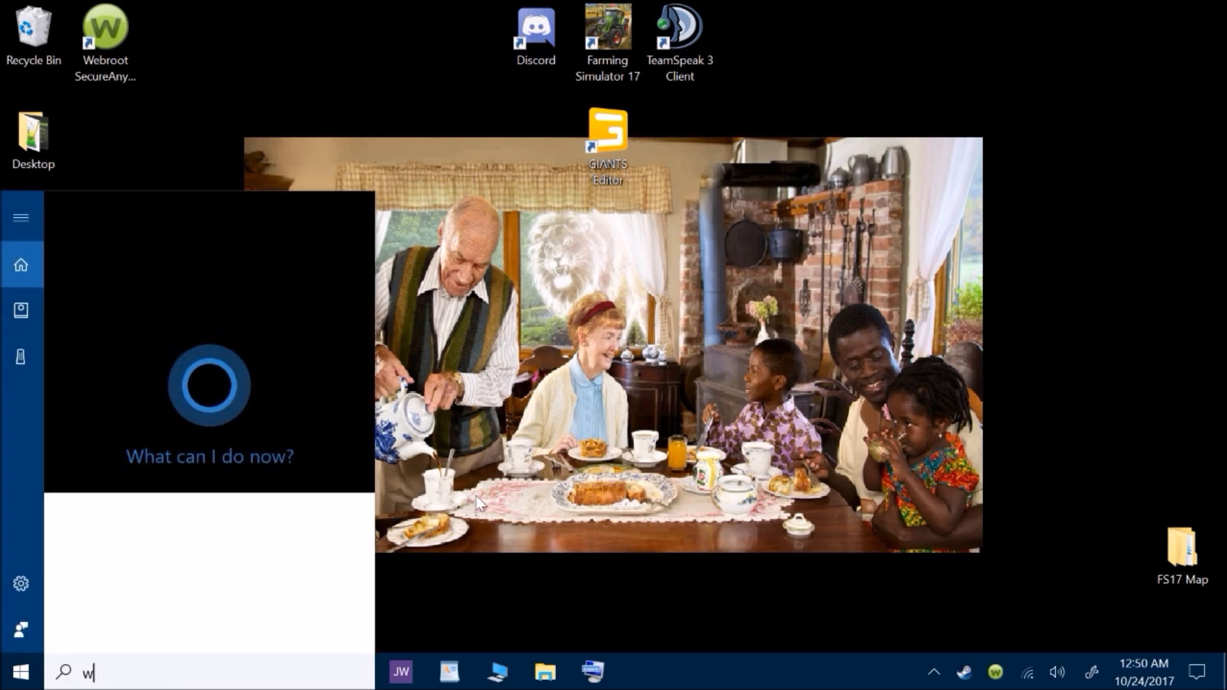
pyautogui.write('inv')
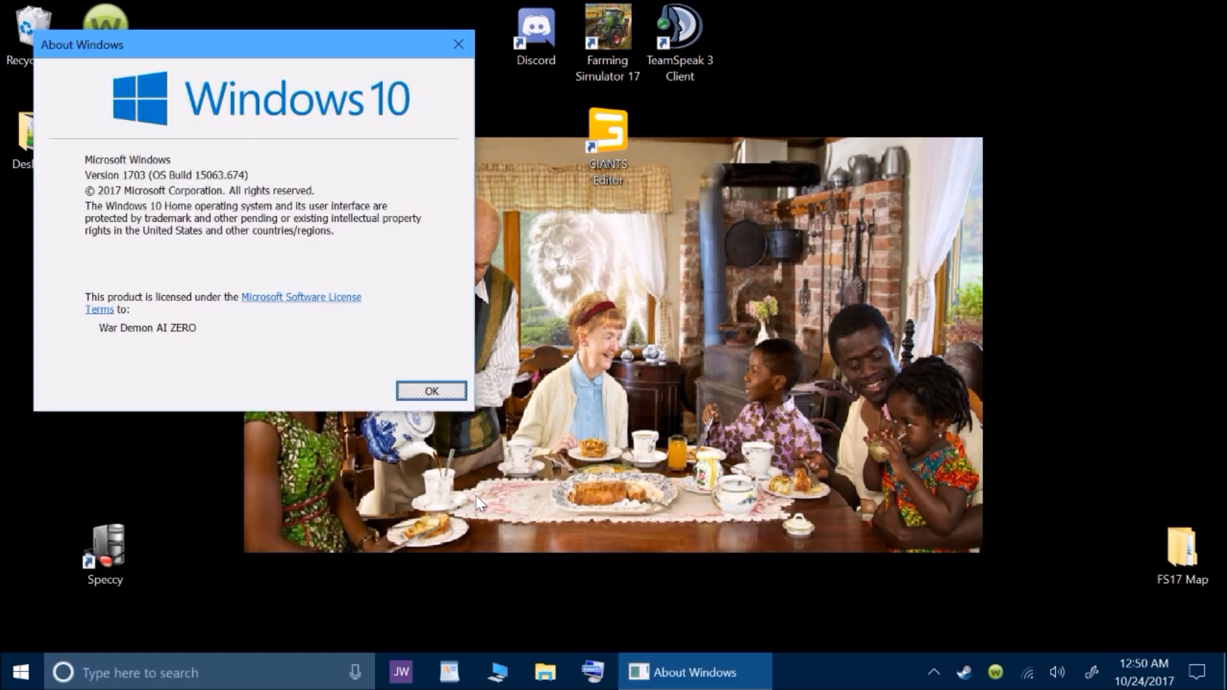
pyautogui.moveTo(64, 231)
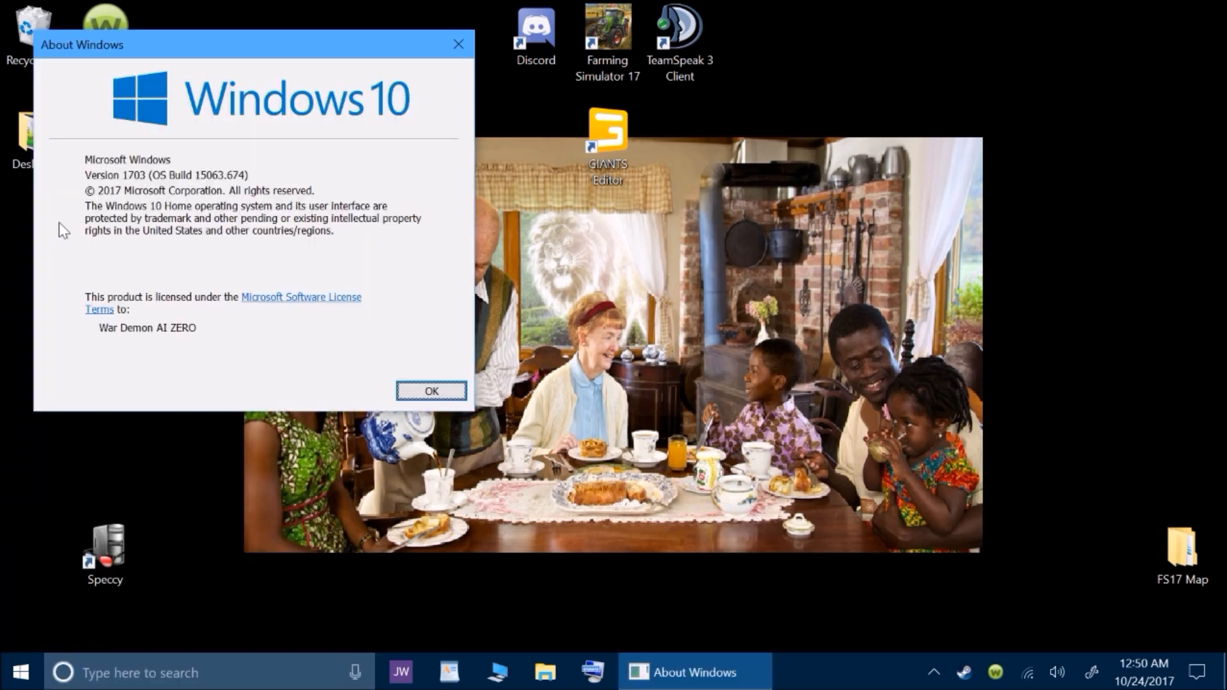
pyautogui.moveTo(157, 186)
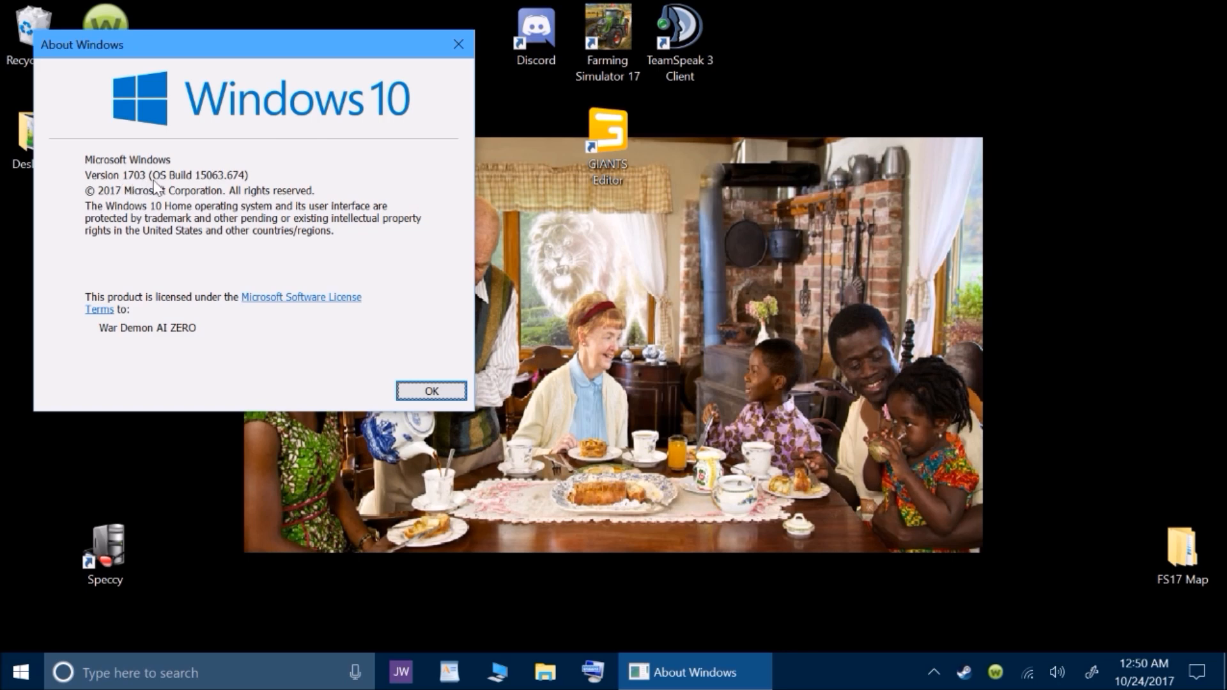
pyautogui.moveTo(431, 391)
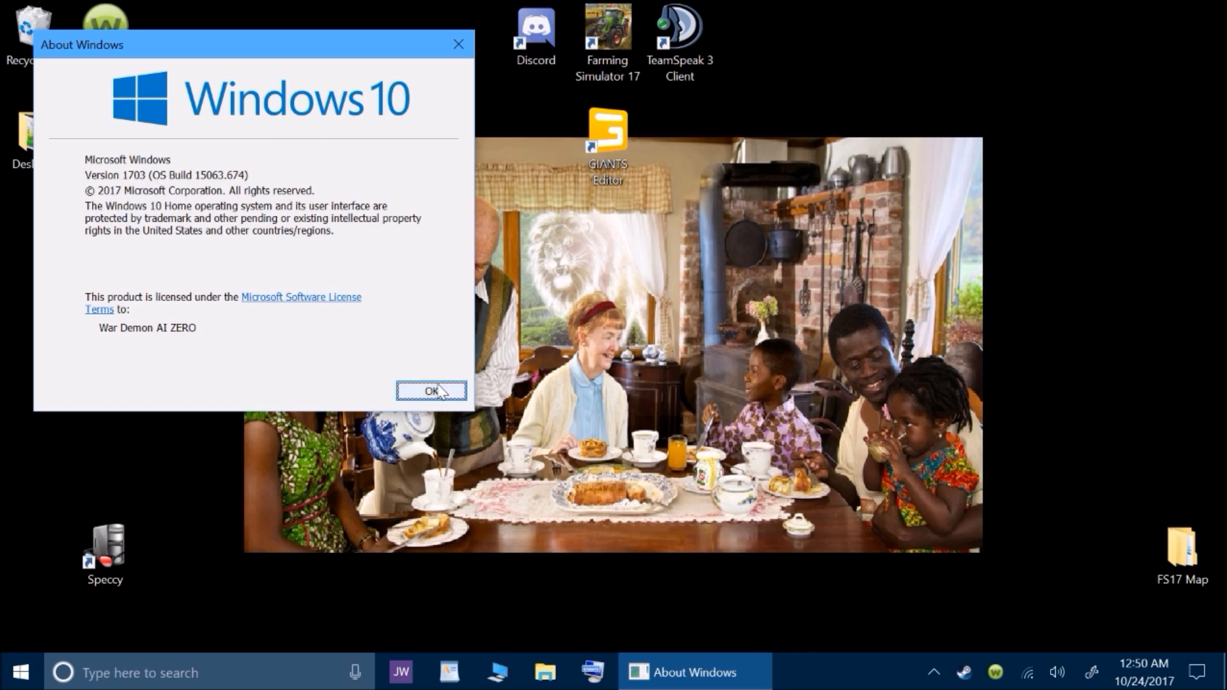
pyautogui.click(430, 391)
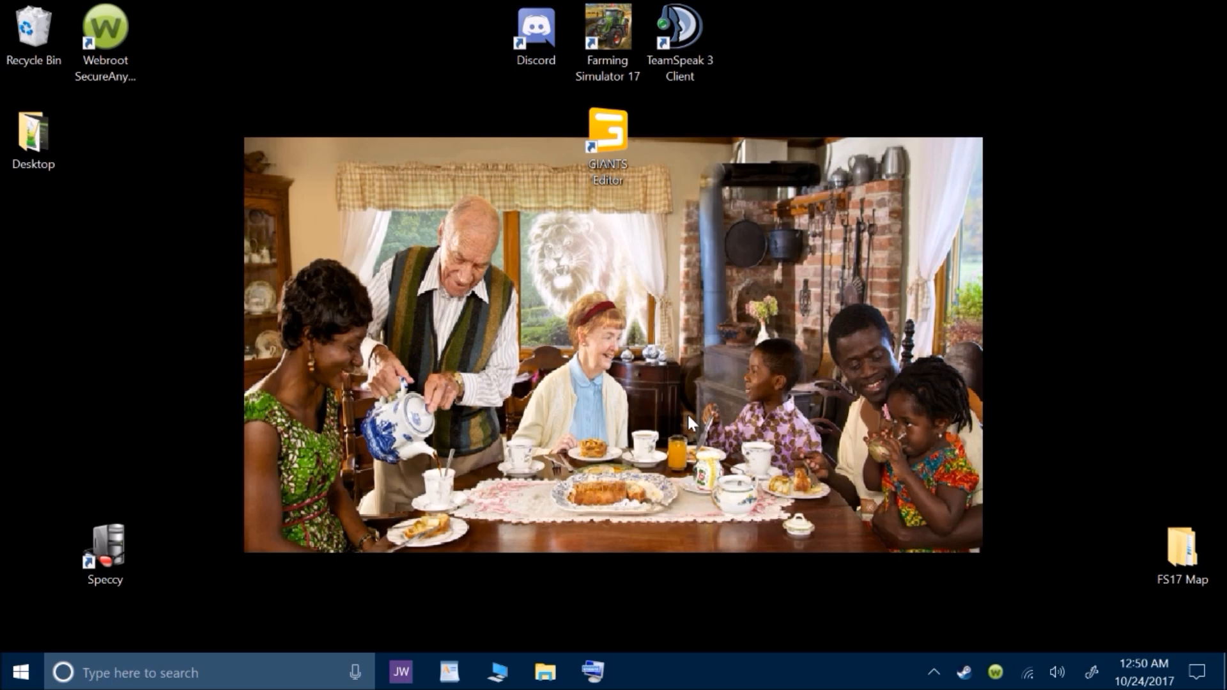
pyautogui.moveTo(548, 251)
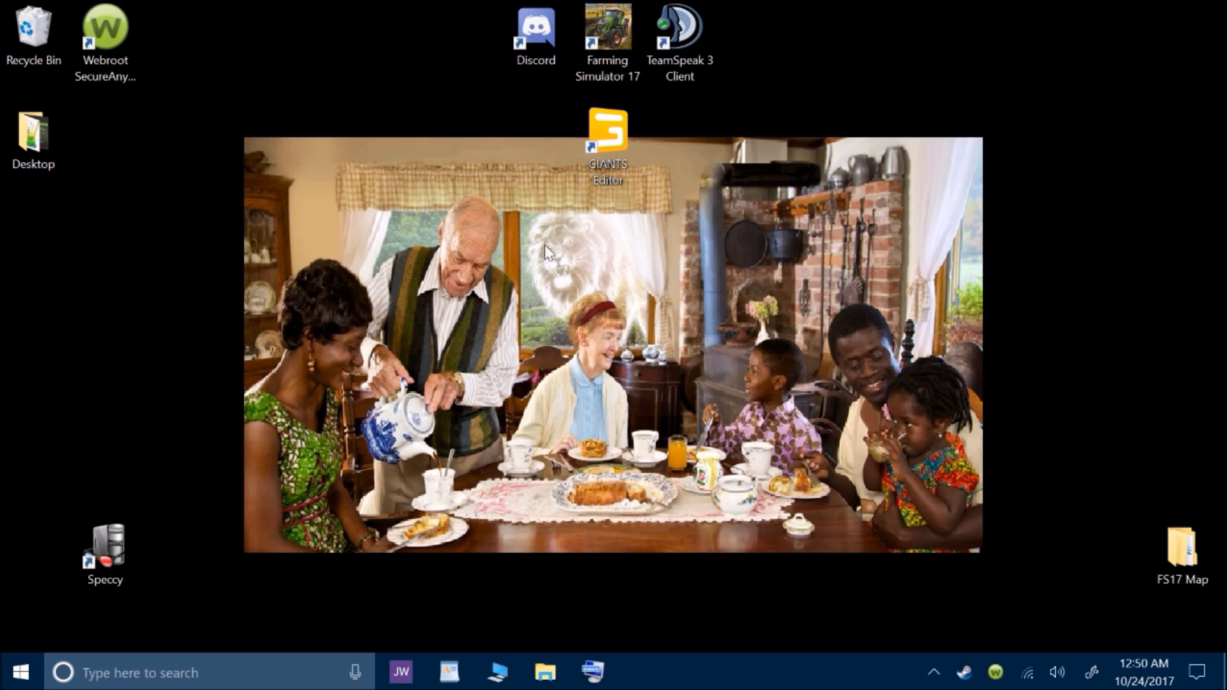
pyautogui.moveTo(607, 39)
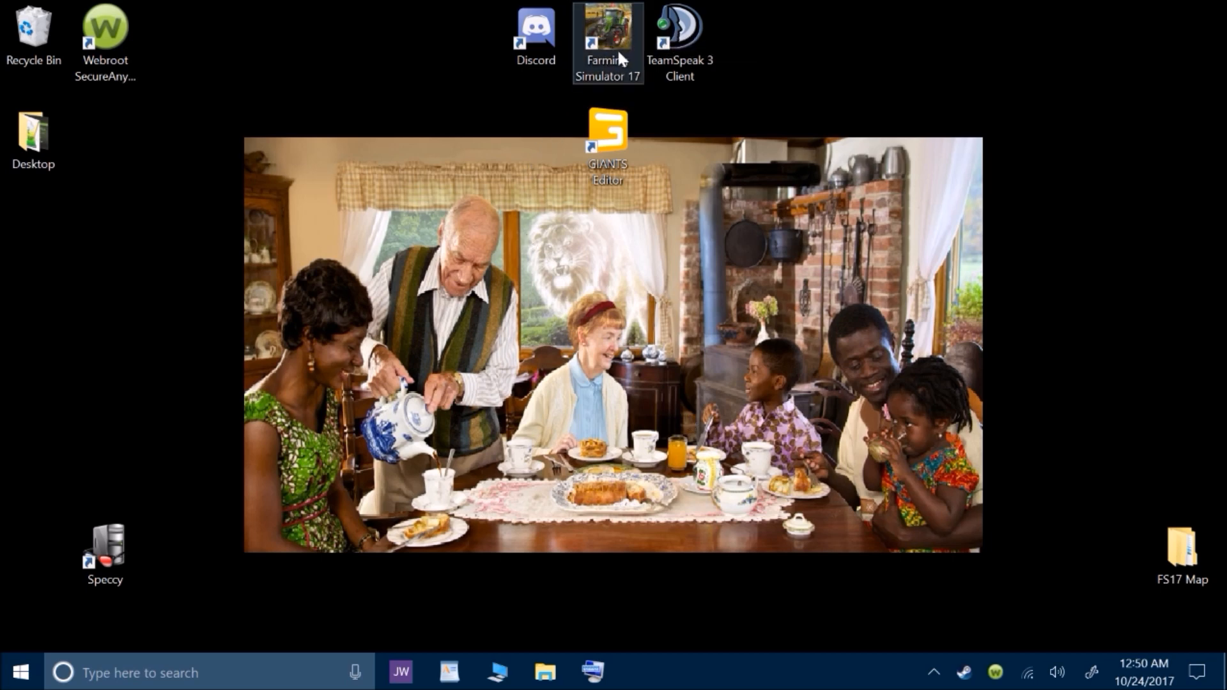
pyautogui.moveTo(975, 27)
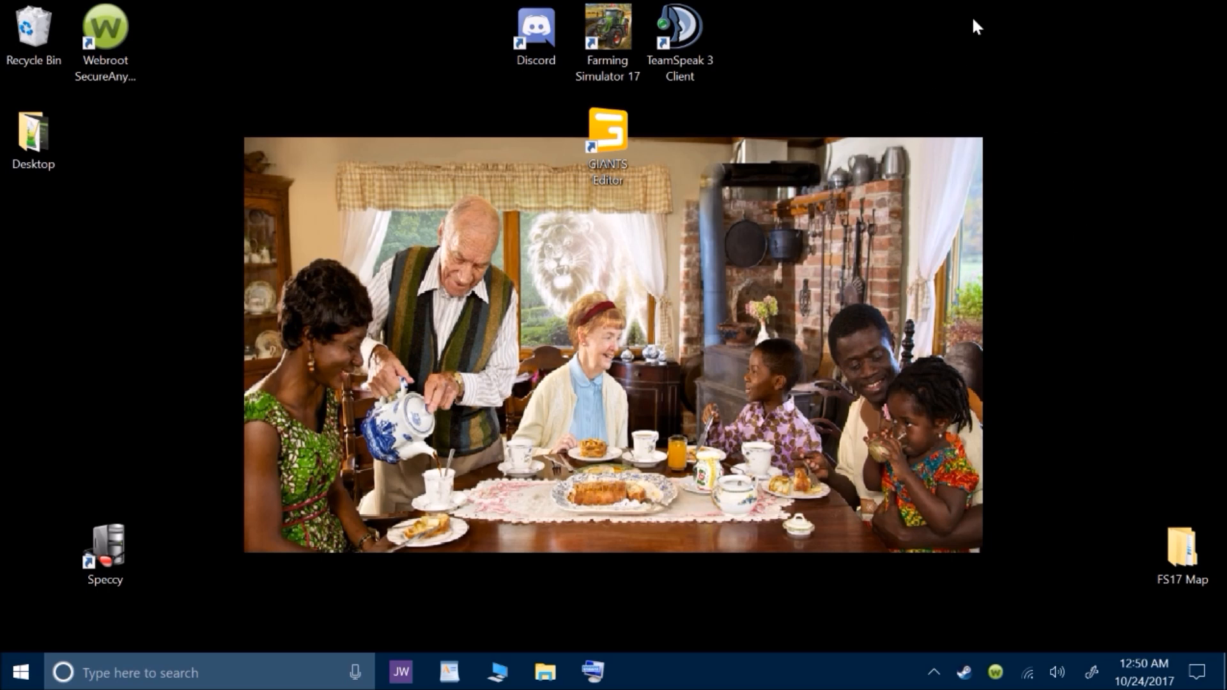
pyautogui.moveTo(987, 257)
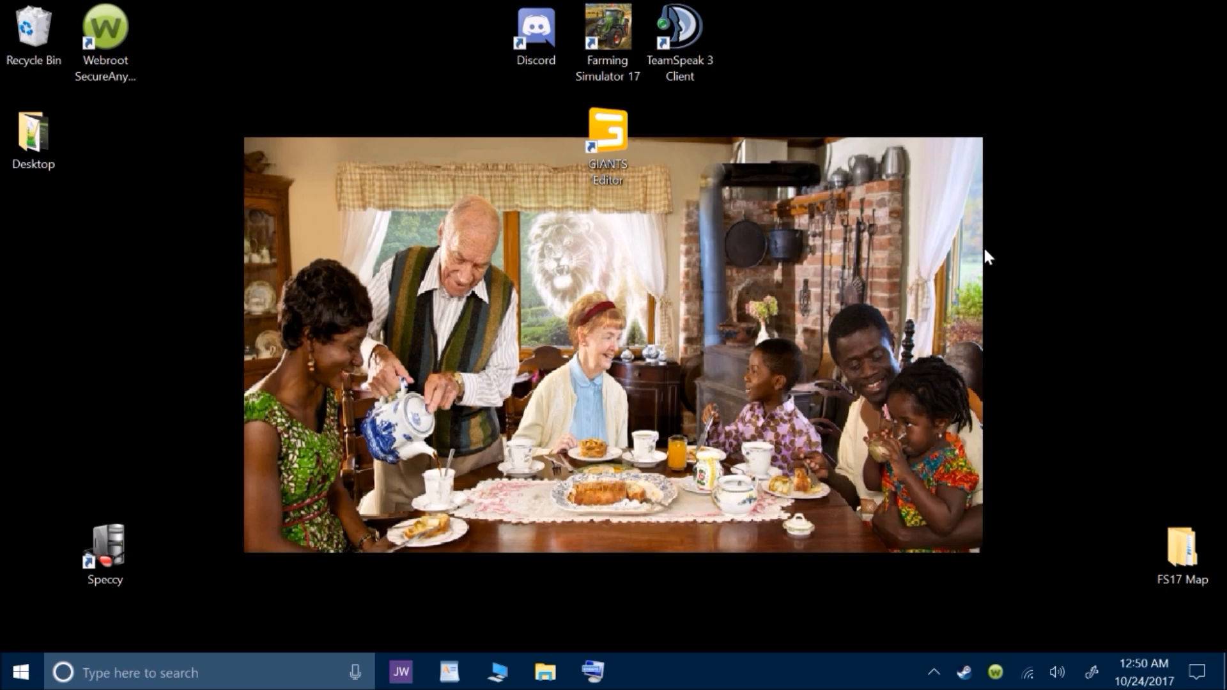
pyautogui.moveTo(301, 429)
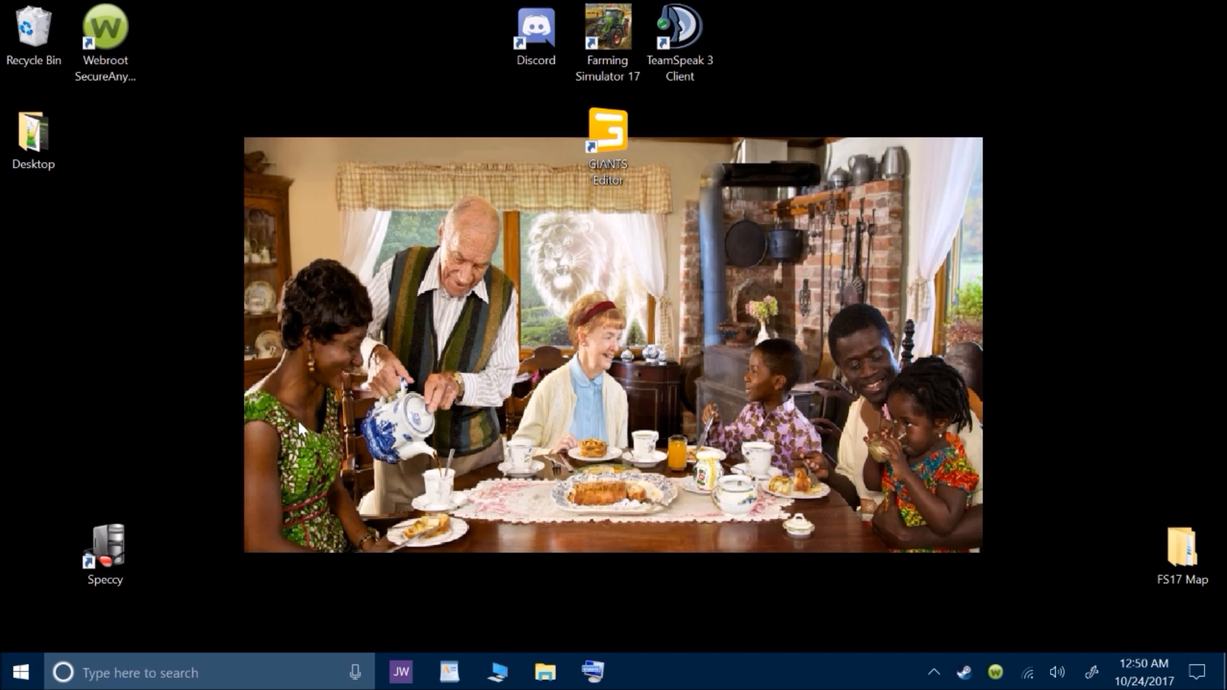
pyautogui.moveTo(411, 411)
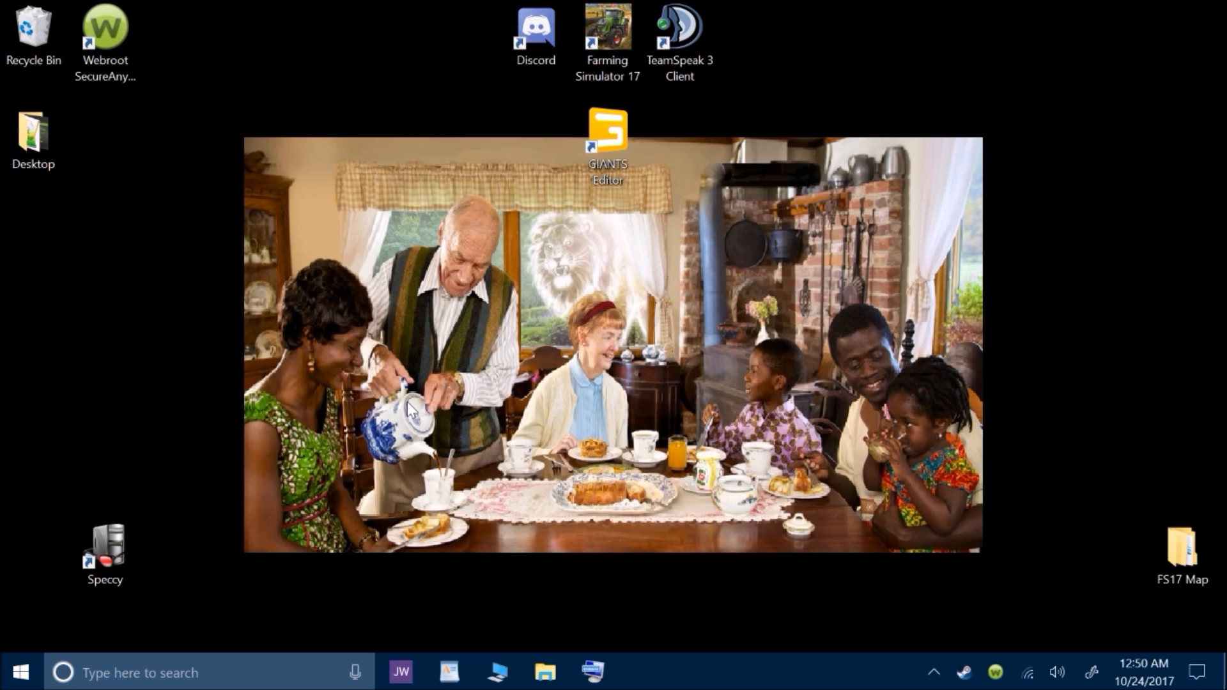
pyautogui.moveTo(461, 575)
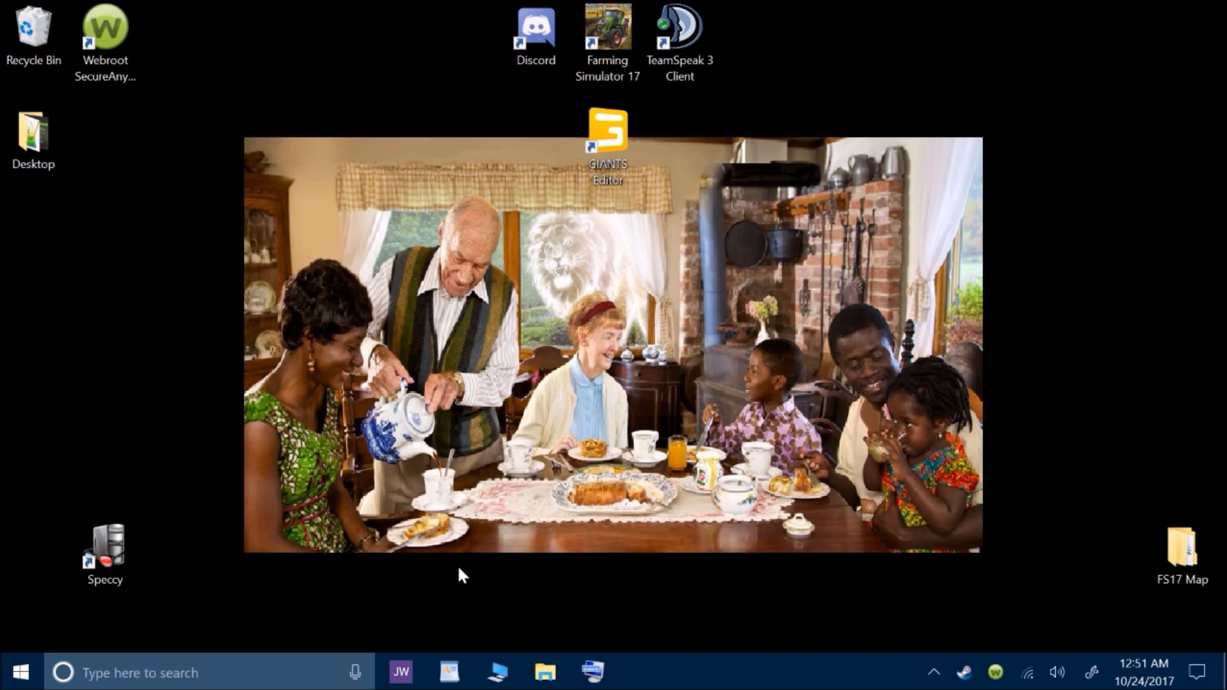
pyautogui.moveTo(498, 672)
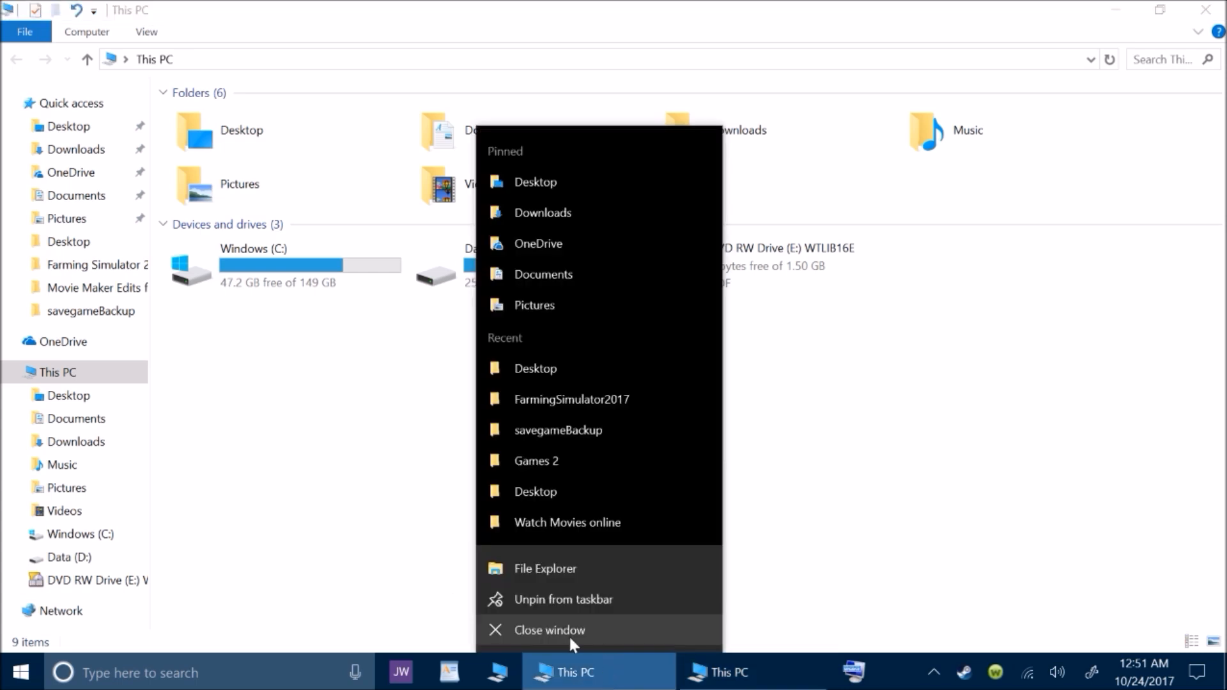
# Close the extra This PC window and select the Windows (C:) drive
pyautogui.click(551, 629)
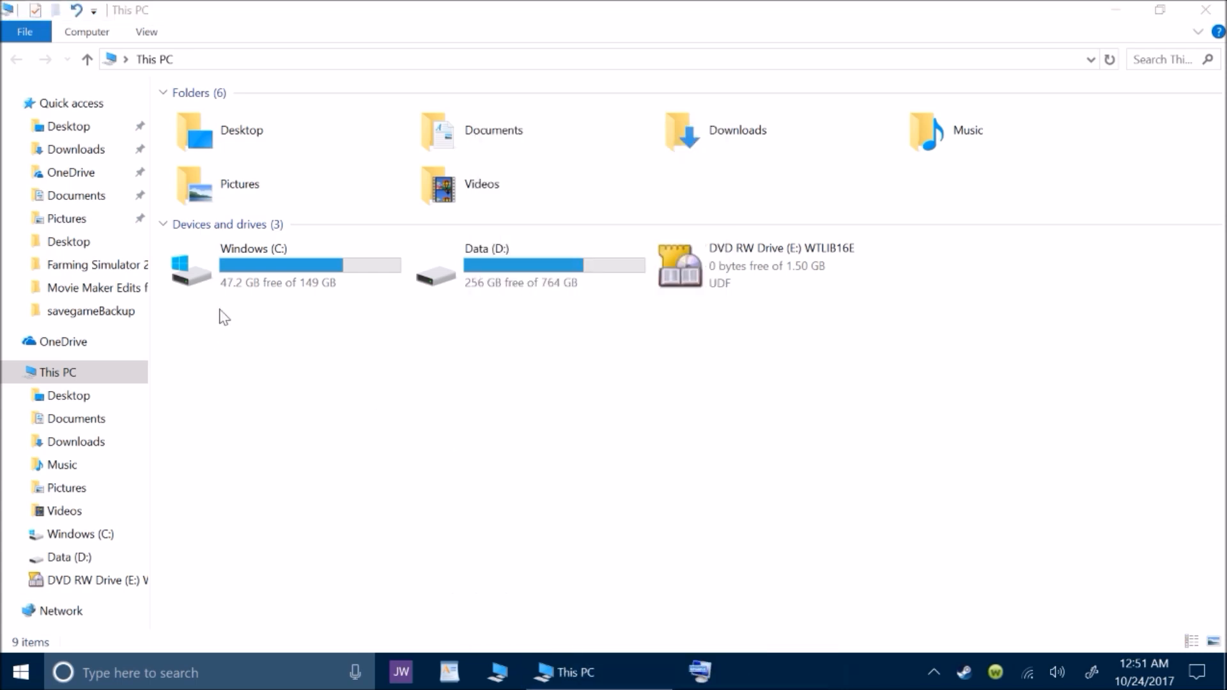
pyautogui.moveTo(262, 310)
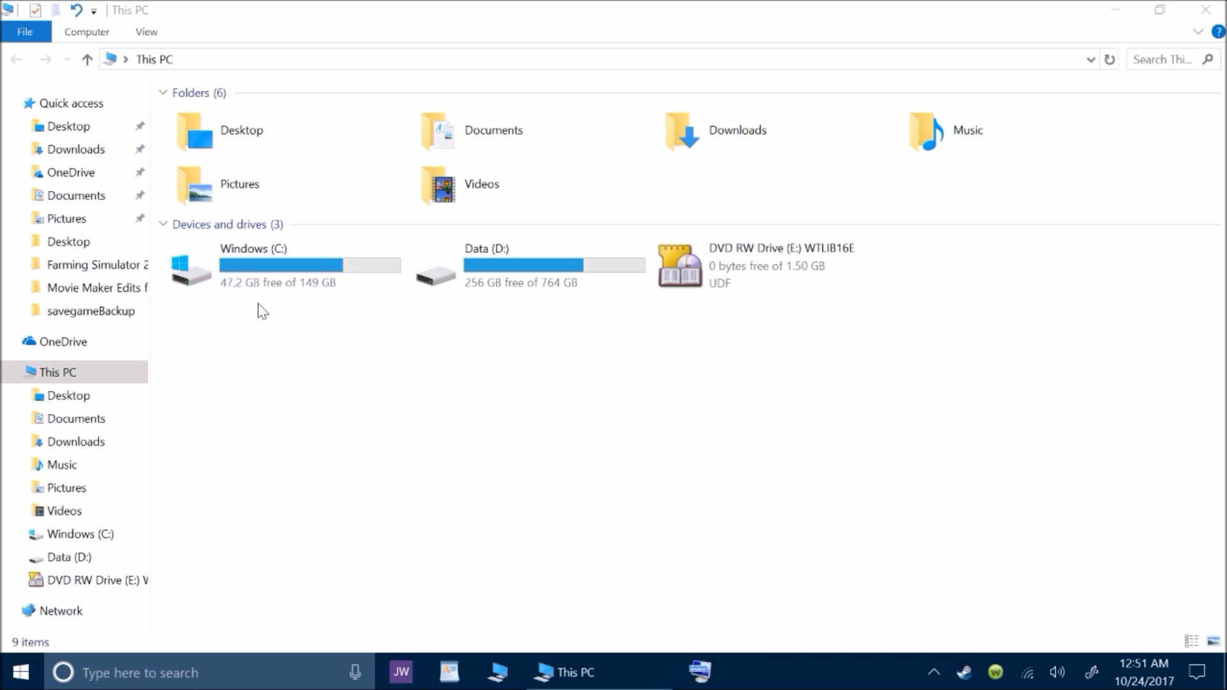
pyautogui.click(274, 278)
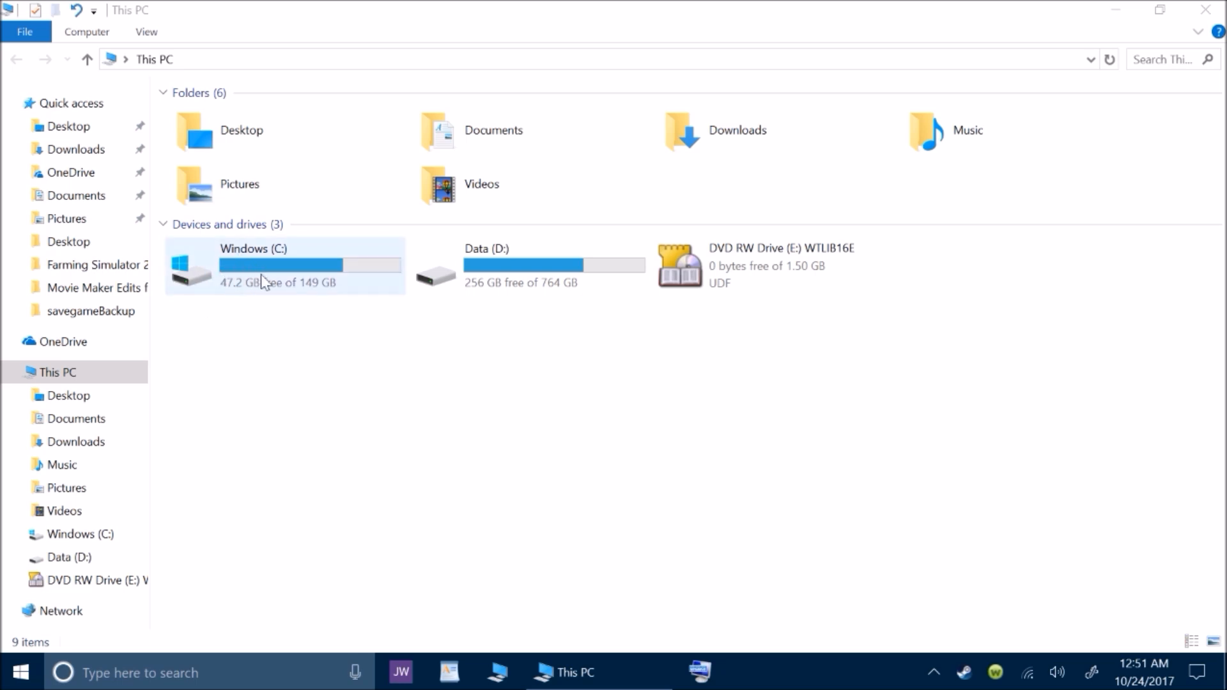
pyautogui.moveTo(254, 281)
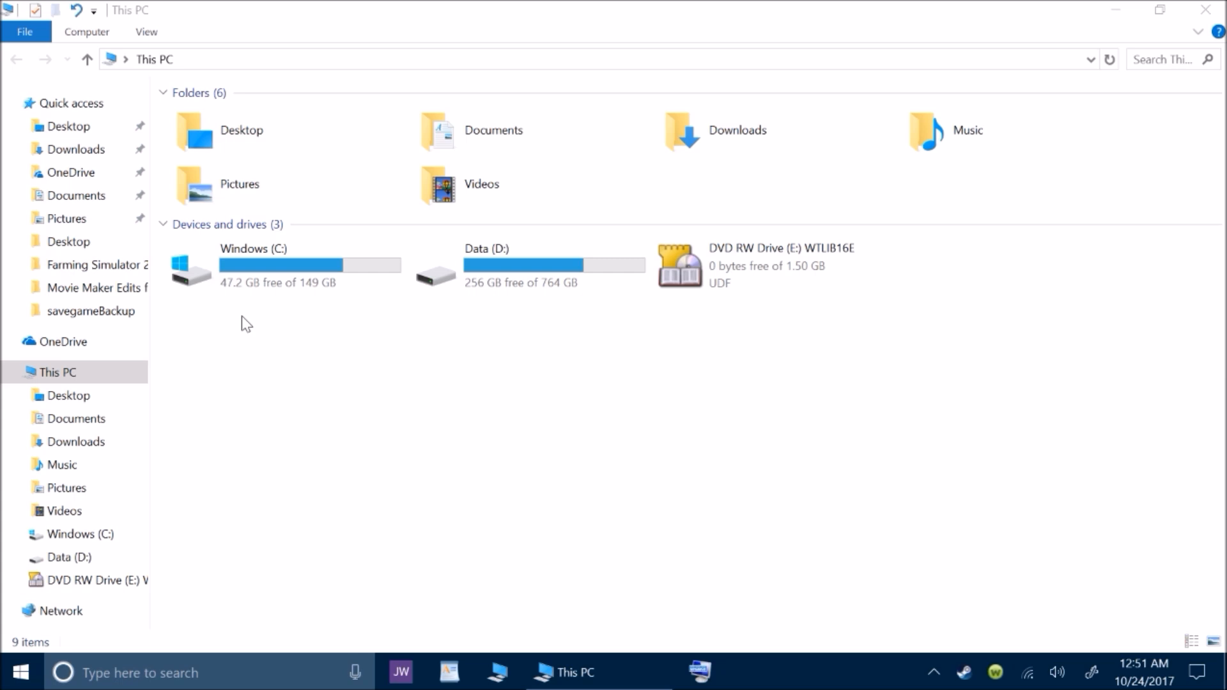
pyautogui.moveTo(1091, 8)
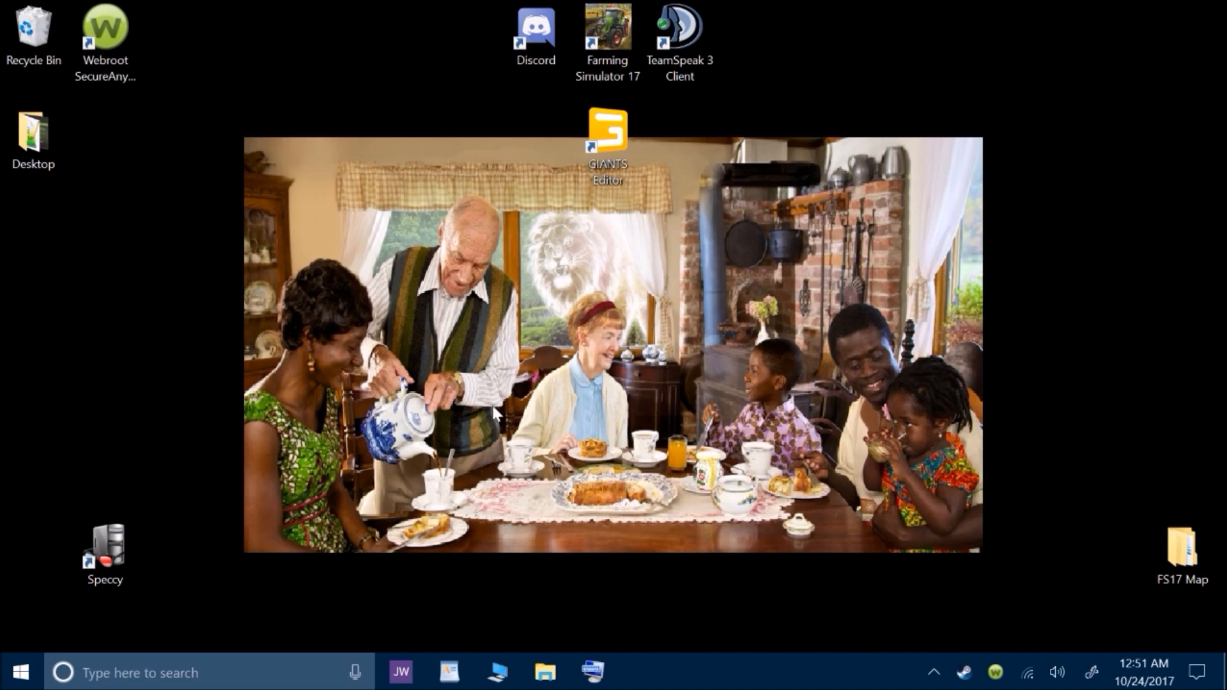
pyautogui.moveTo(21, 672)
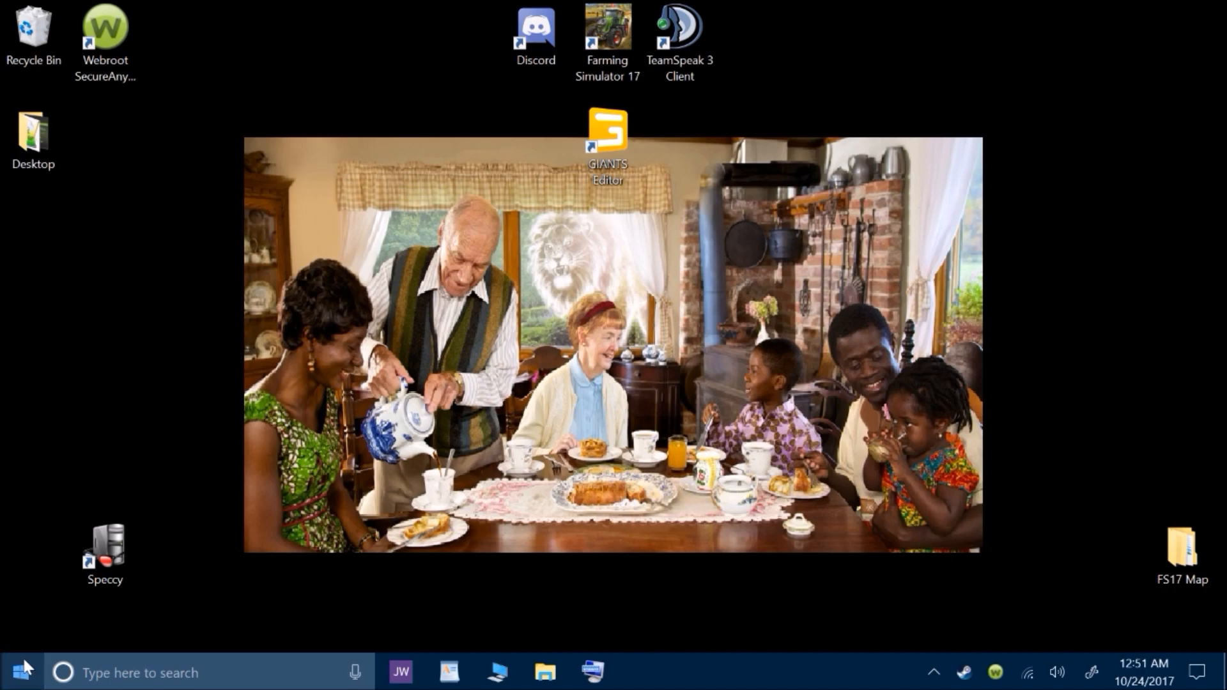
# From the Start menu, open Settings and go to Update & security, which reports the device is up to date
pyautogui.click(21, 671)
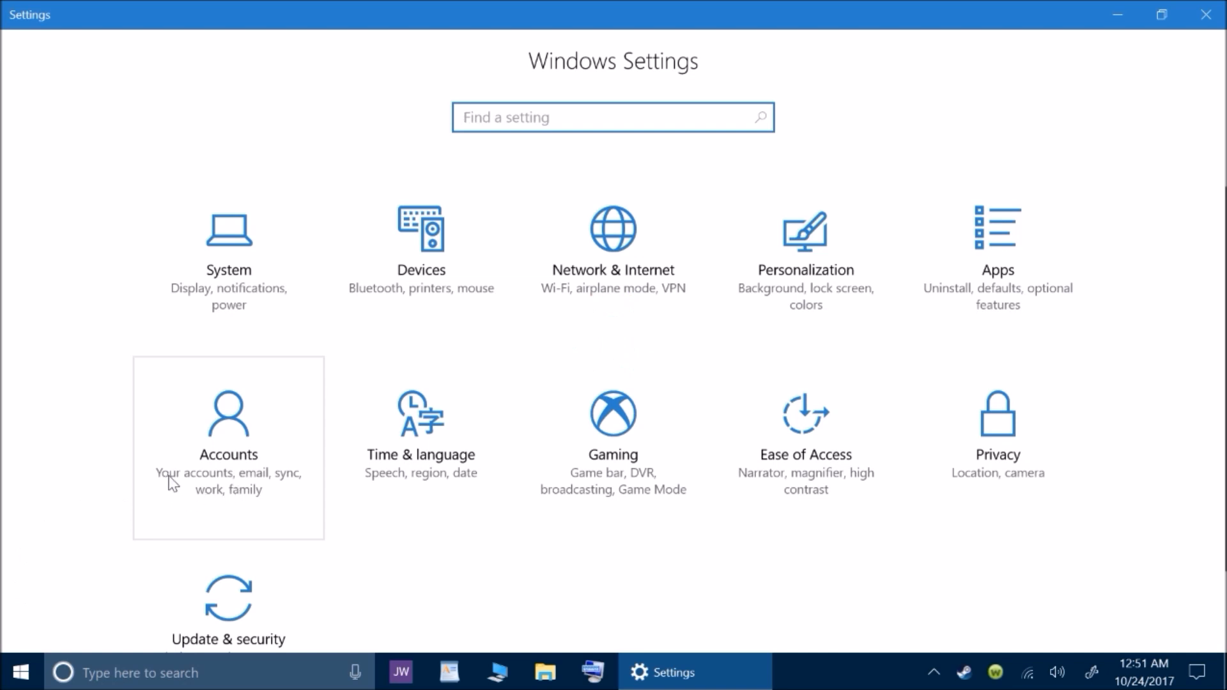
pyautogui.scroll(-3)
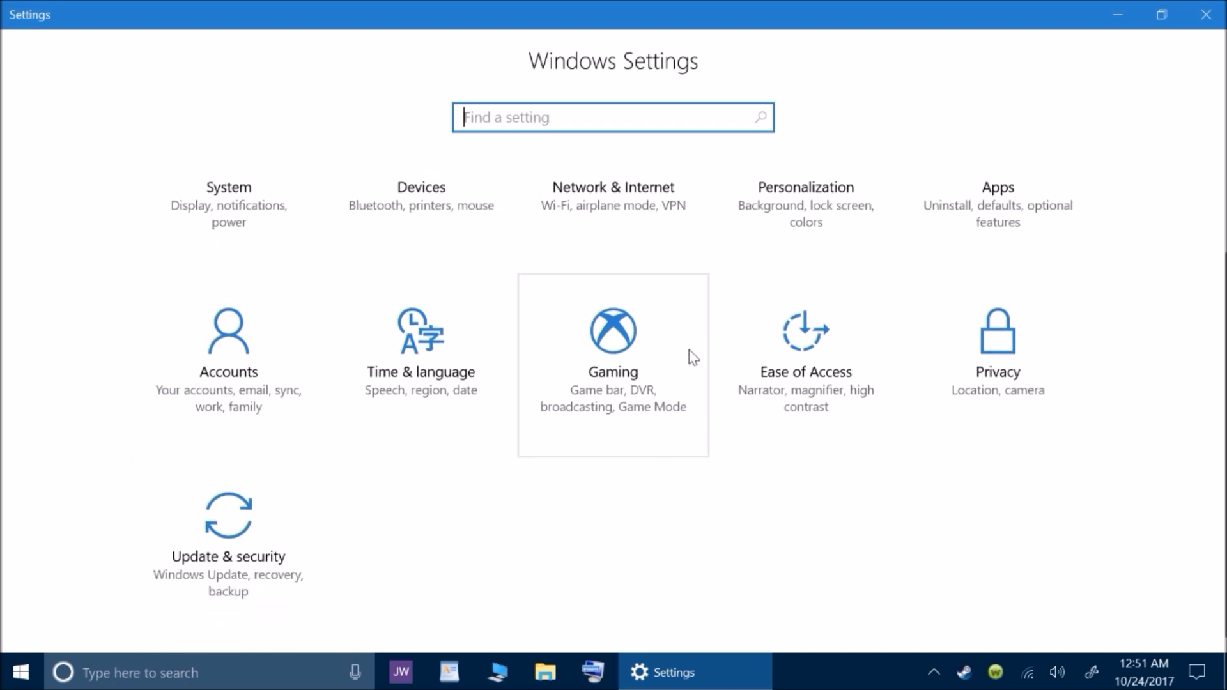
pyautogui.moveTo(109, 534)
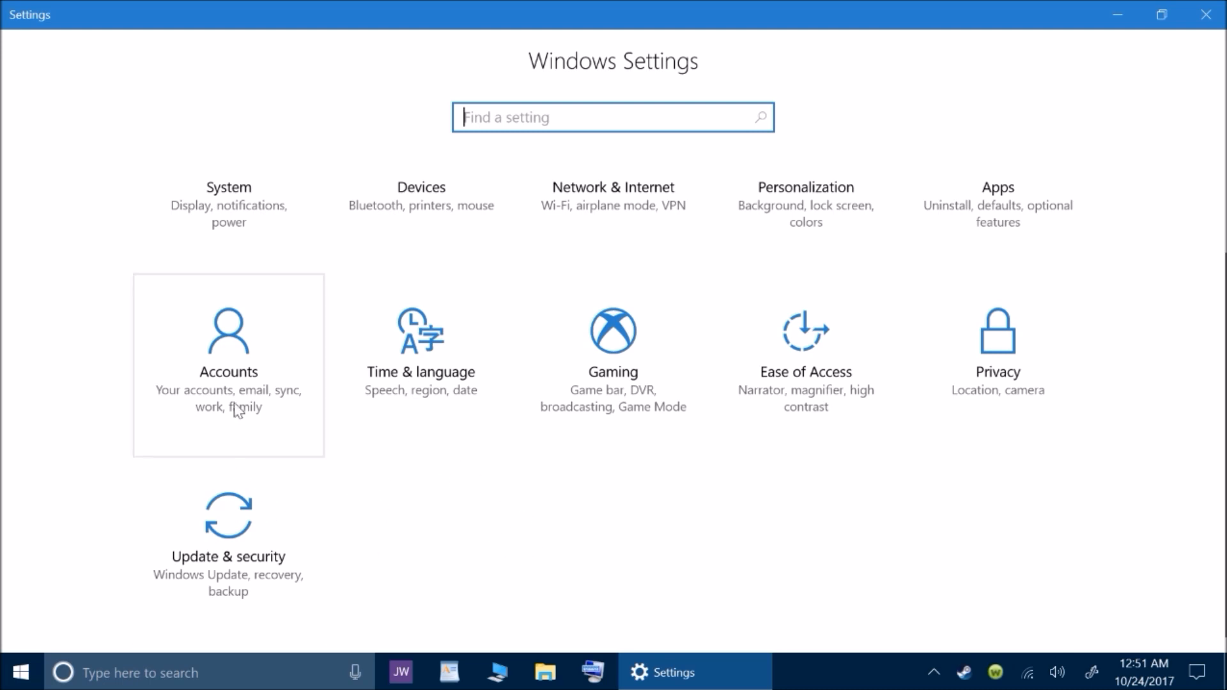
pyautogui.moveTo(571, 537)
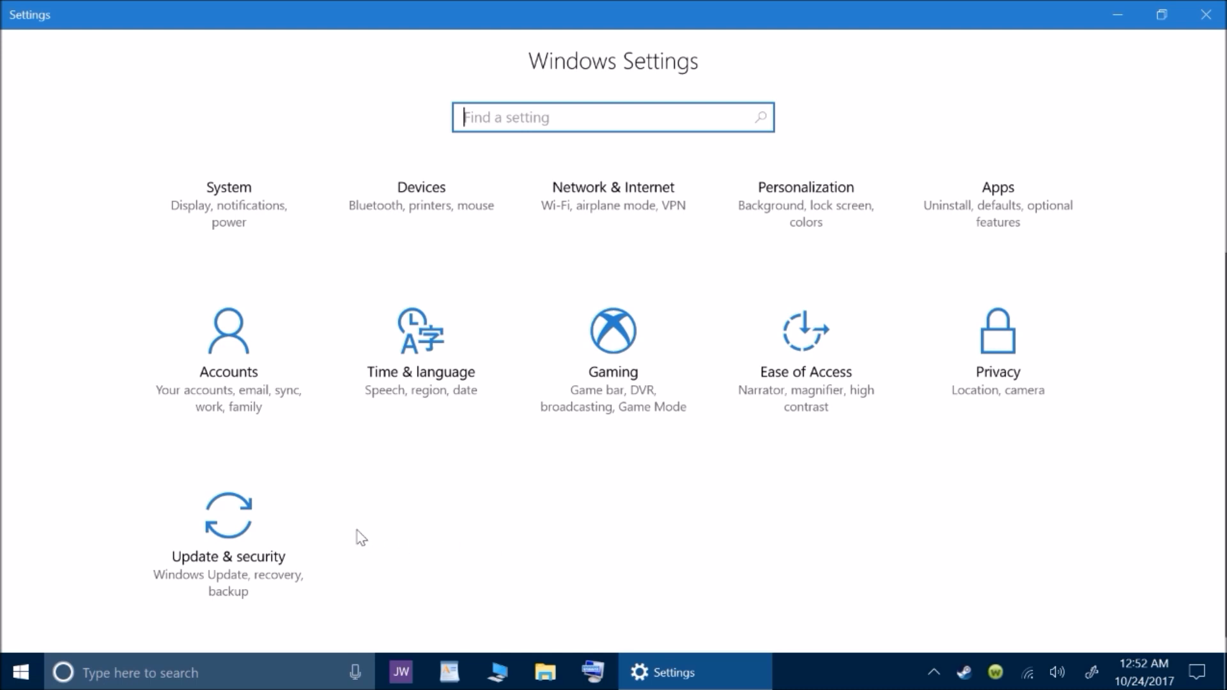
pyautogui.moveTo(274, 571)
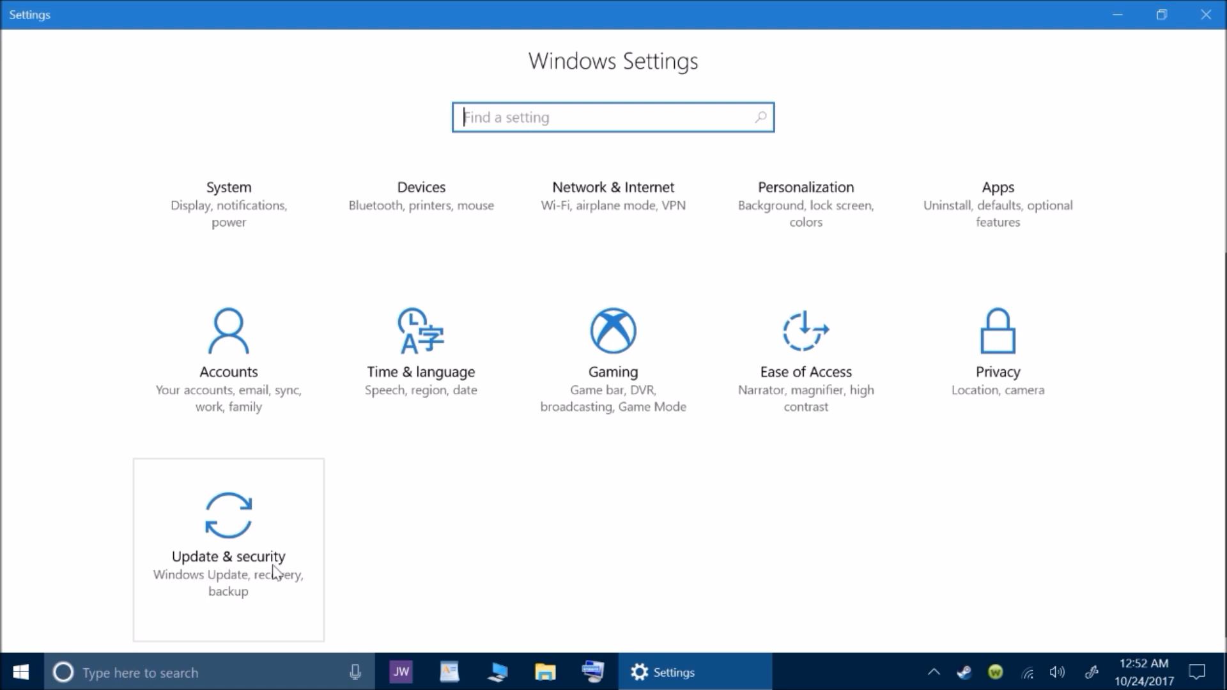
pyautogui.click(227, 551)
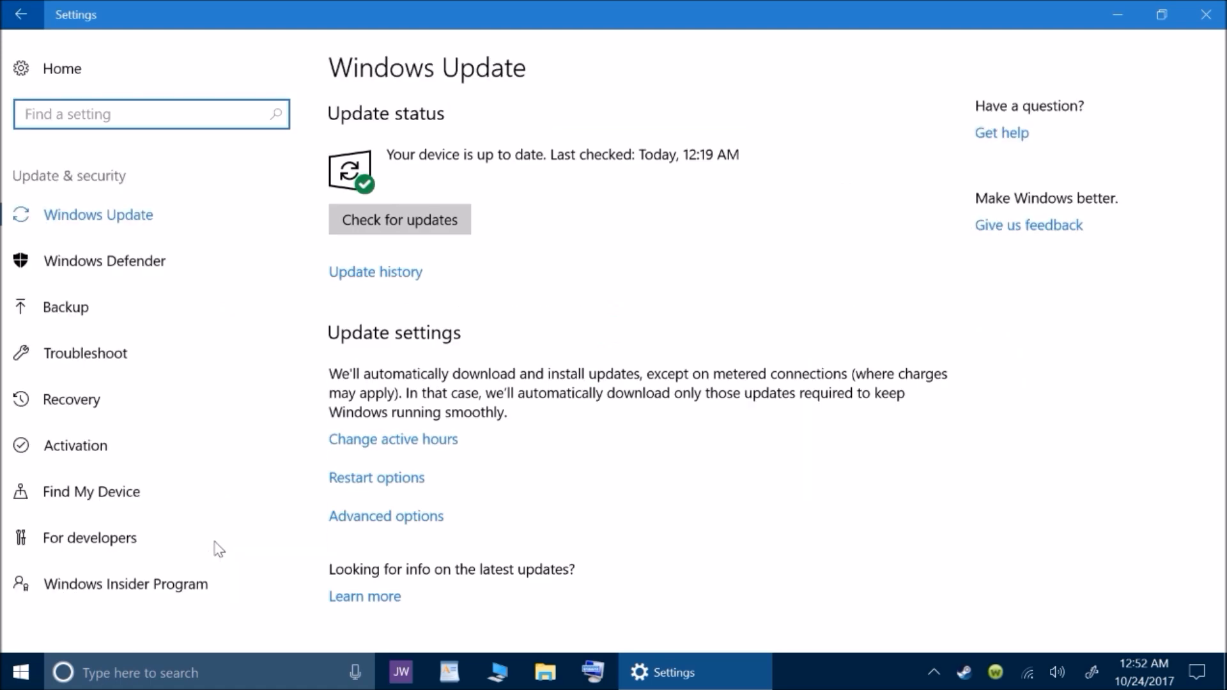
pyautogui.moveTo(85, 352)
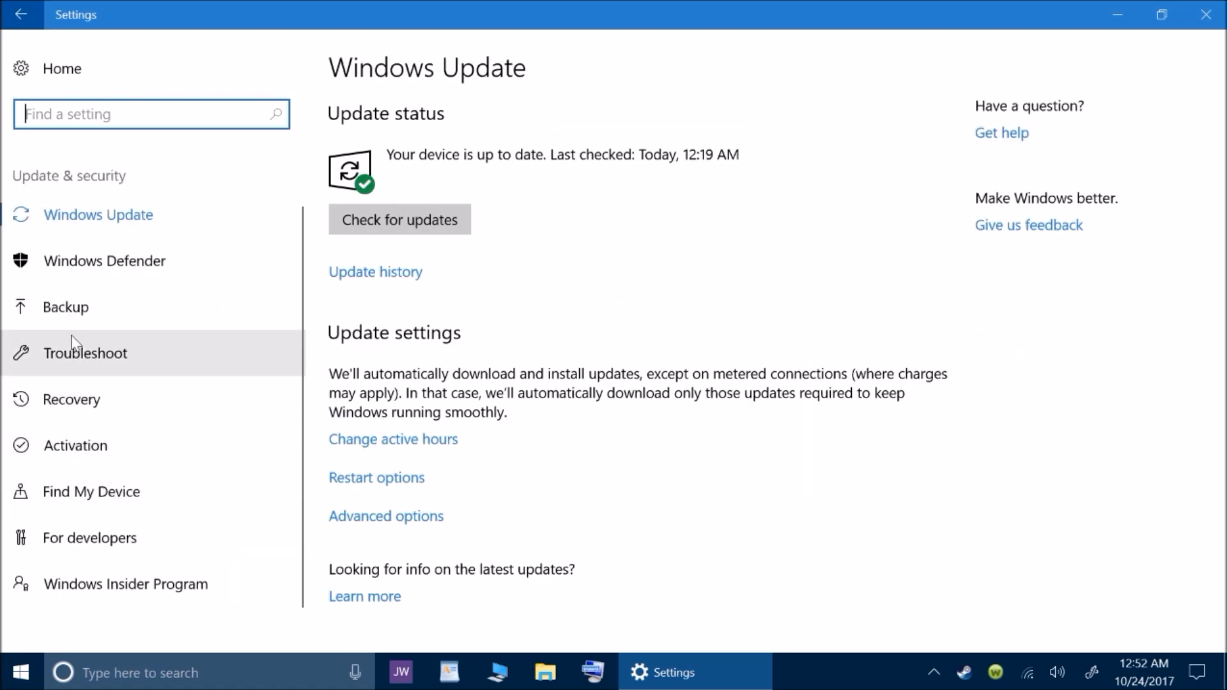
# Open the Recovery page, showing only Reset this PC and Advanced startup, with no go-back option
pyautogui.click(70, 399)
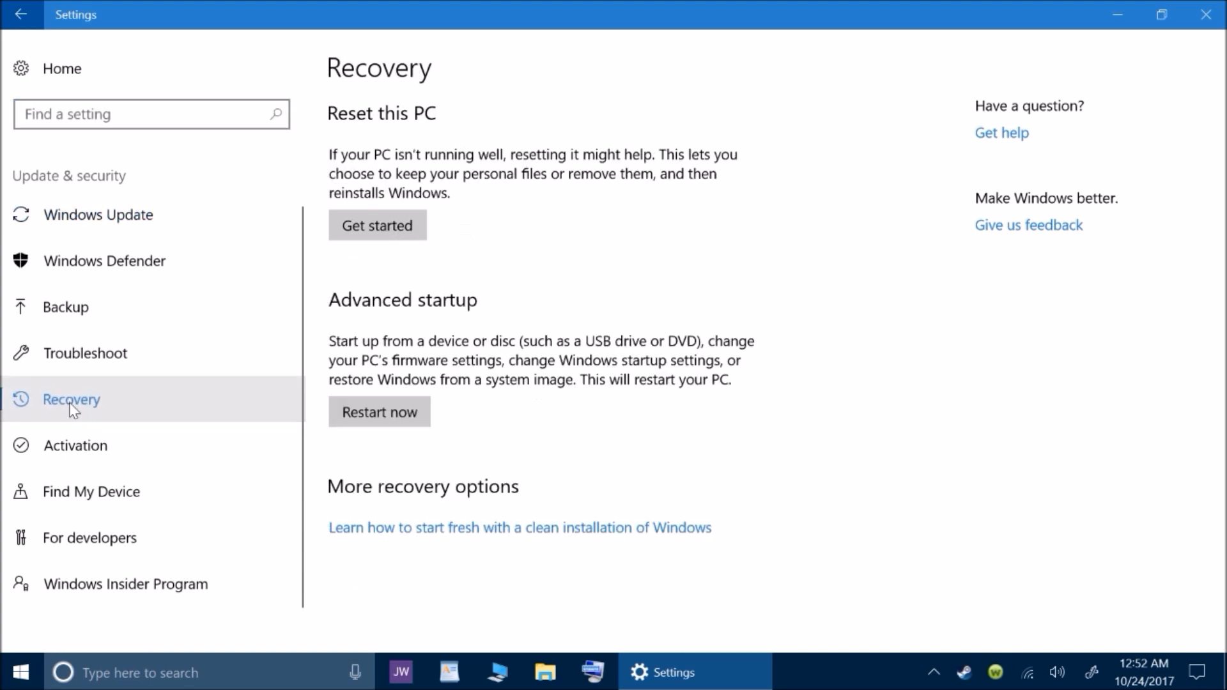
pyautogui.moveTo(391, 304)
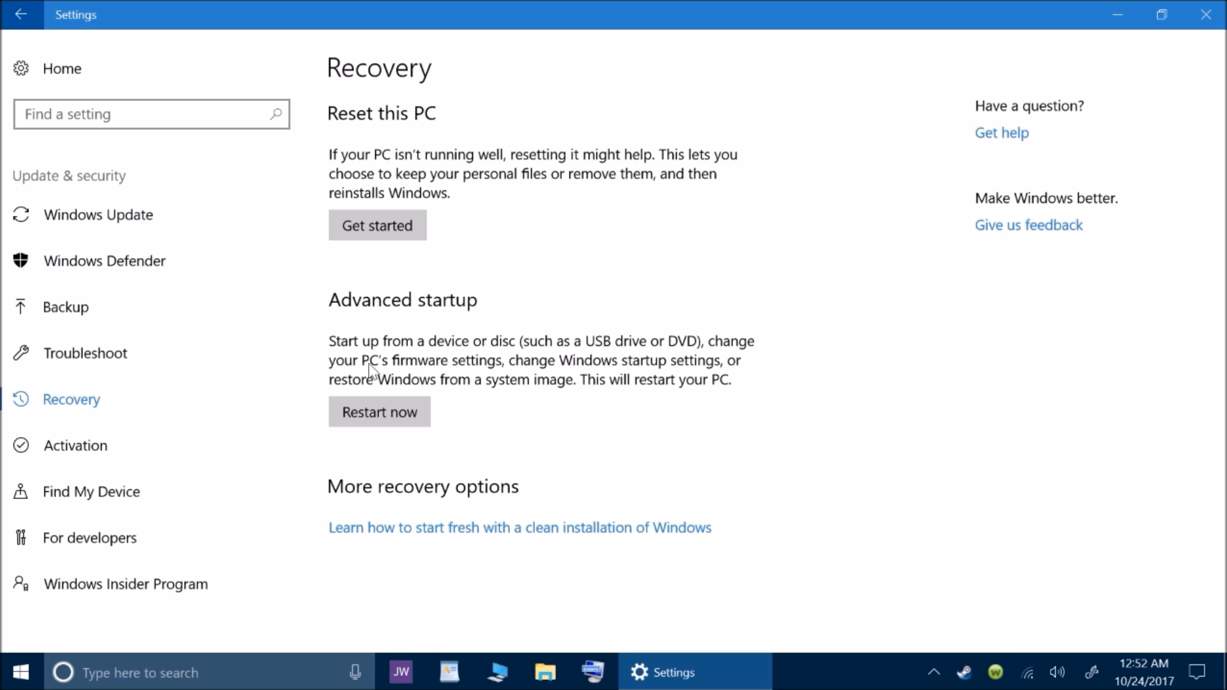
pyautogui.moveTo(390, 404)
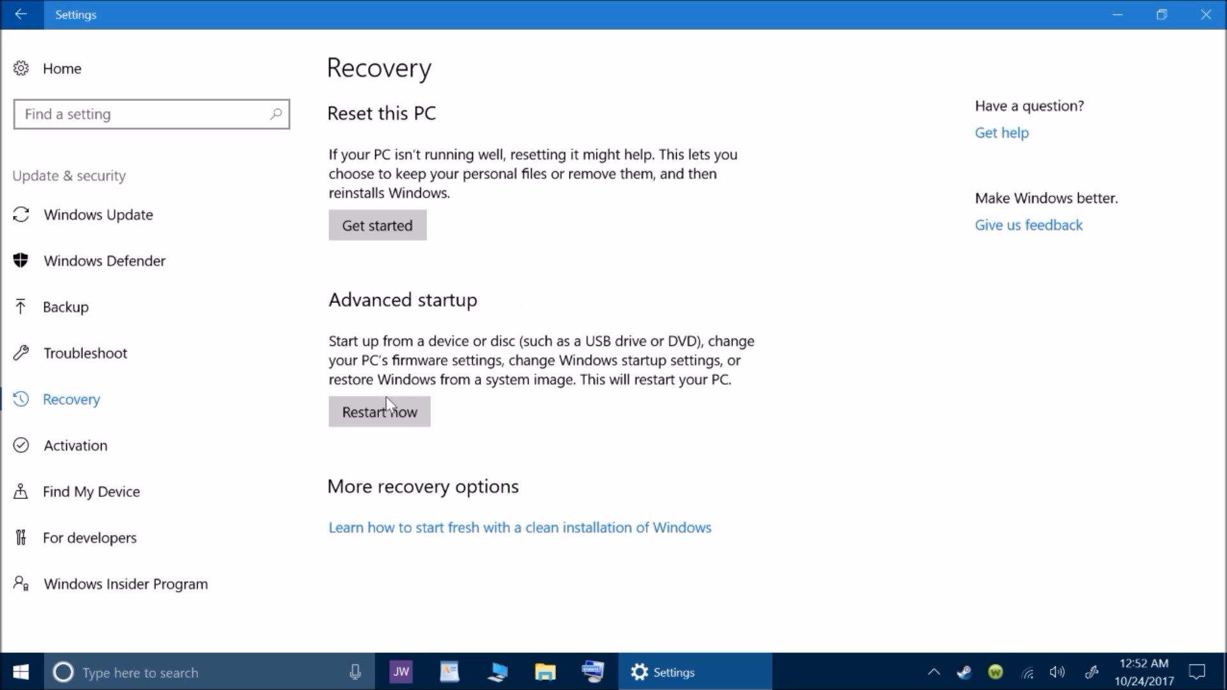
pyautogui.moveTo(364, 165)
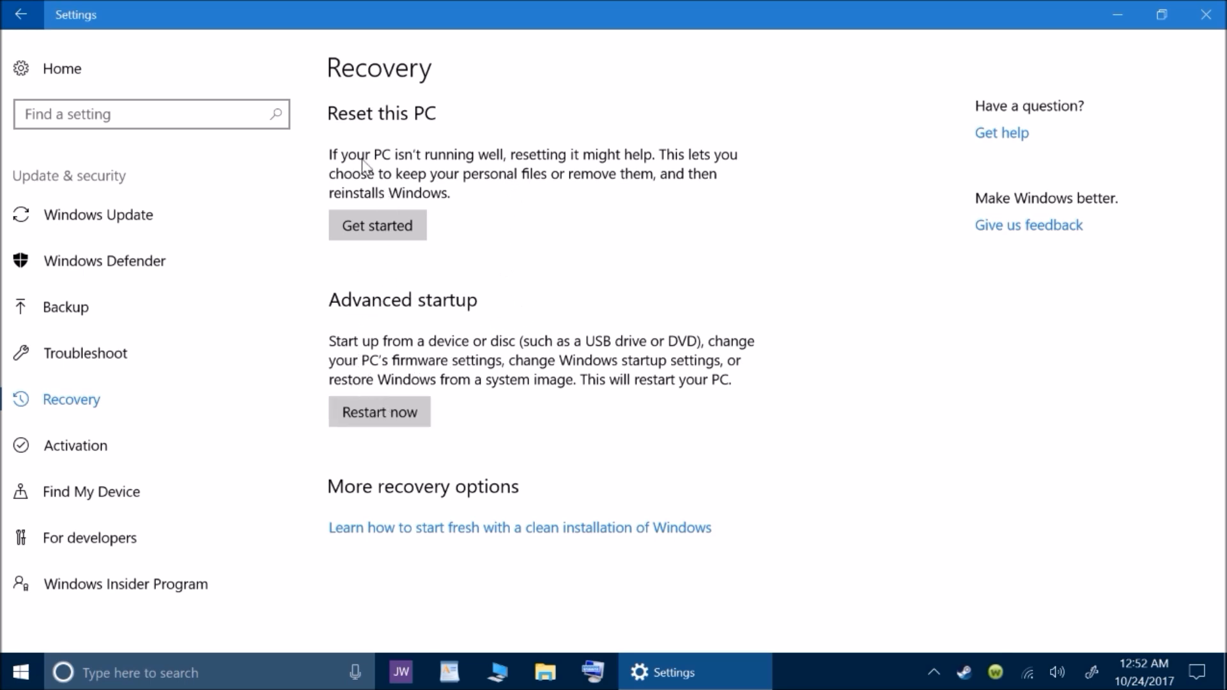
pyautogui.moveTo(373, 436)
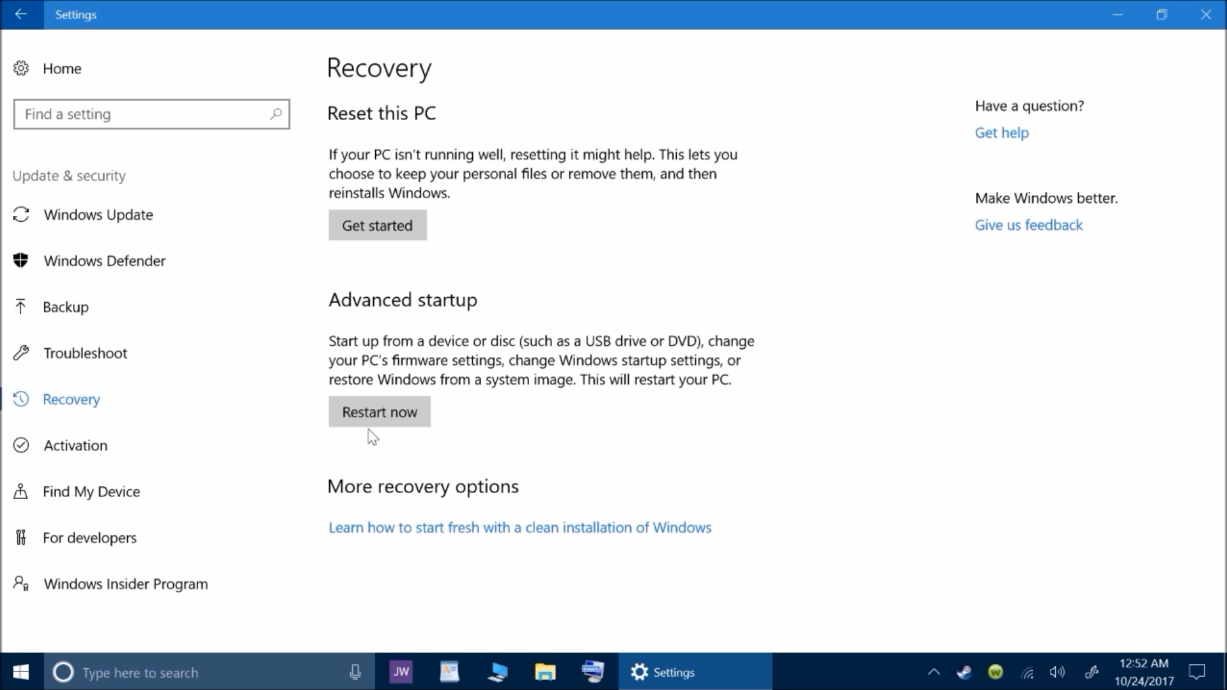
pyautogui.moveTo(495, 332)
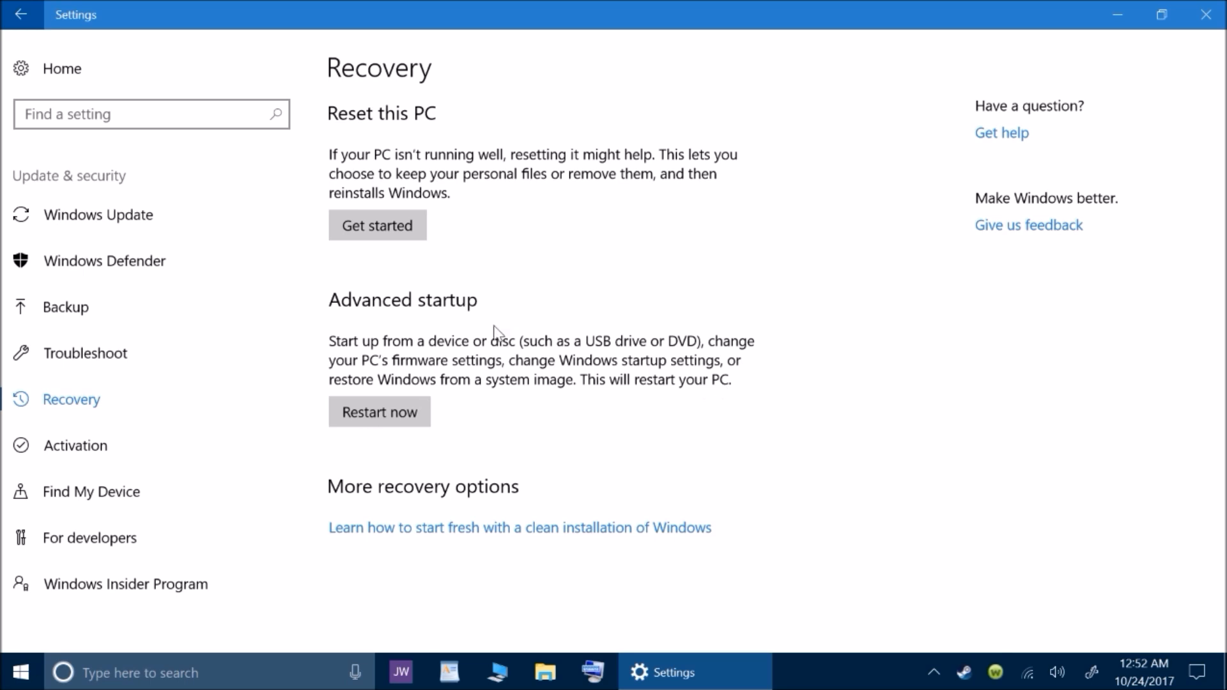
pyautogui.moveTo(565, 277)
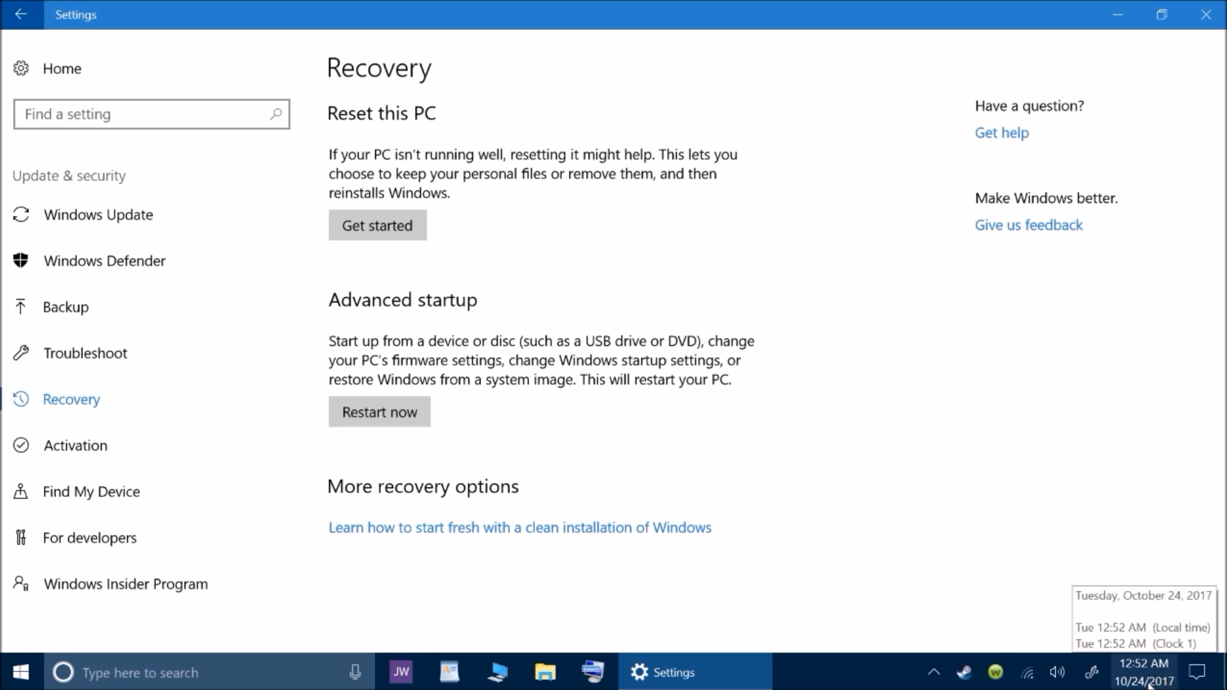
# Show the taskbar calendar flyout with today's date, Tuesday, October 24, 2017
pyautogui.click(1143, 671)
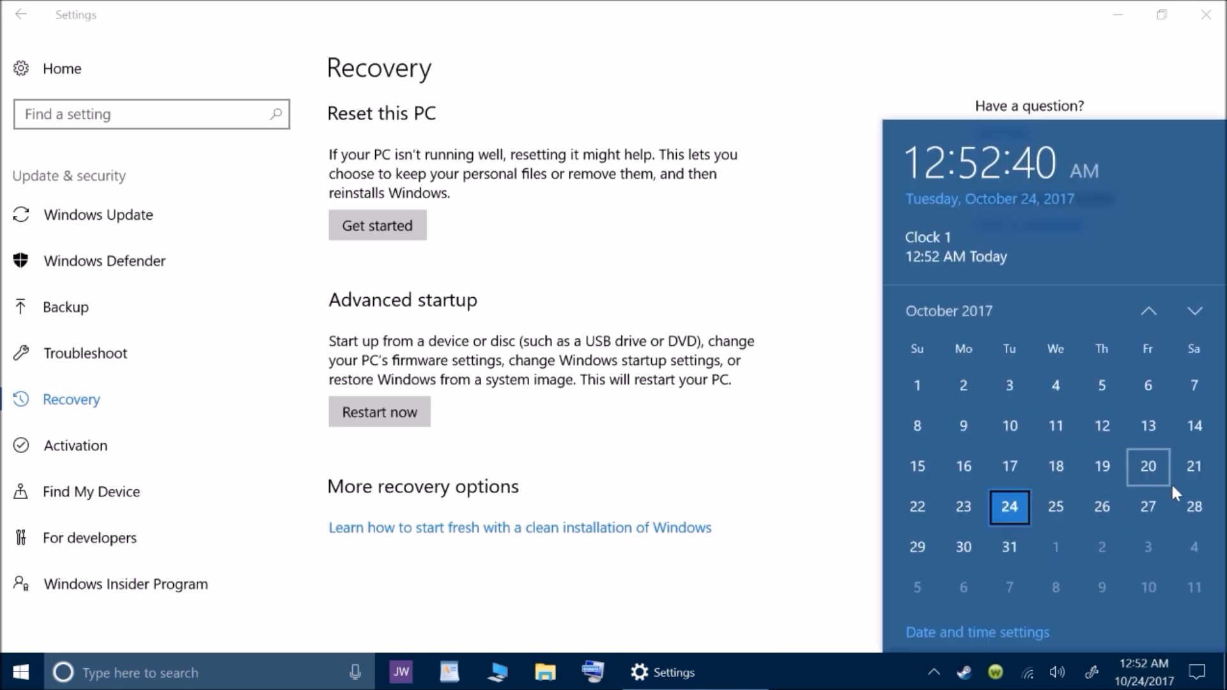
pyautogui.moveTo(1195, 483)
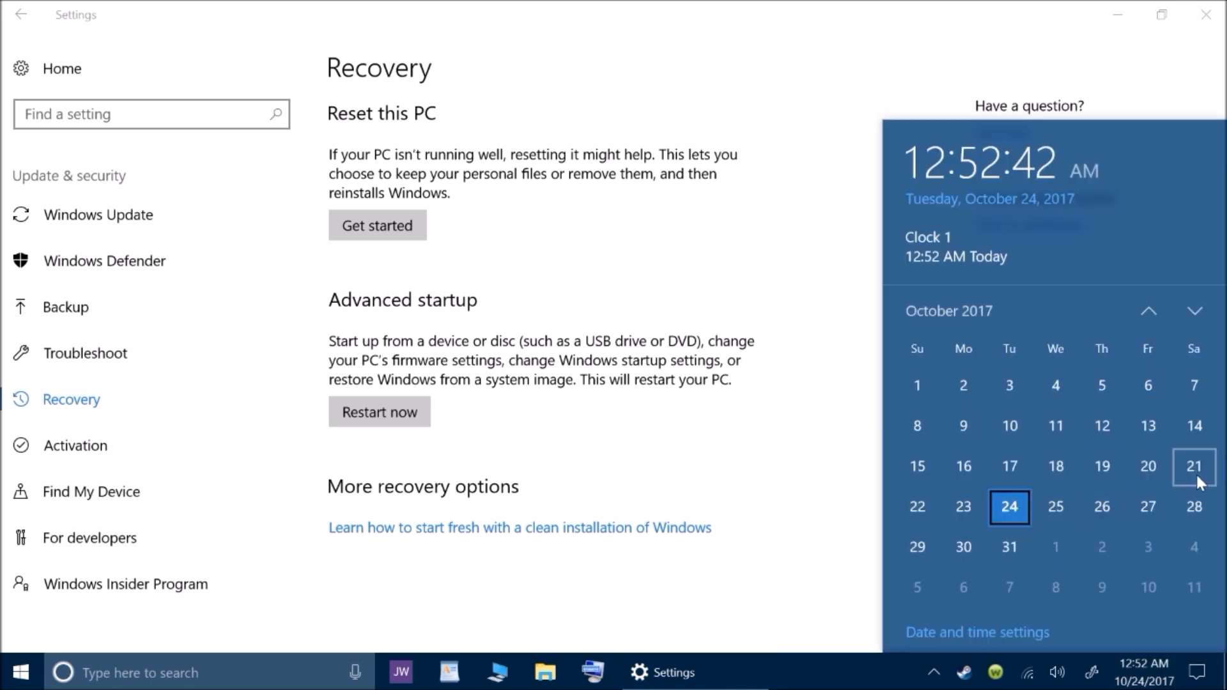
pyautogui.moveTo(1144, 675)
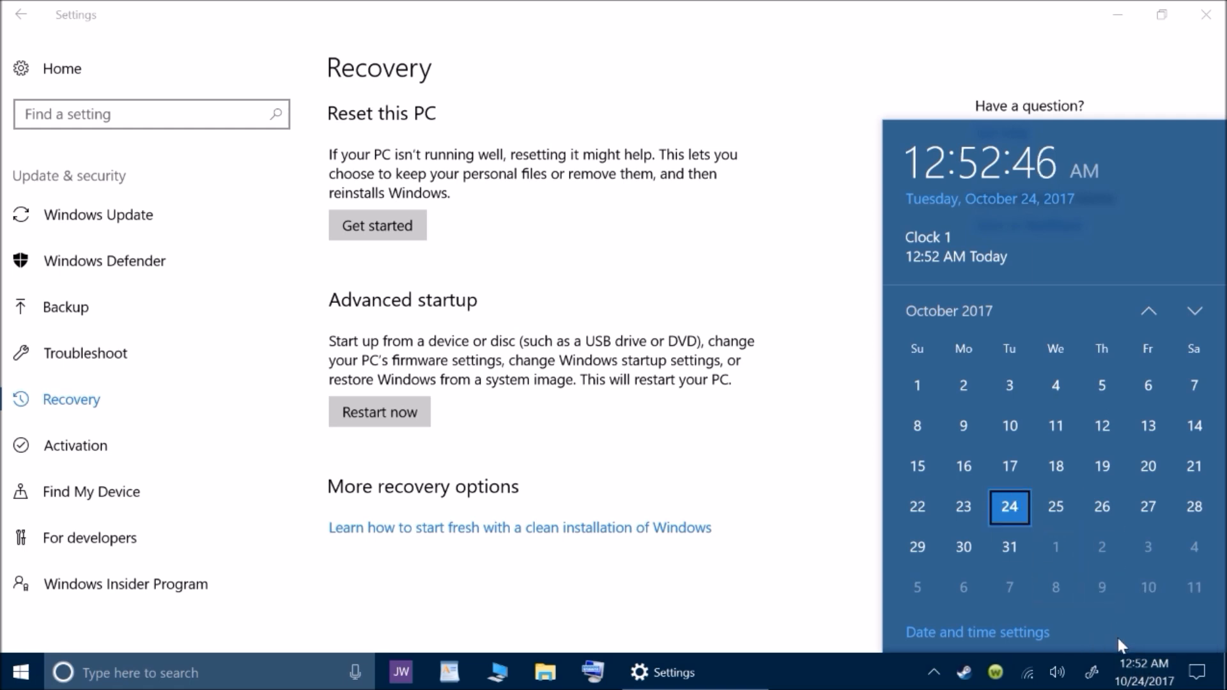
pyautogui.moveTo(1143, 673)
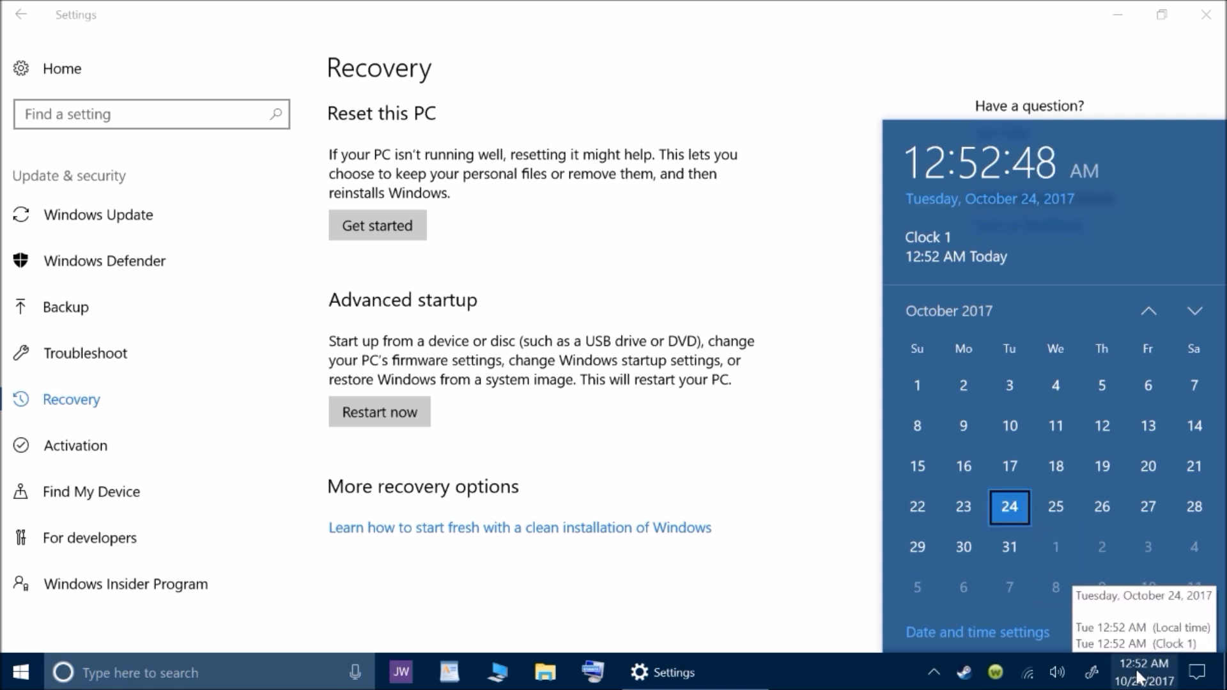
# Close the calendar flyout, returning to the Recovery page in Settings
pyautogui.click(636, 394)
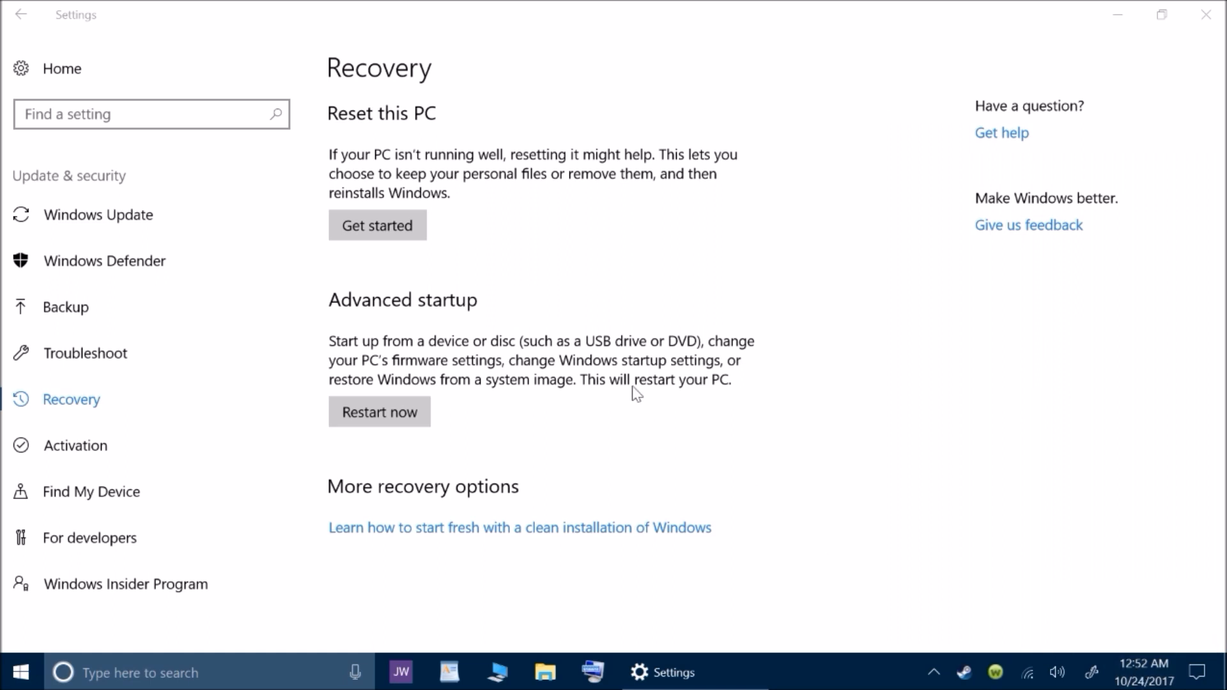
pyautogui.moveTo(763, 435)
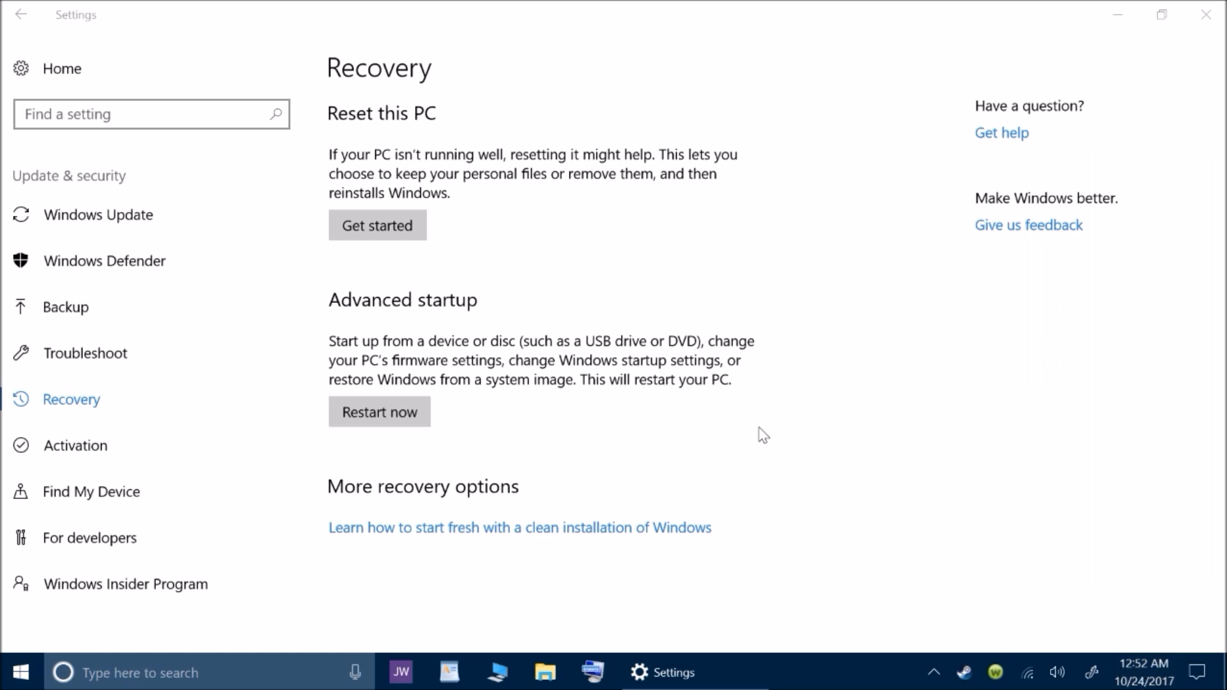
pyautogui.moveTo(471, 307)
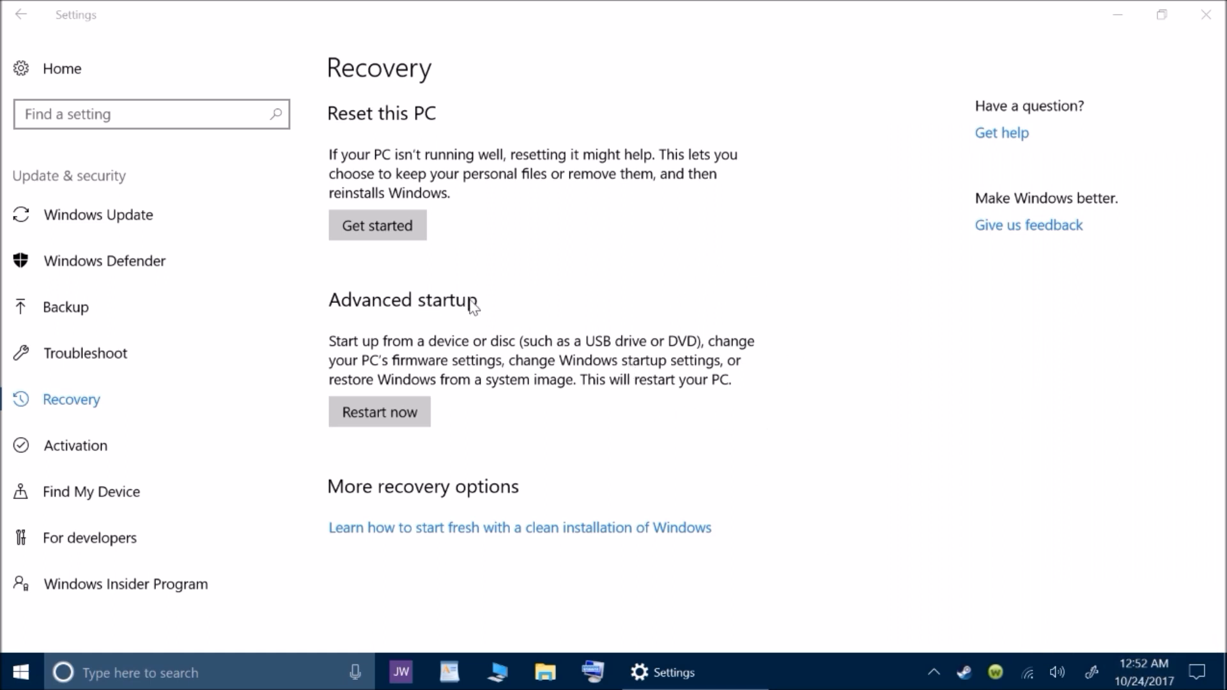
pyautogui.moveTo(568, 384)
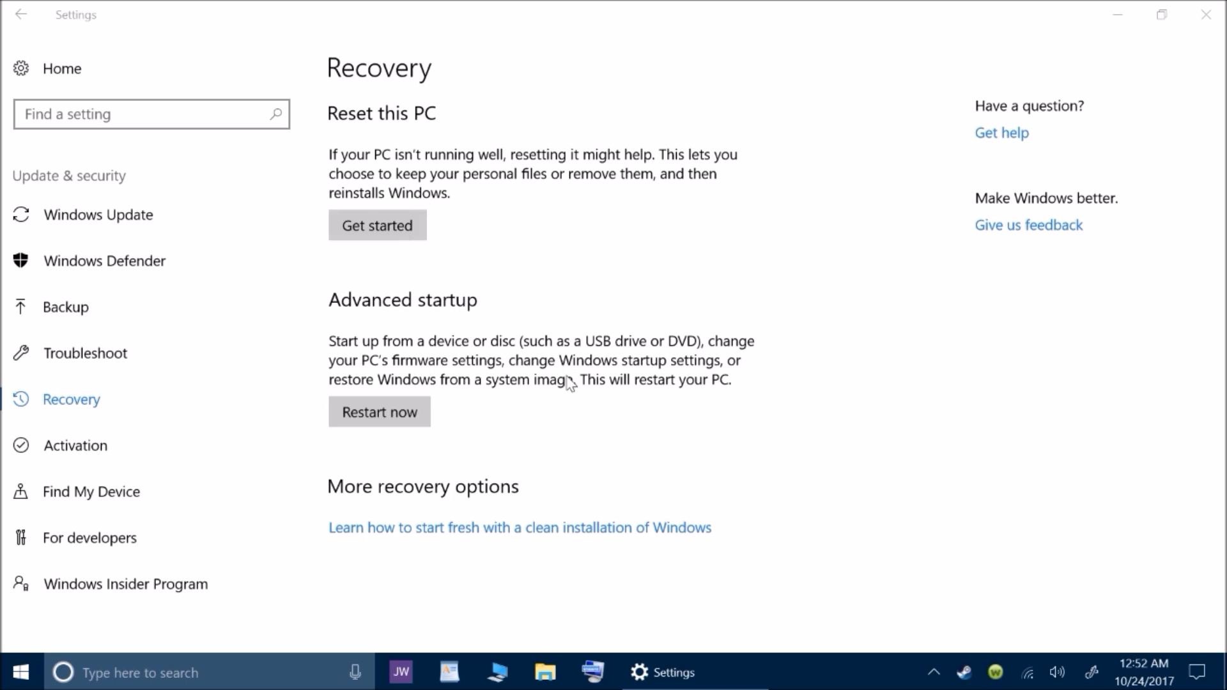
pyautogui.moveTo(640, 339)
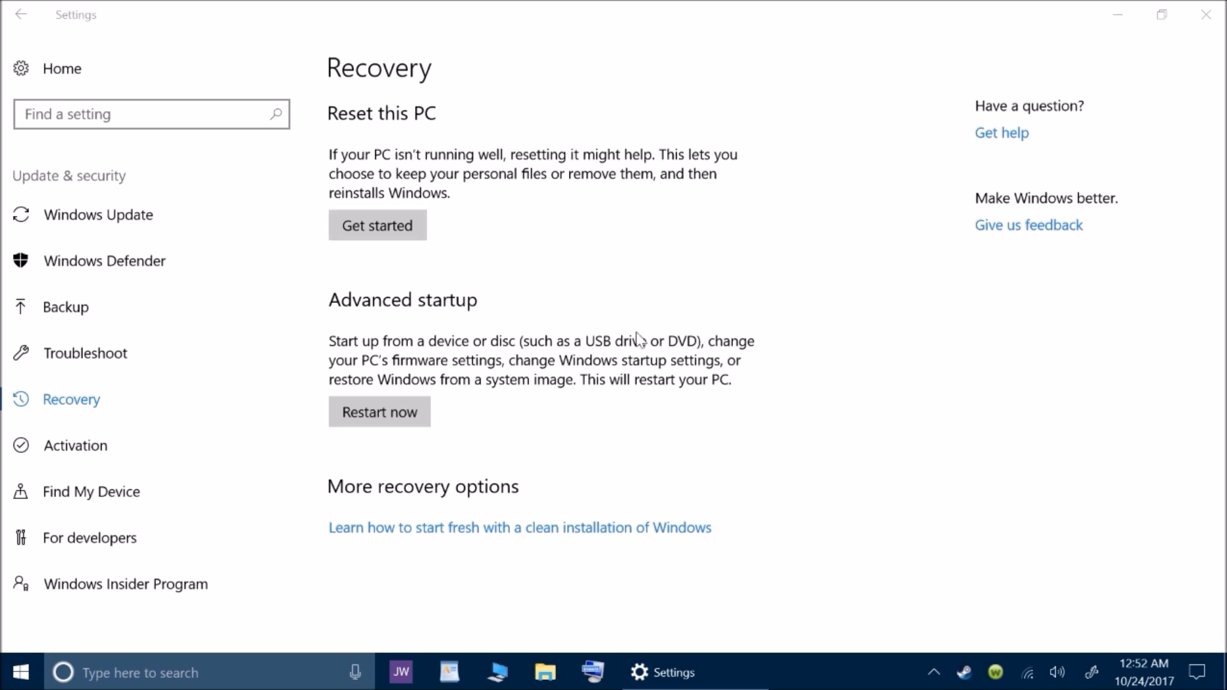
pyautogui.moveTo(820, 352)
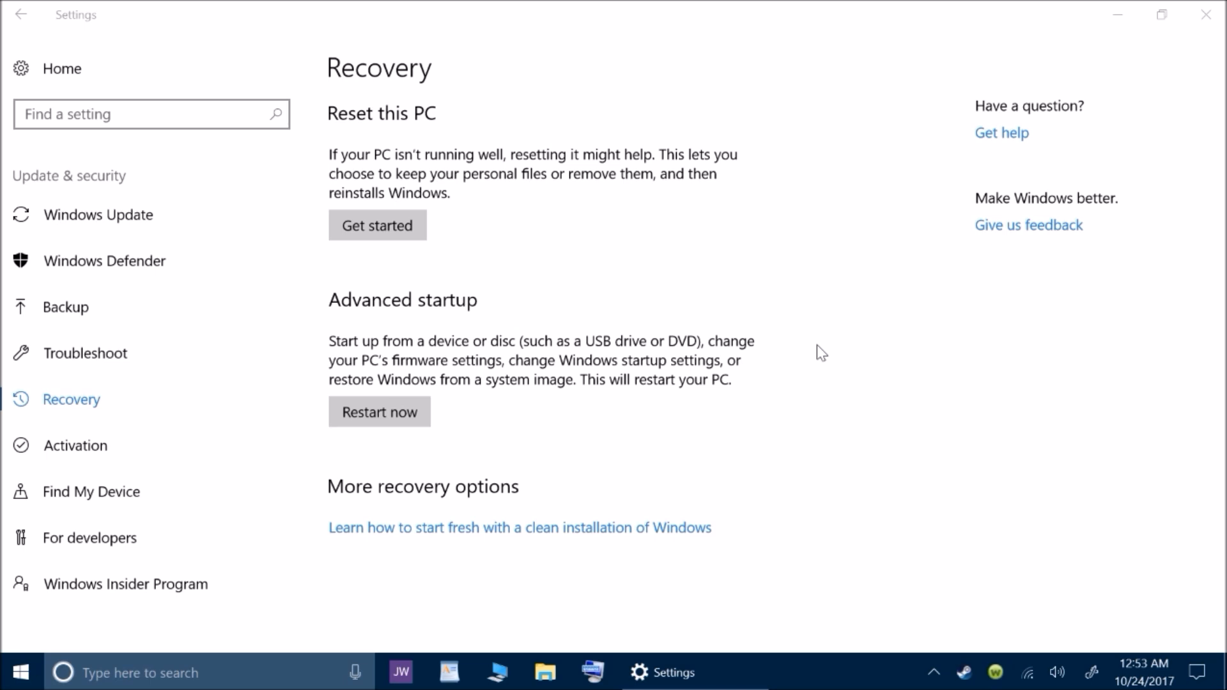
pyautogui.moveTo(872, 249)
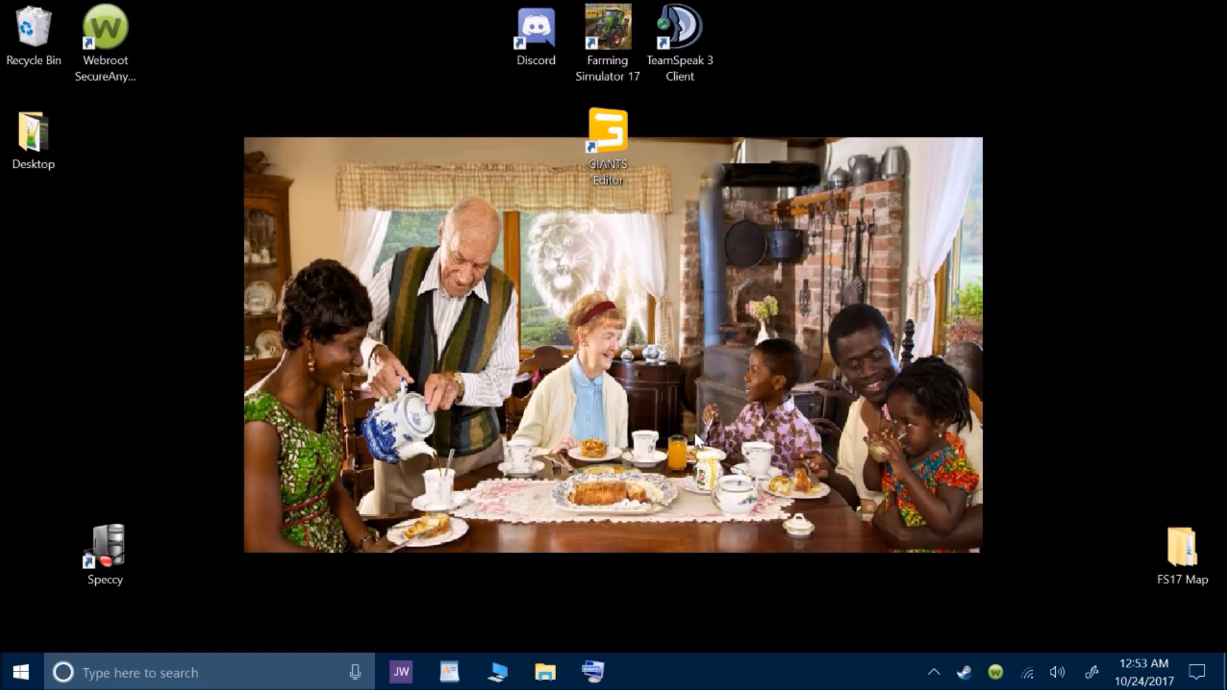
pyautogui.moveTo(813, 250)
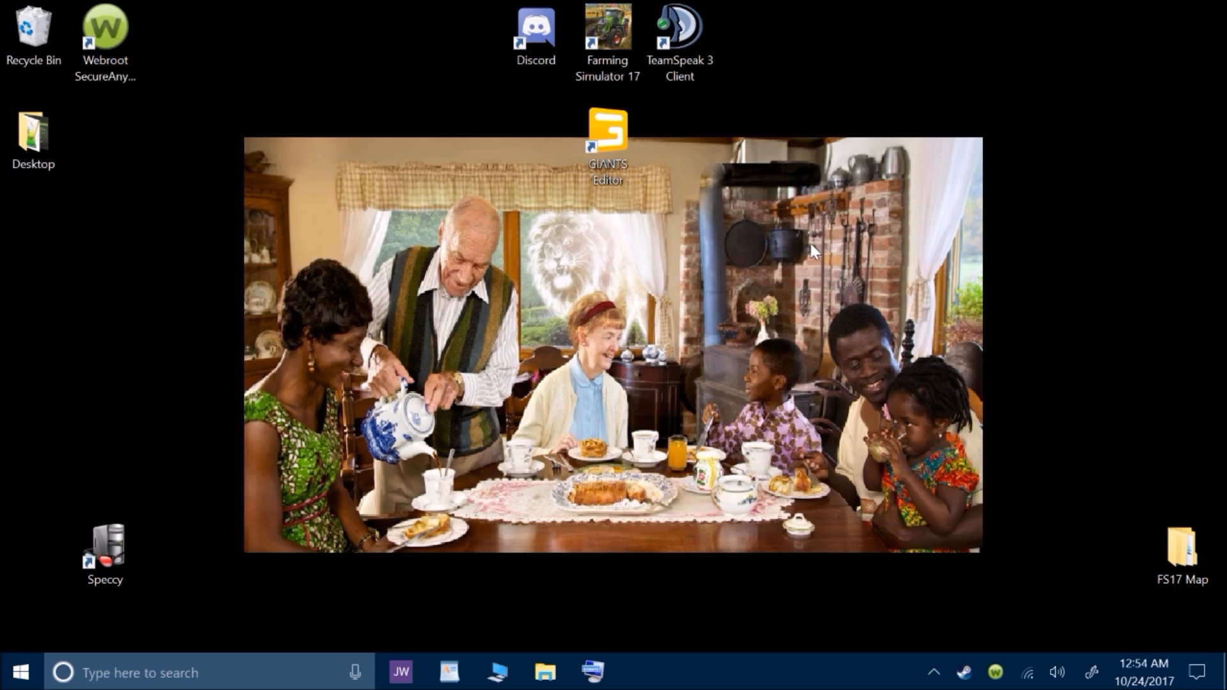
pyautogui.moveTo(787, 284)
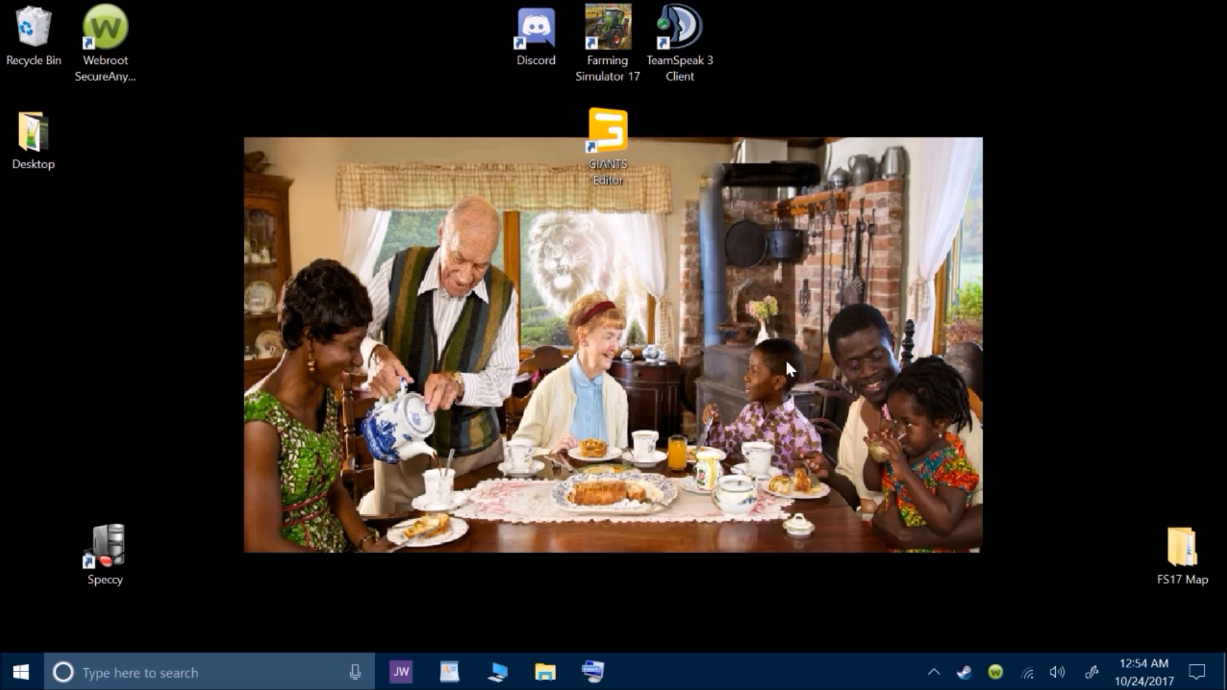
pyautogui.moveTo(362, 592)
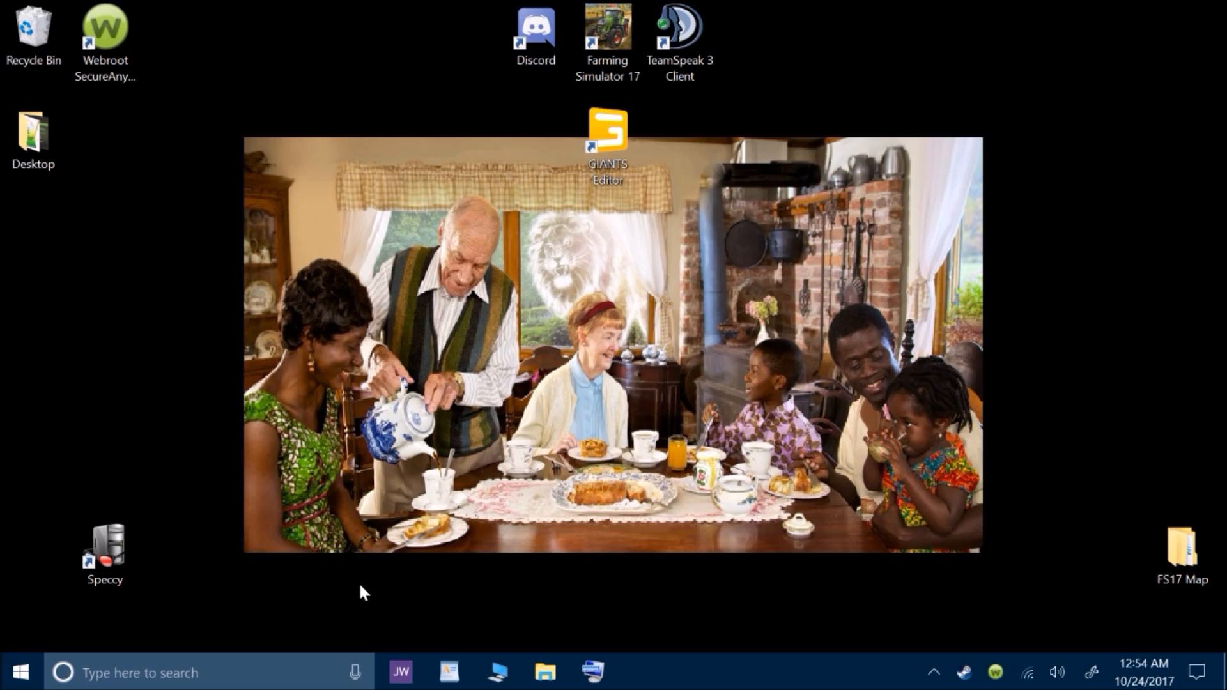
pyautogui.moveTo(122, 657)
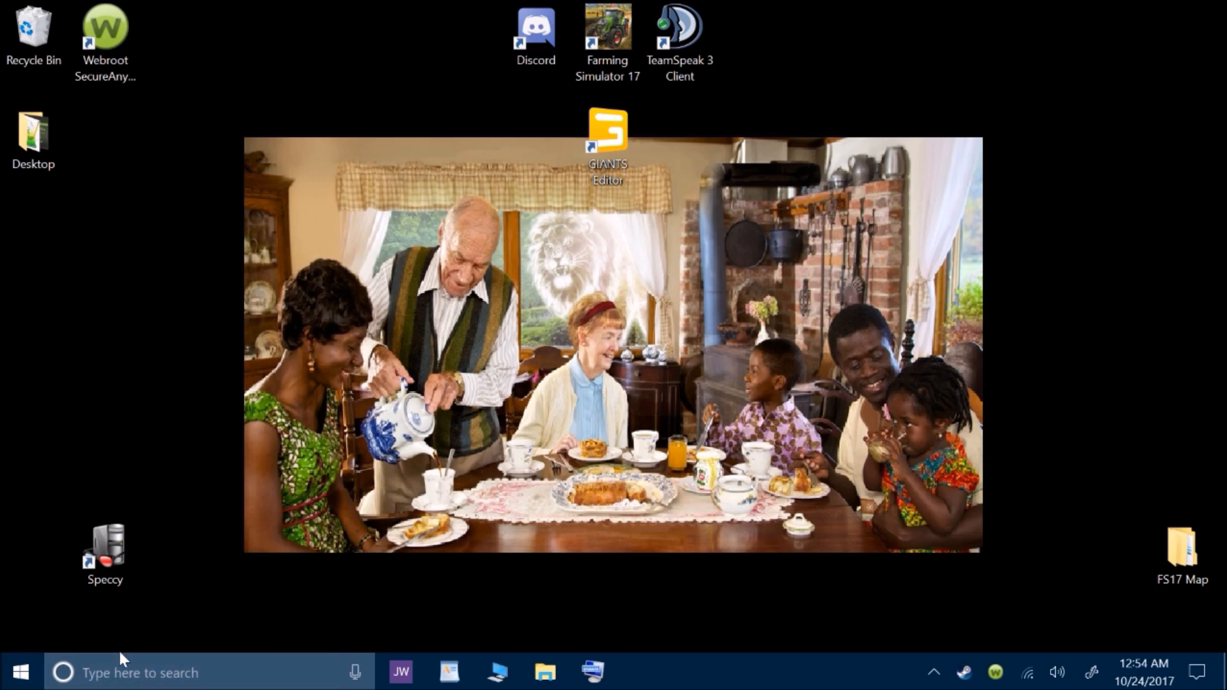
pyautogui.moveTo(250, 655)
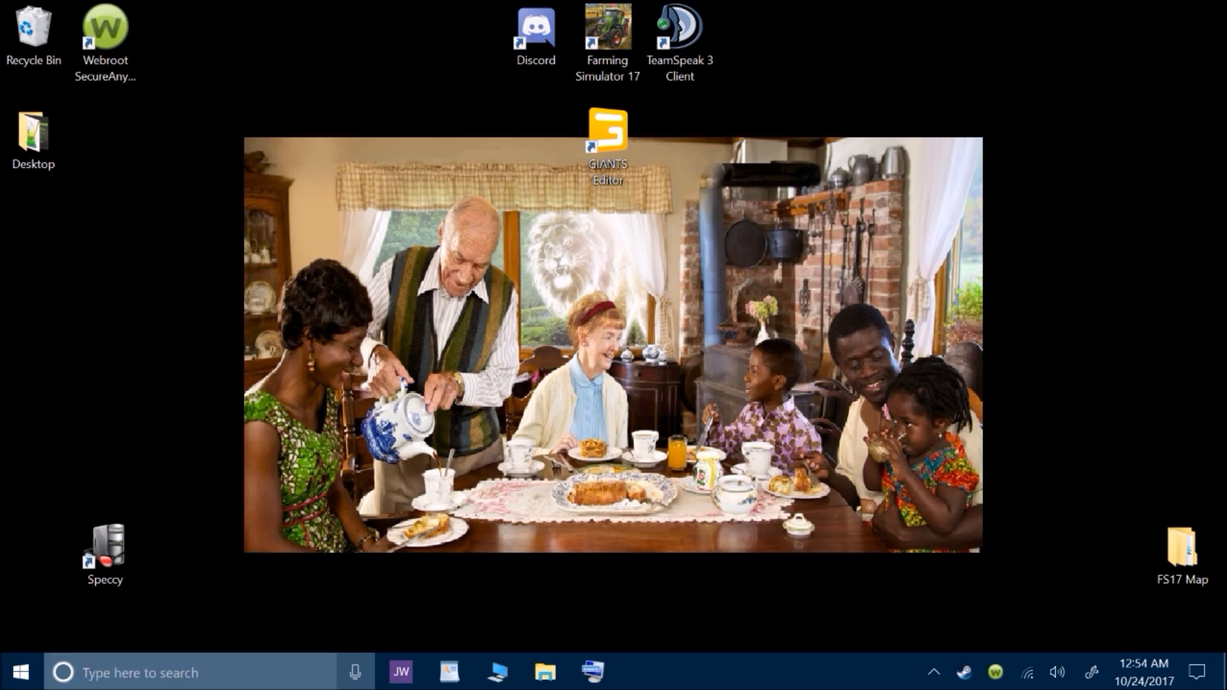
pyautogui.moveTo(905, 433)
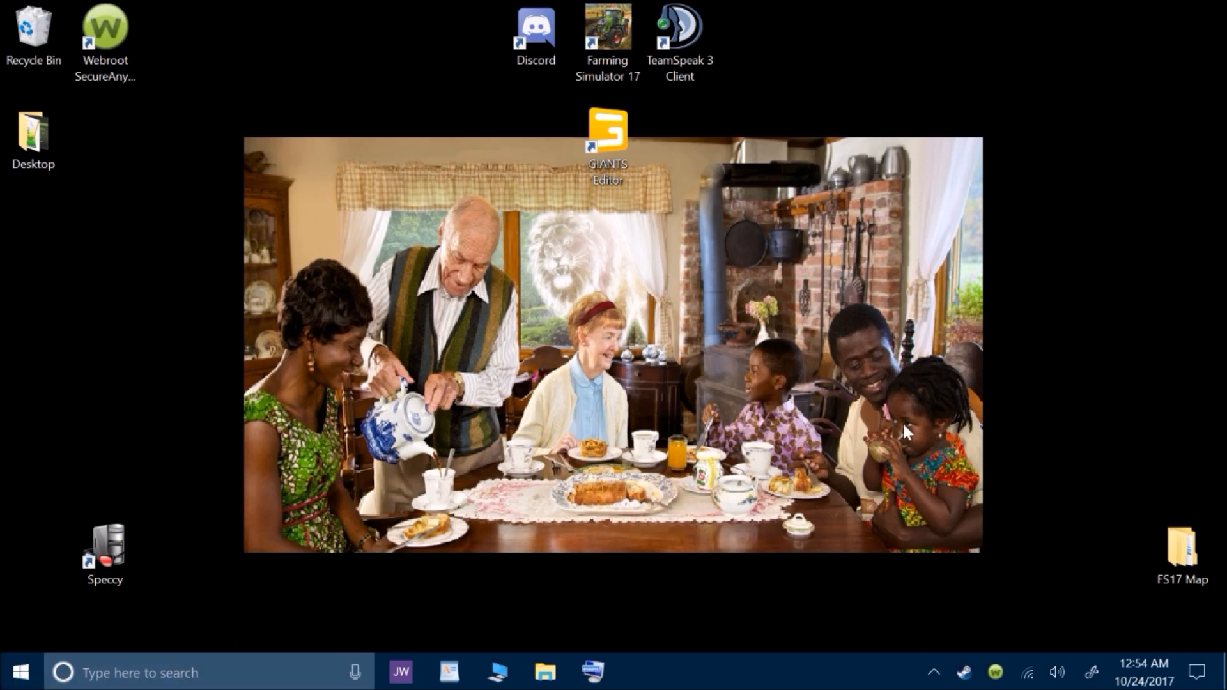
pyautogui.moveTo(960, 266)
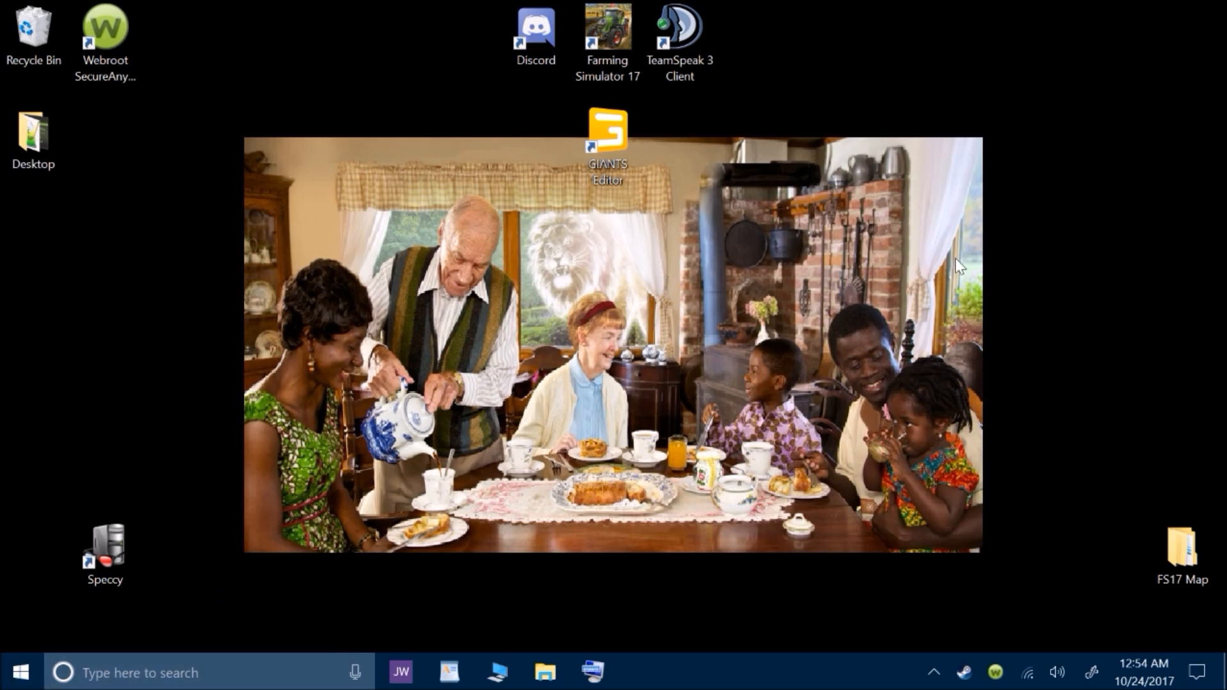
pyautogui.moveTo(588, 417)
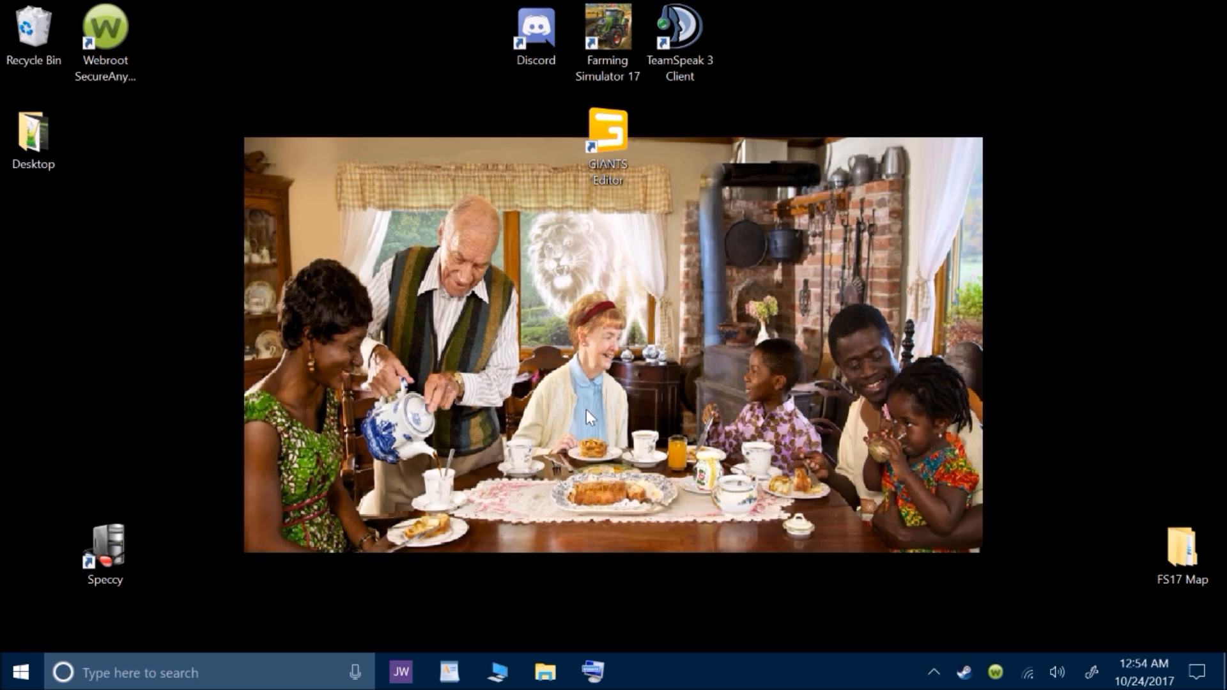
pyautogui.moveTo(470, 123)
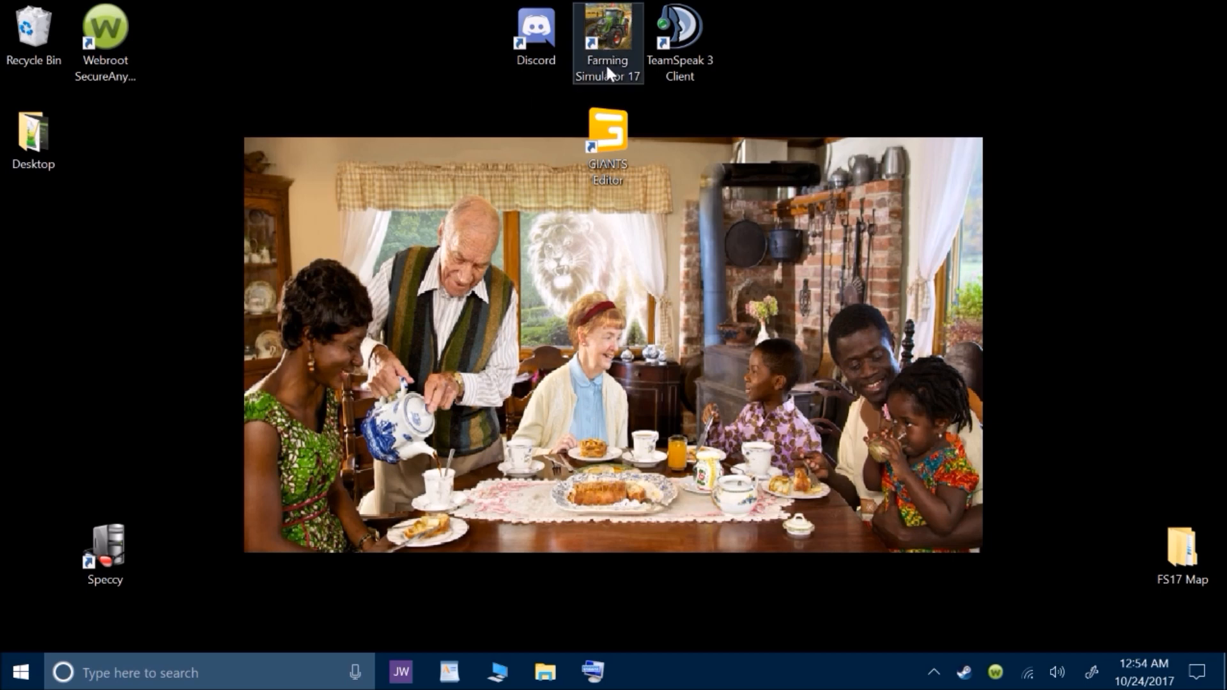
pyautogui.moveTo(617, 20)
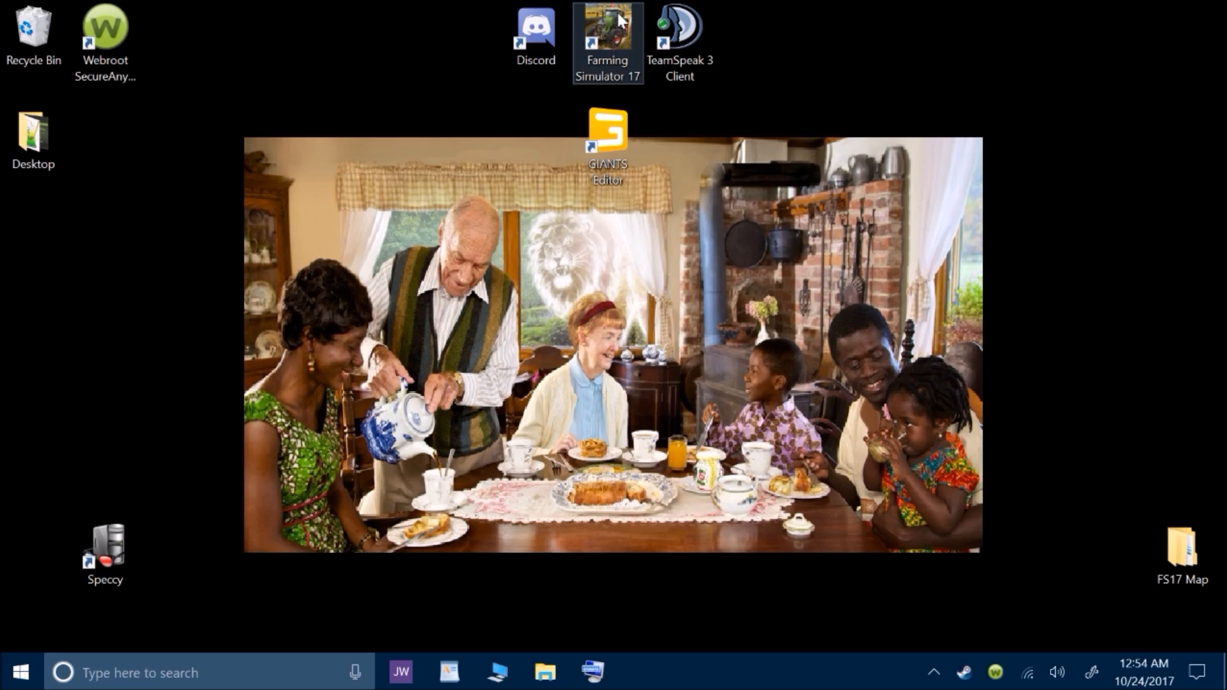
pyautogui.moveTo(612, 61)
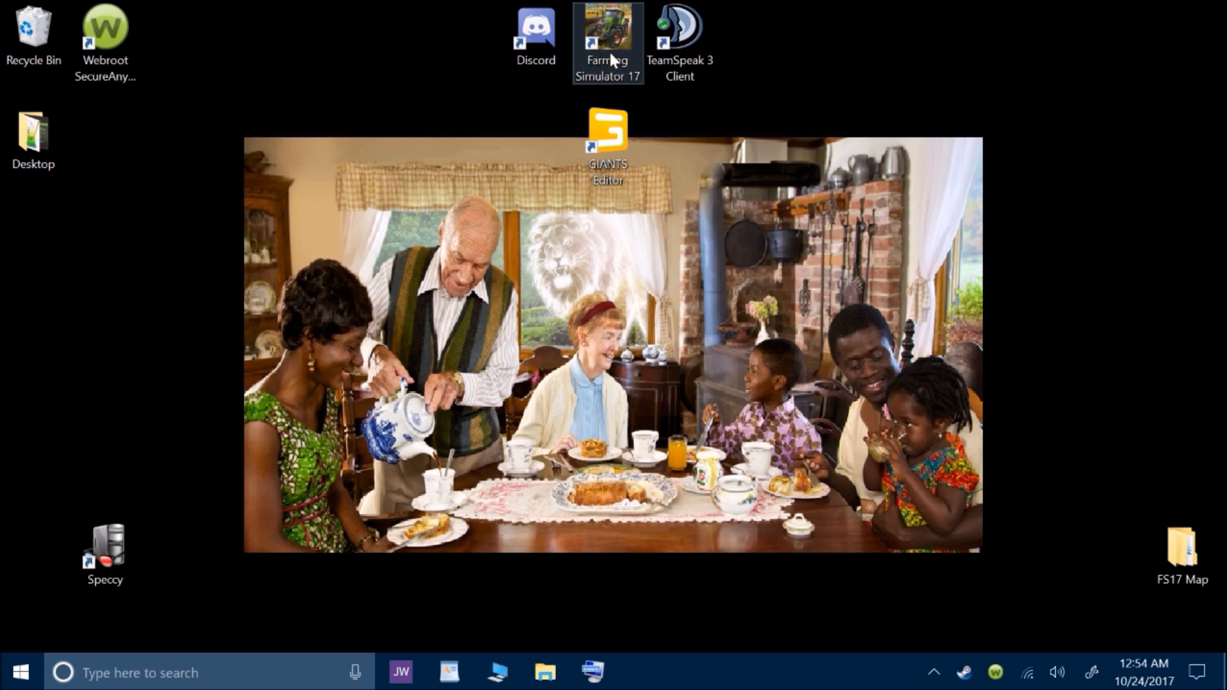
pyautogui.moveTo(595, 22)
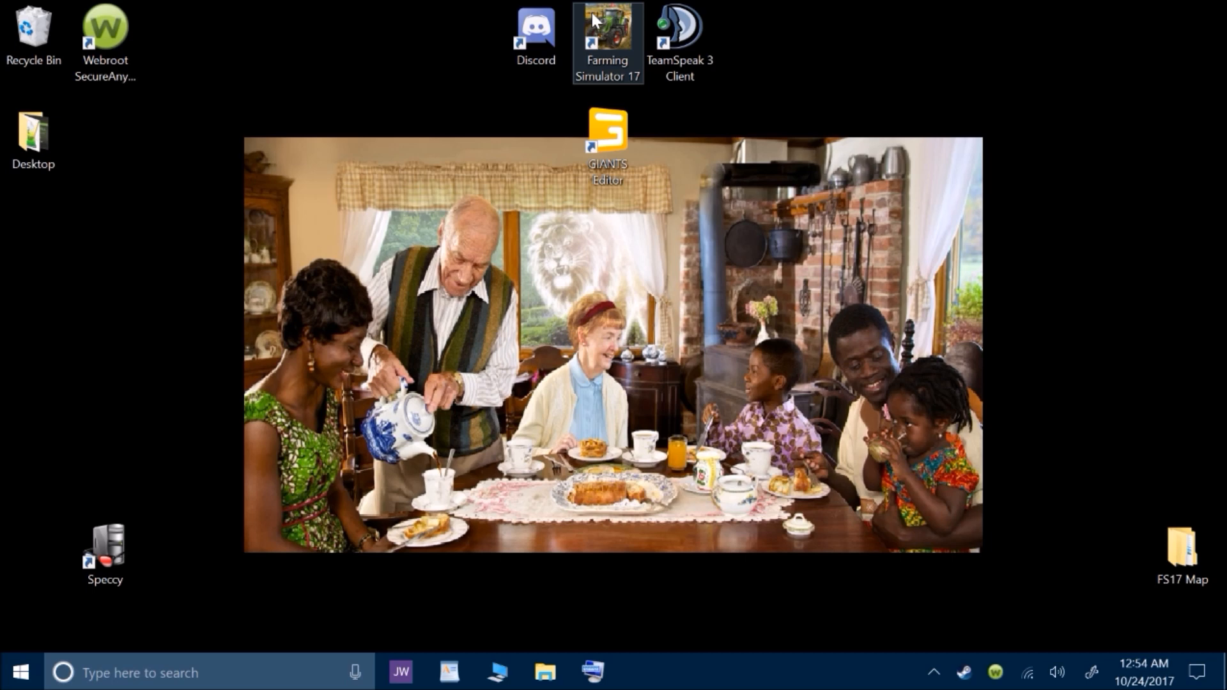
pyautogui.moveTo(572, 198)
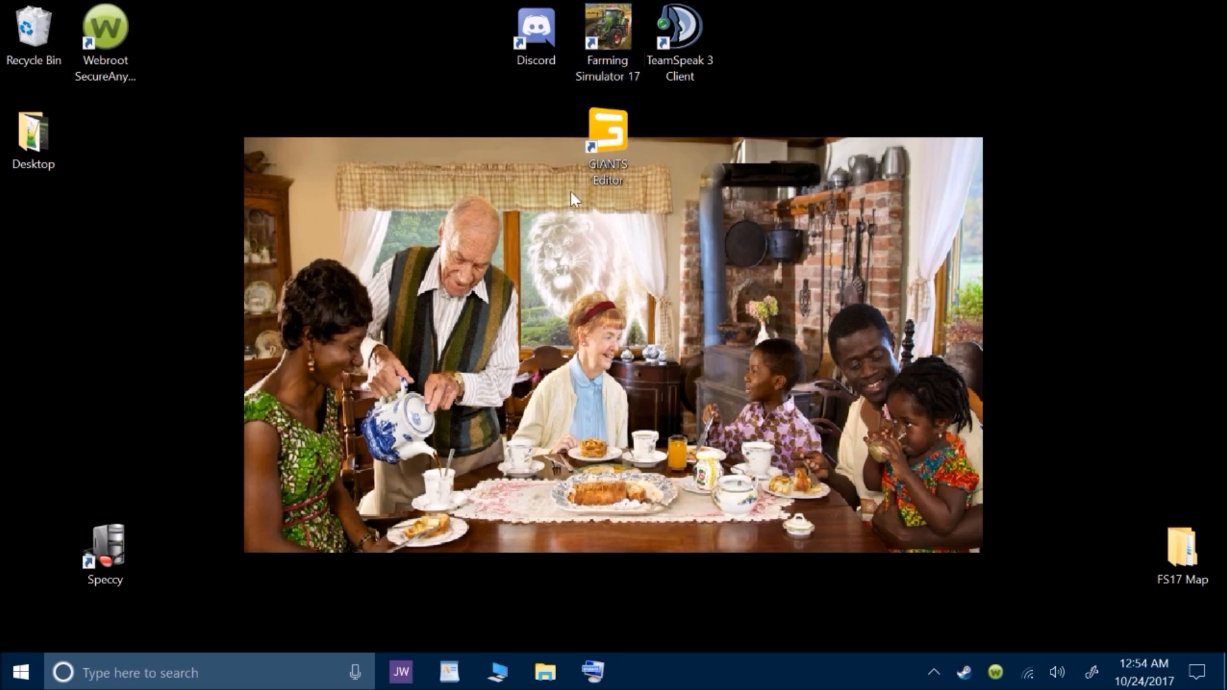
pyautogui.moveTo(617, 297)
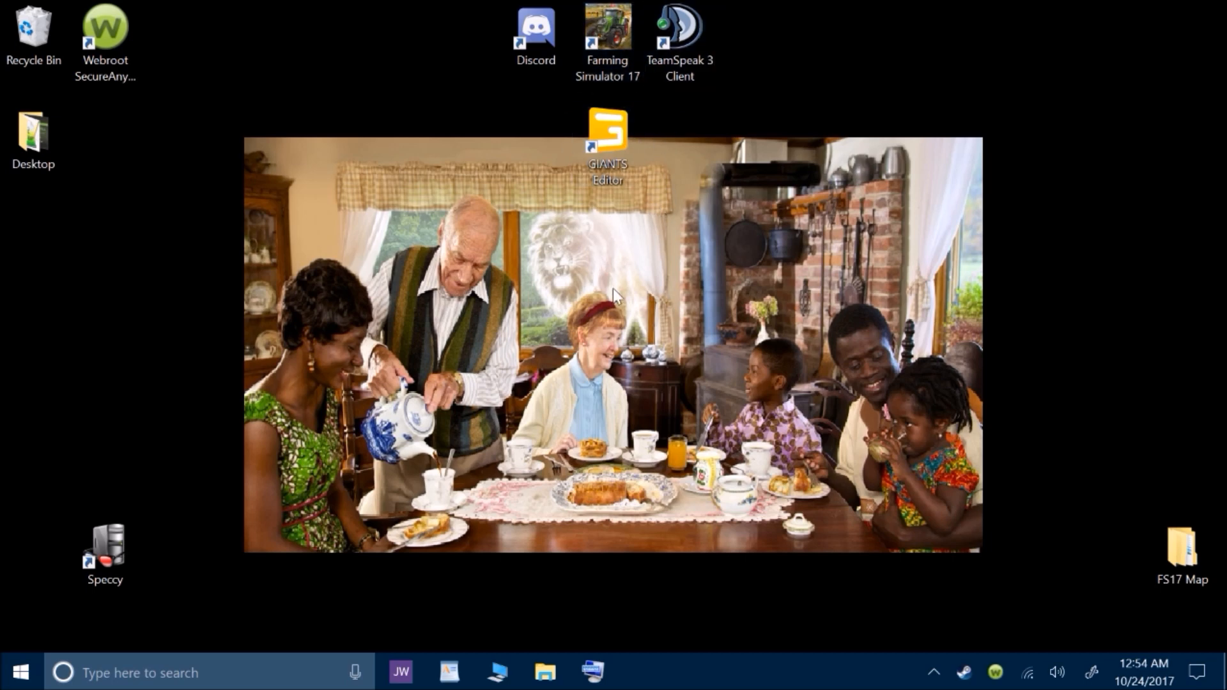
pyautogui.moveTo(593, 327)
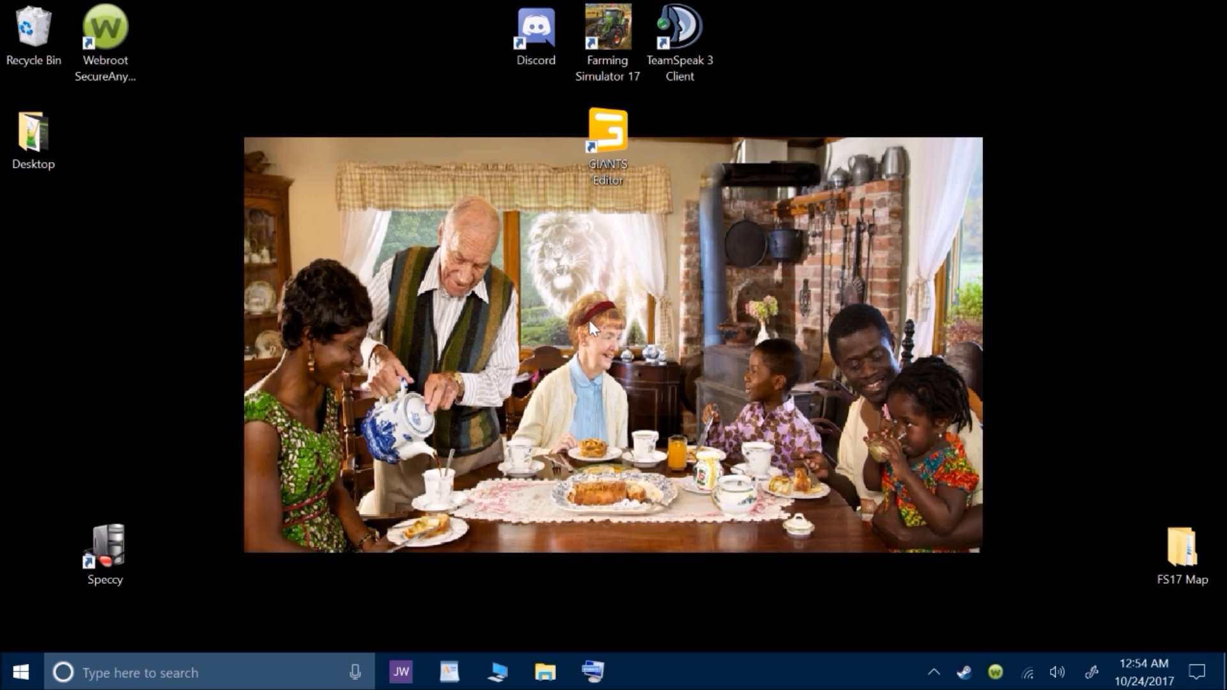